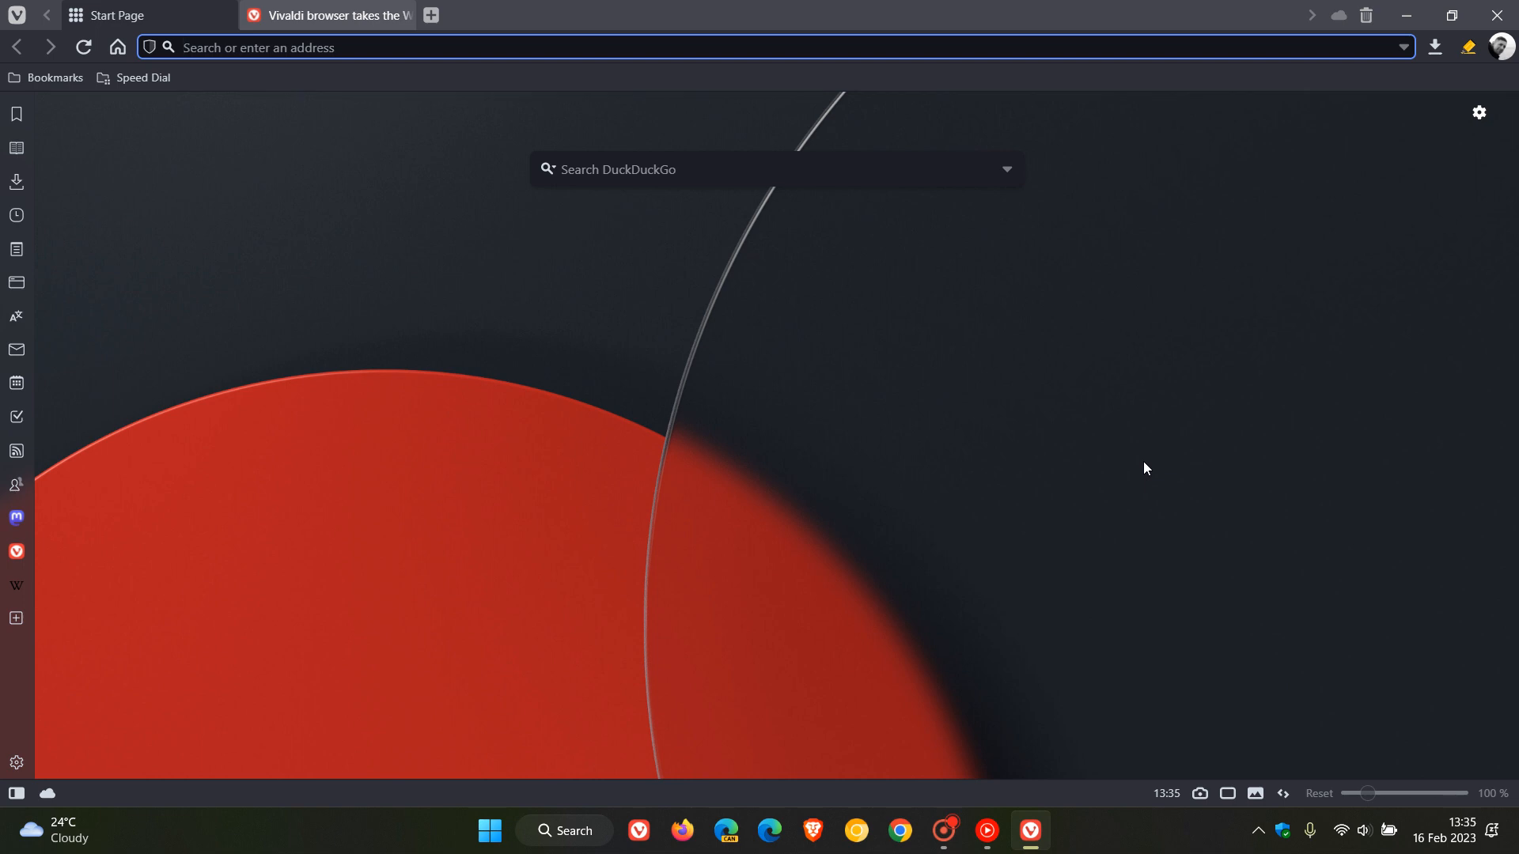
mouse_move(480, 414)
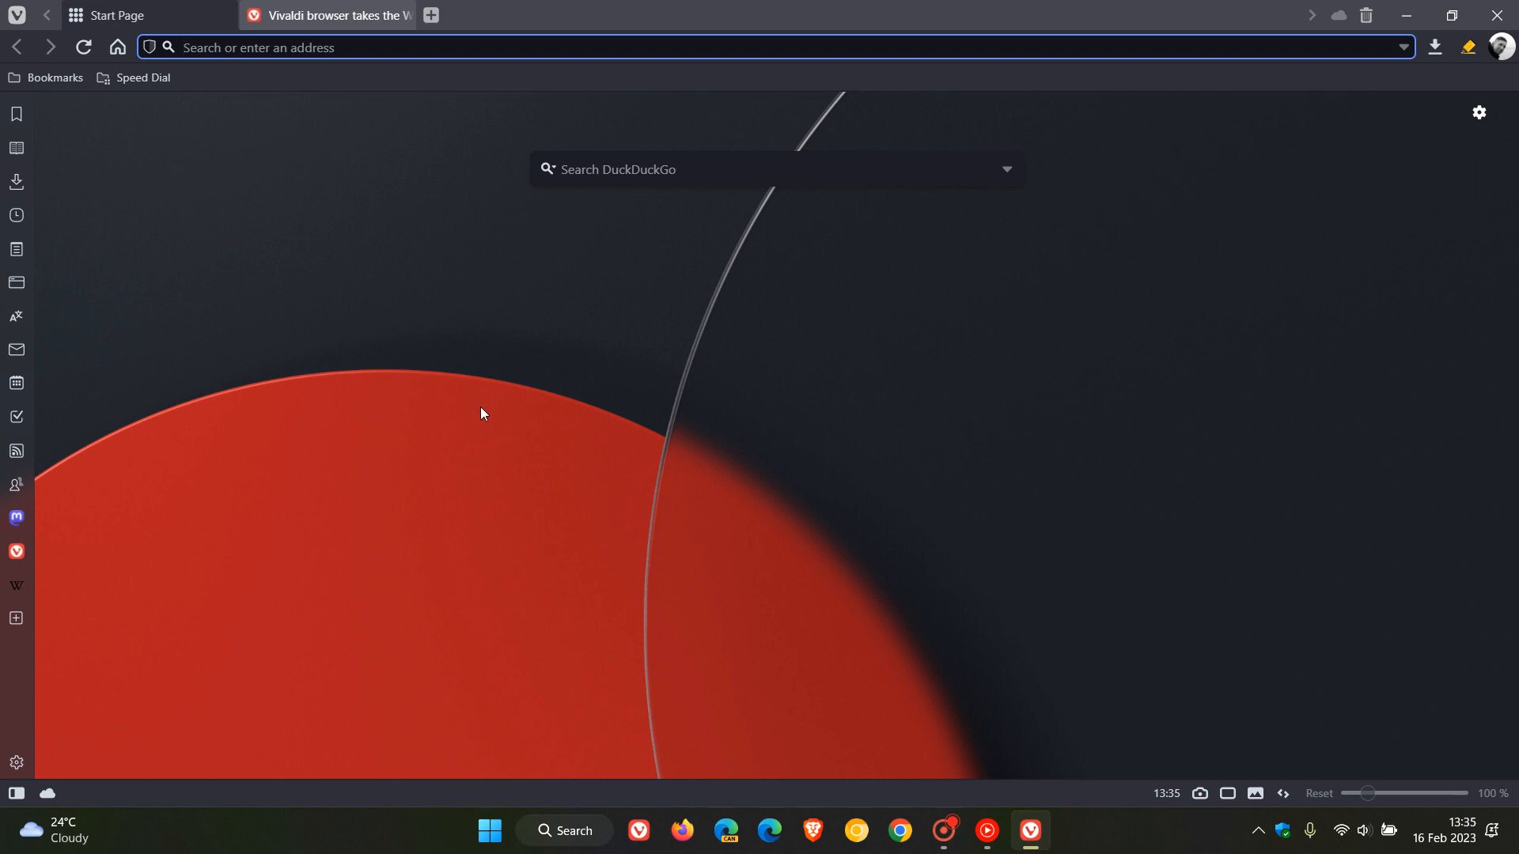
mouse_move(1045, 482)
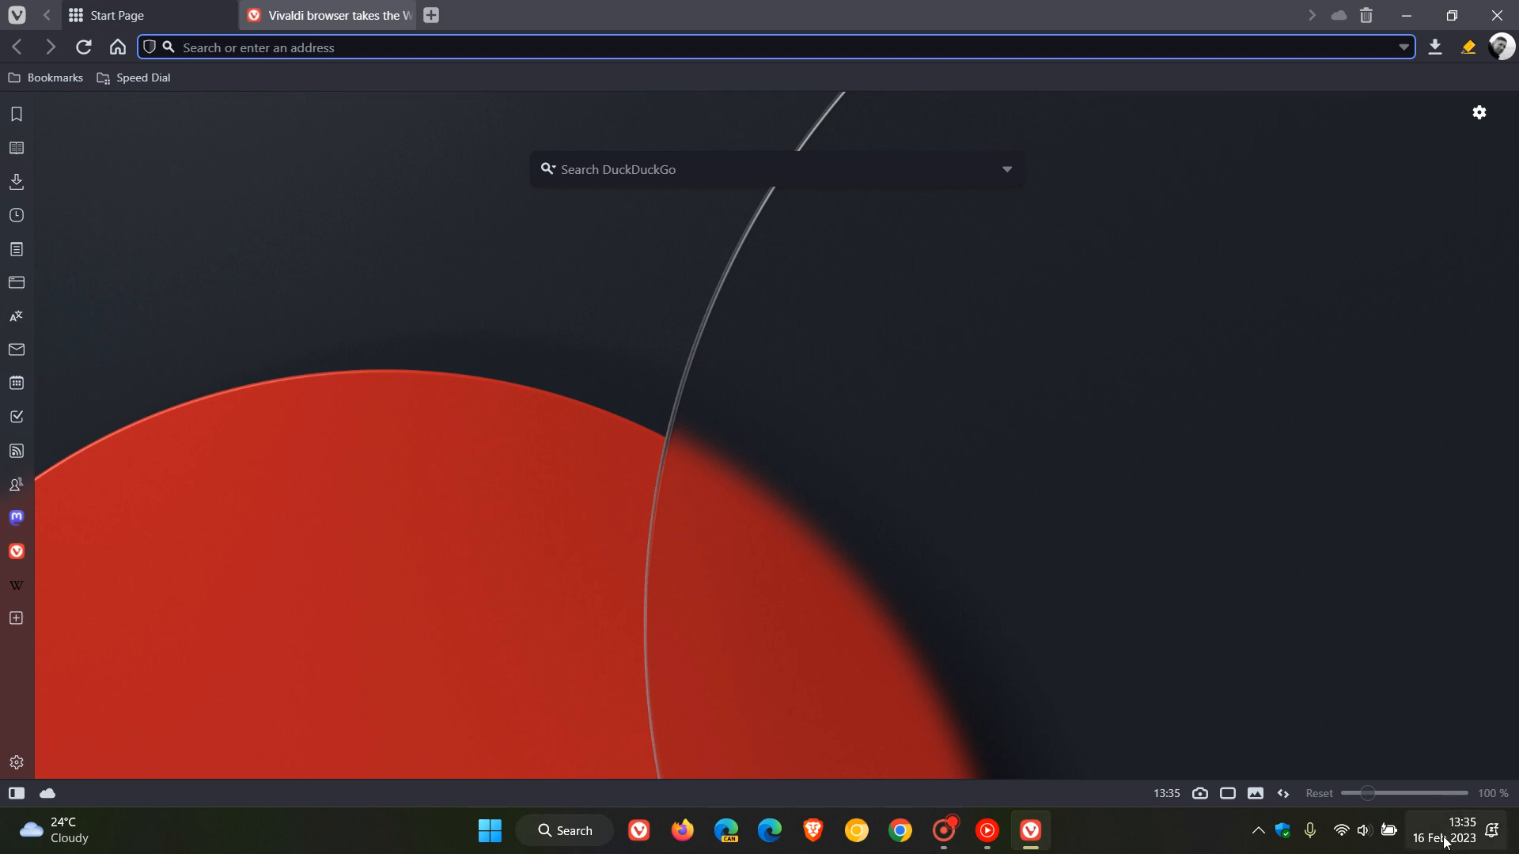
mouse_move(728, 362)
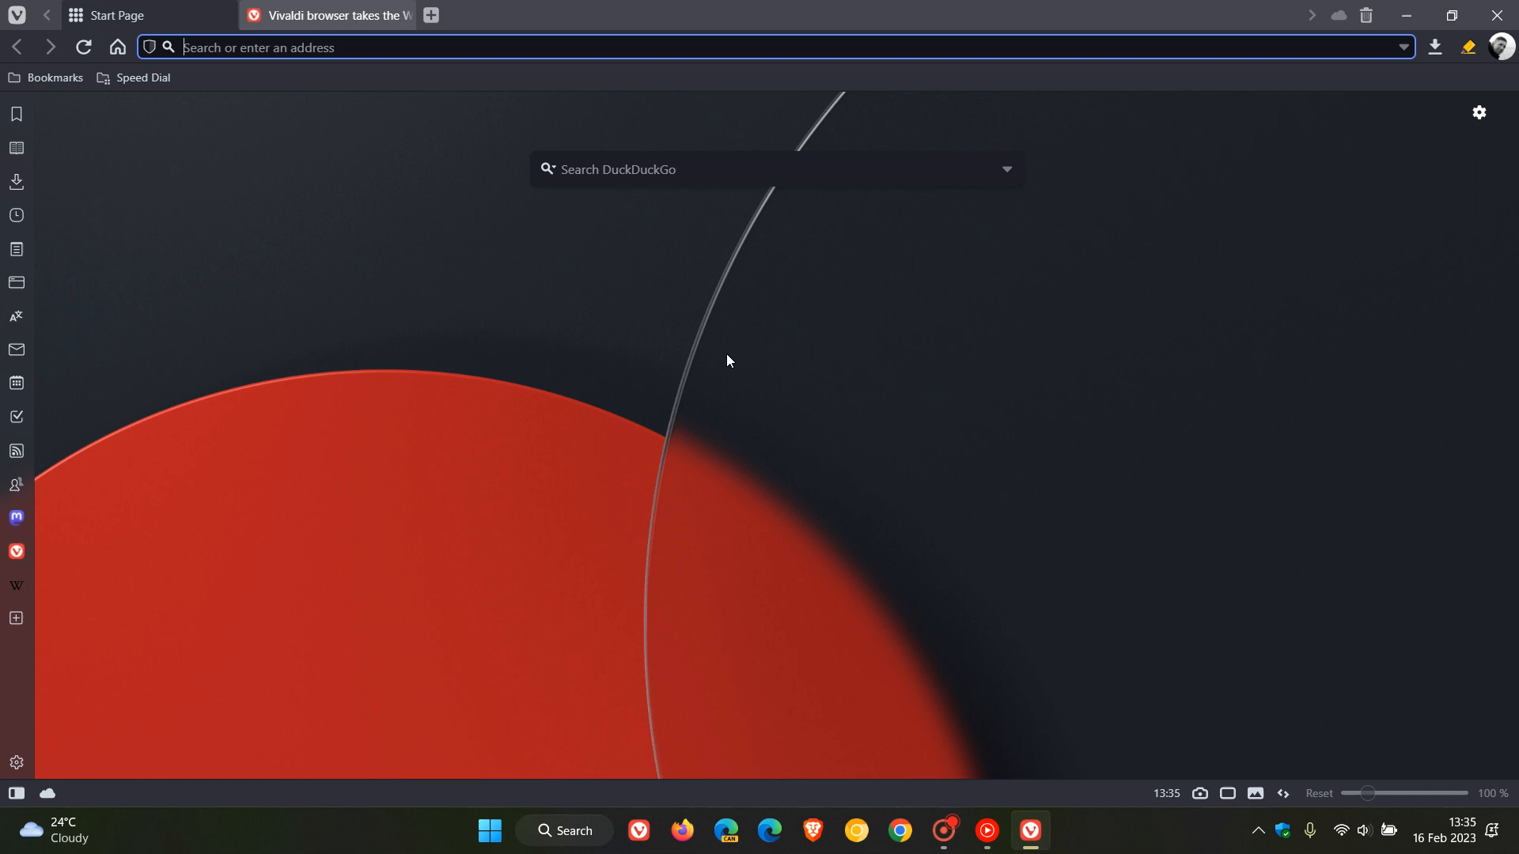
mouse_move(911, 322)
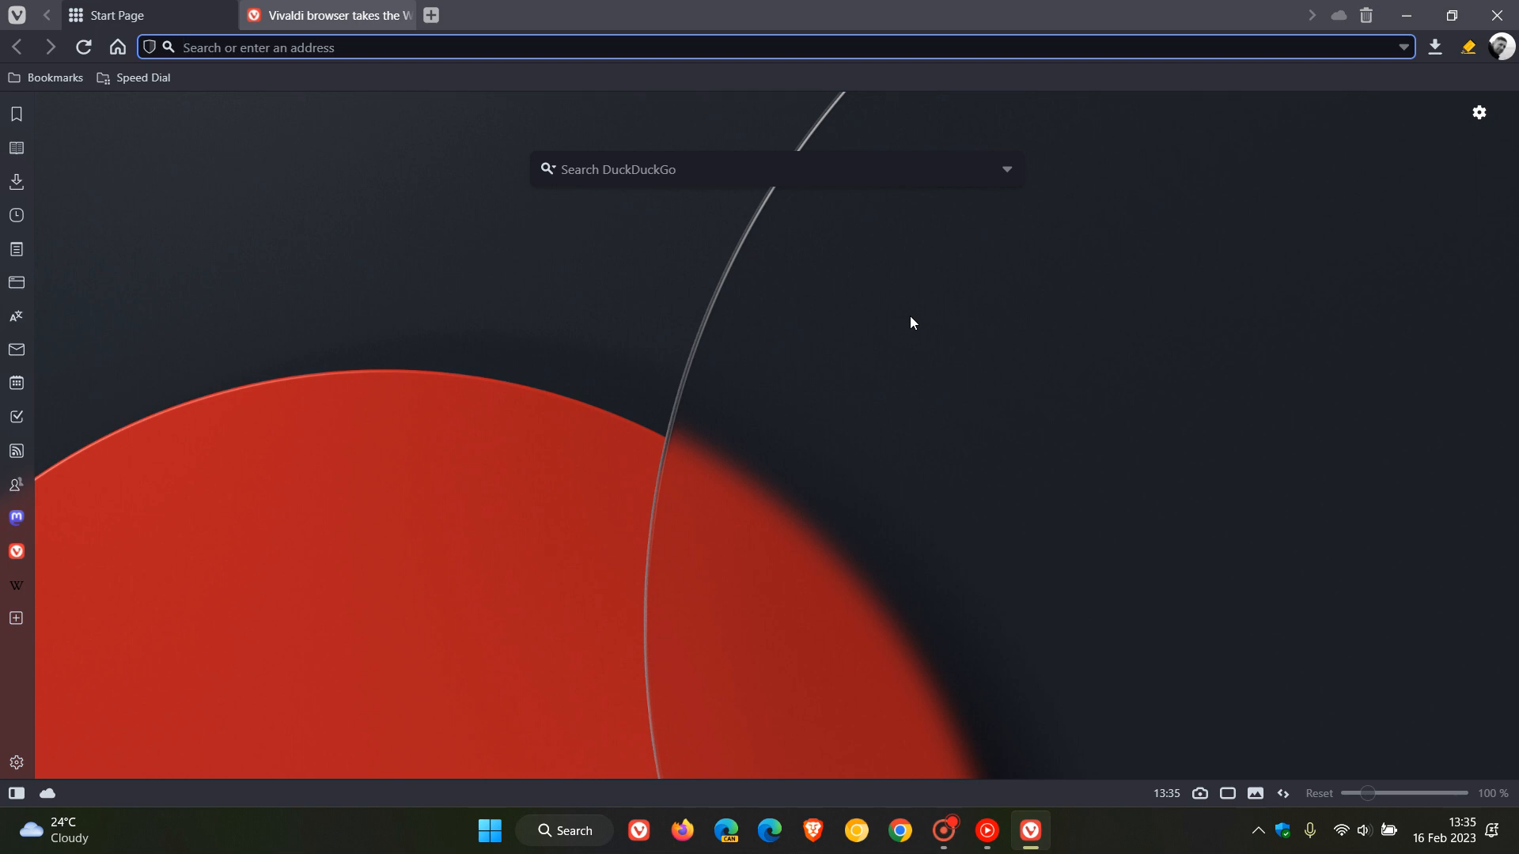
mouse_move(853, 322)
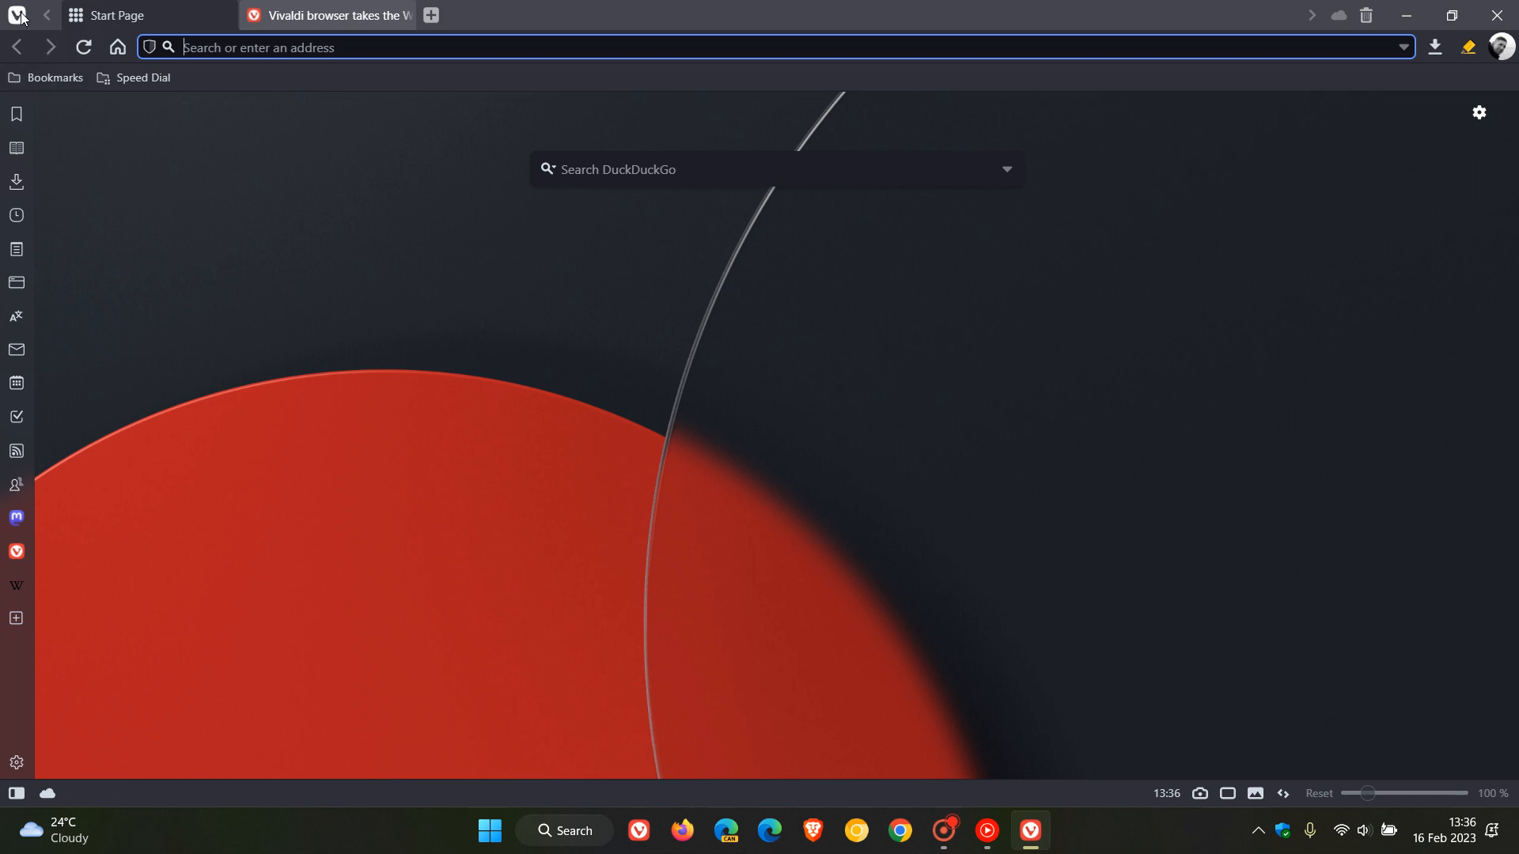
Run a software update check from the Vivaldi menu and dismiss the update dialog.
left_click(17, 16)
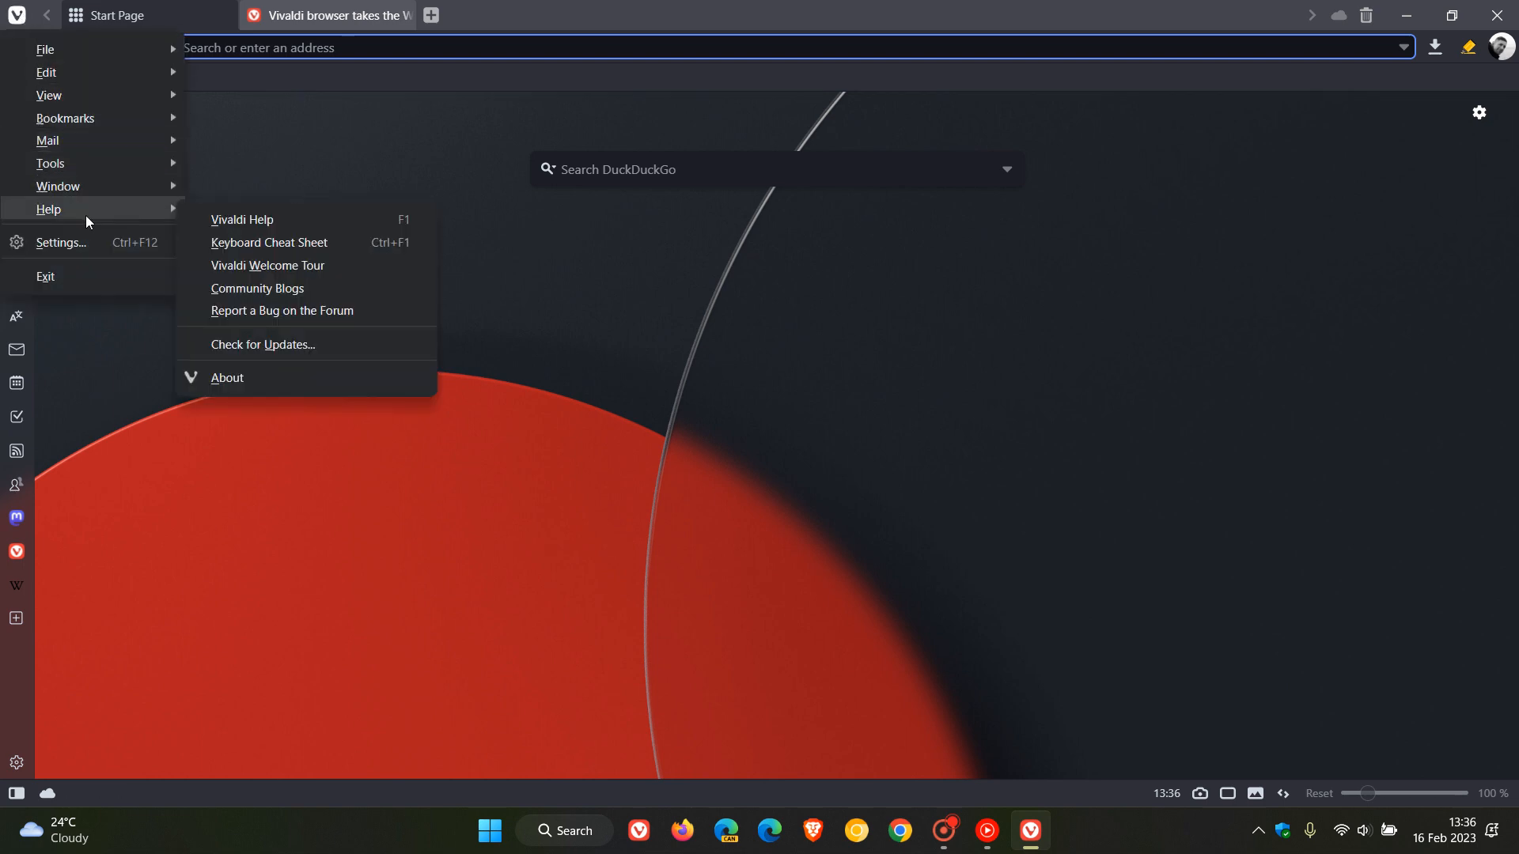
left_click(262, 345)
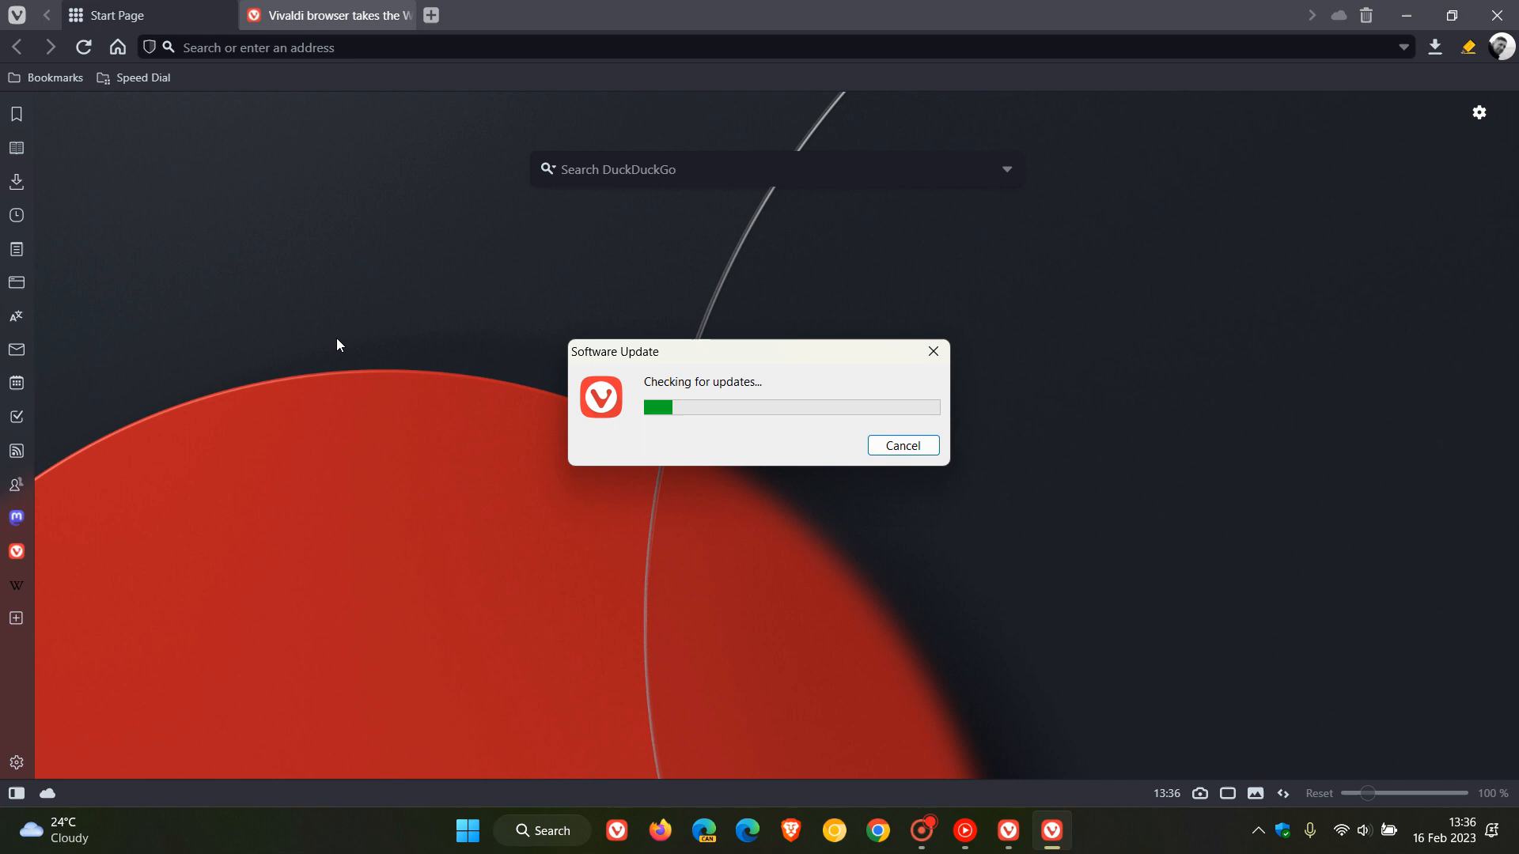
left_click(900, 445)
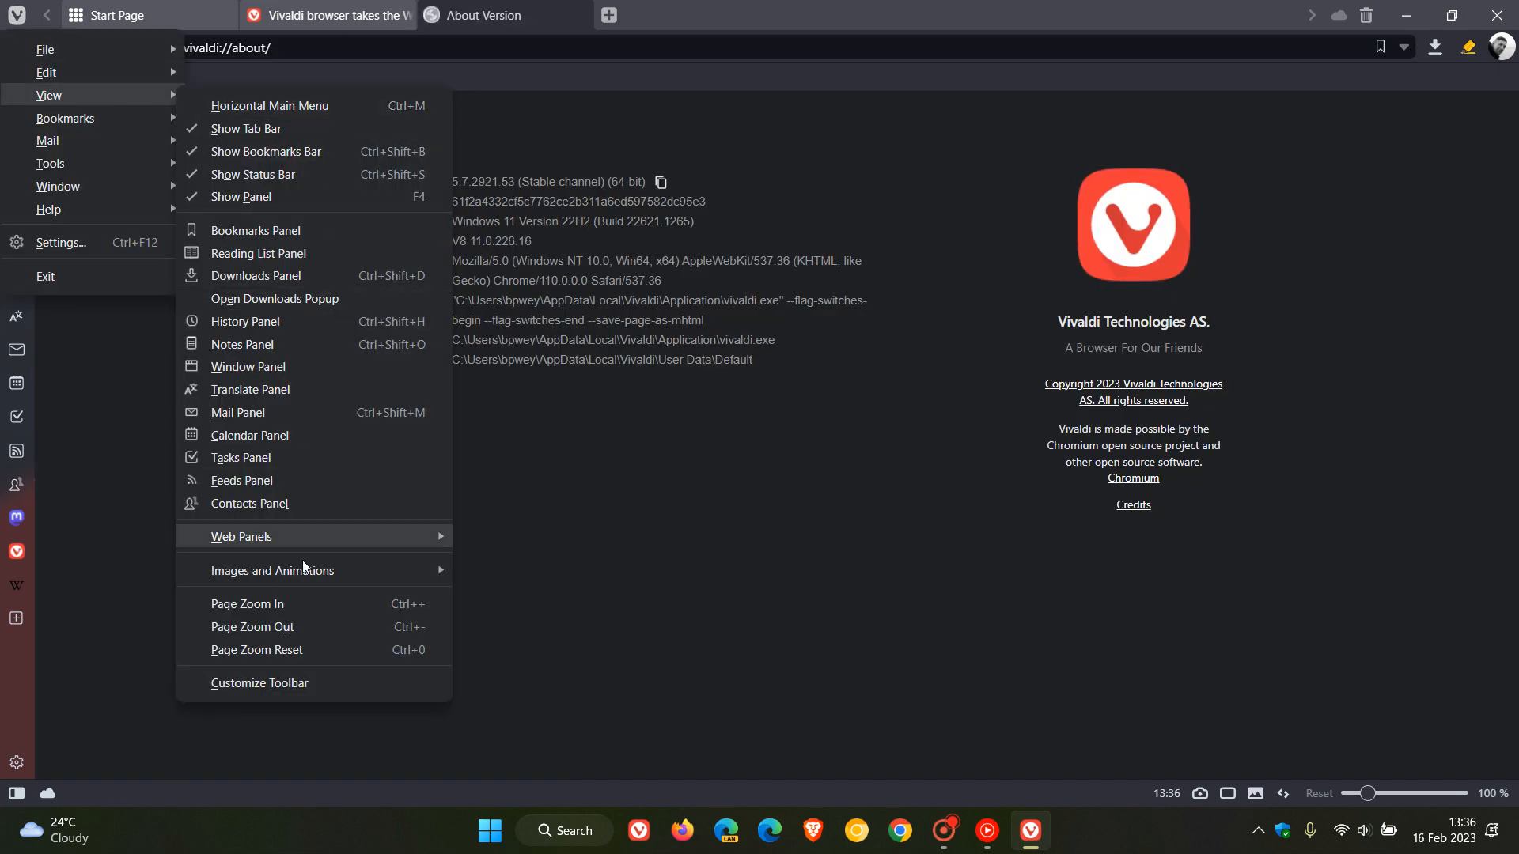
Select 'Chrome/110' in the About page's User Agent line, then close the About tab.
left_click(249, 603)
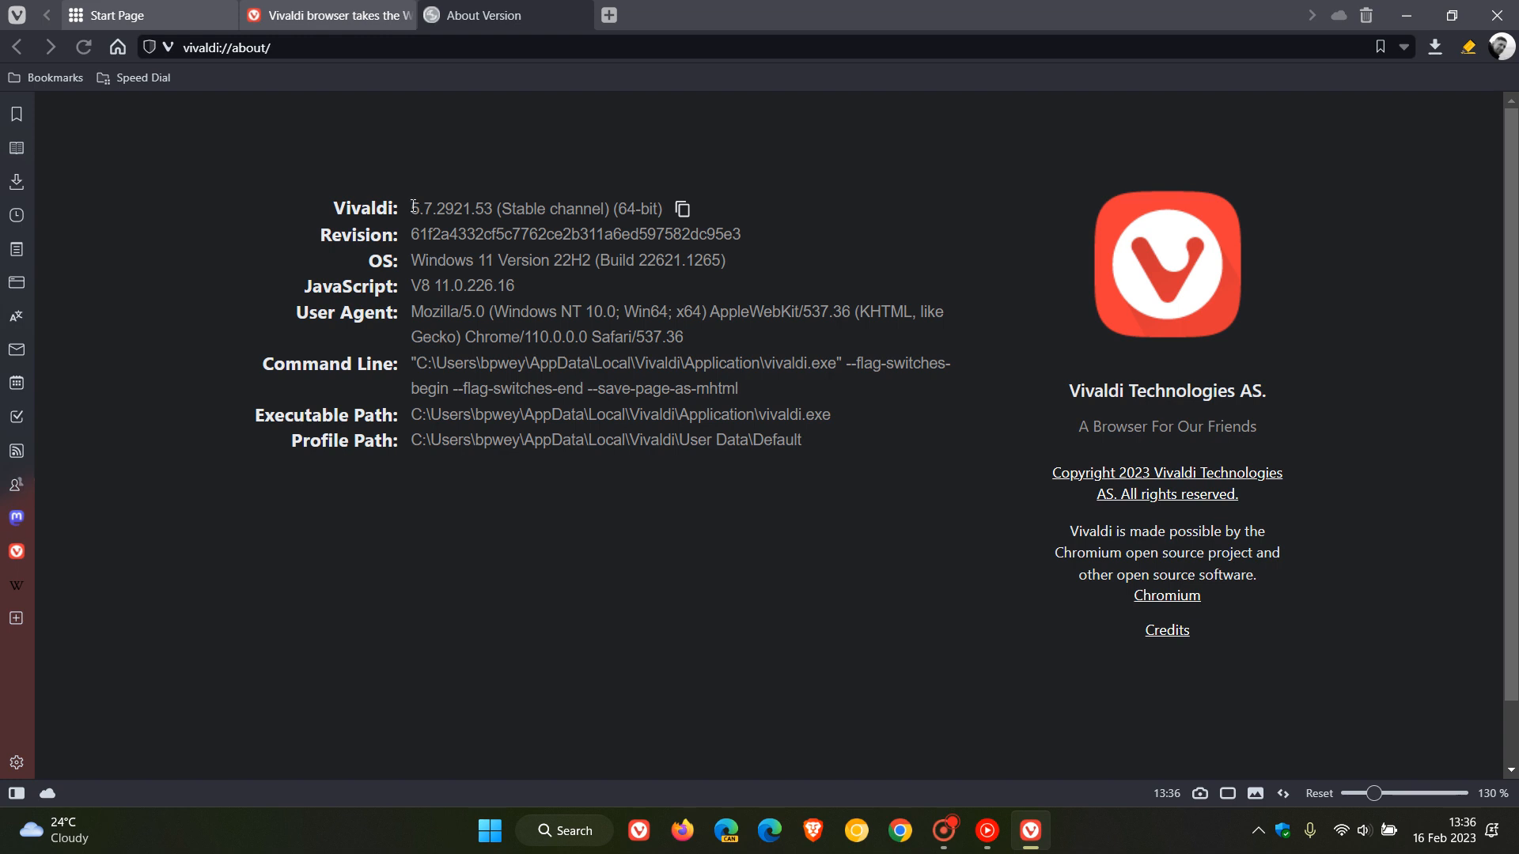
double_click(422, 208)
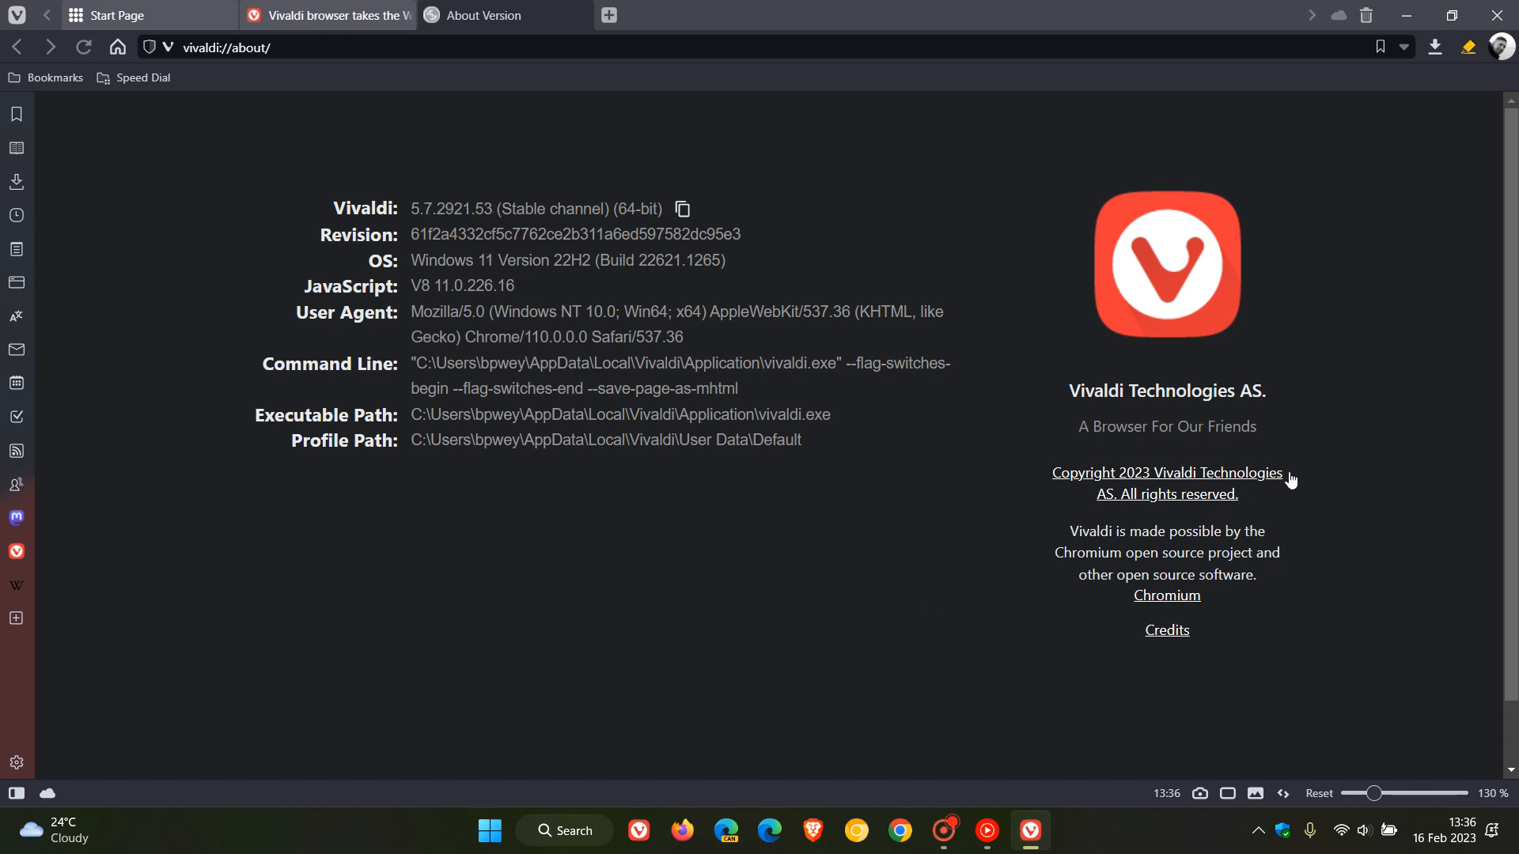
mouse_move(765, 630)
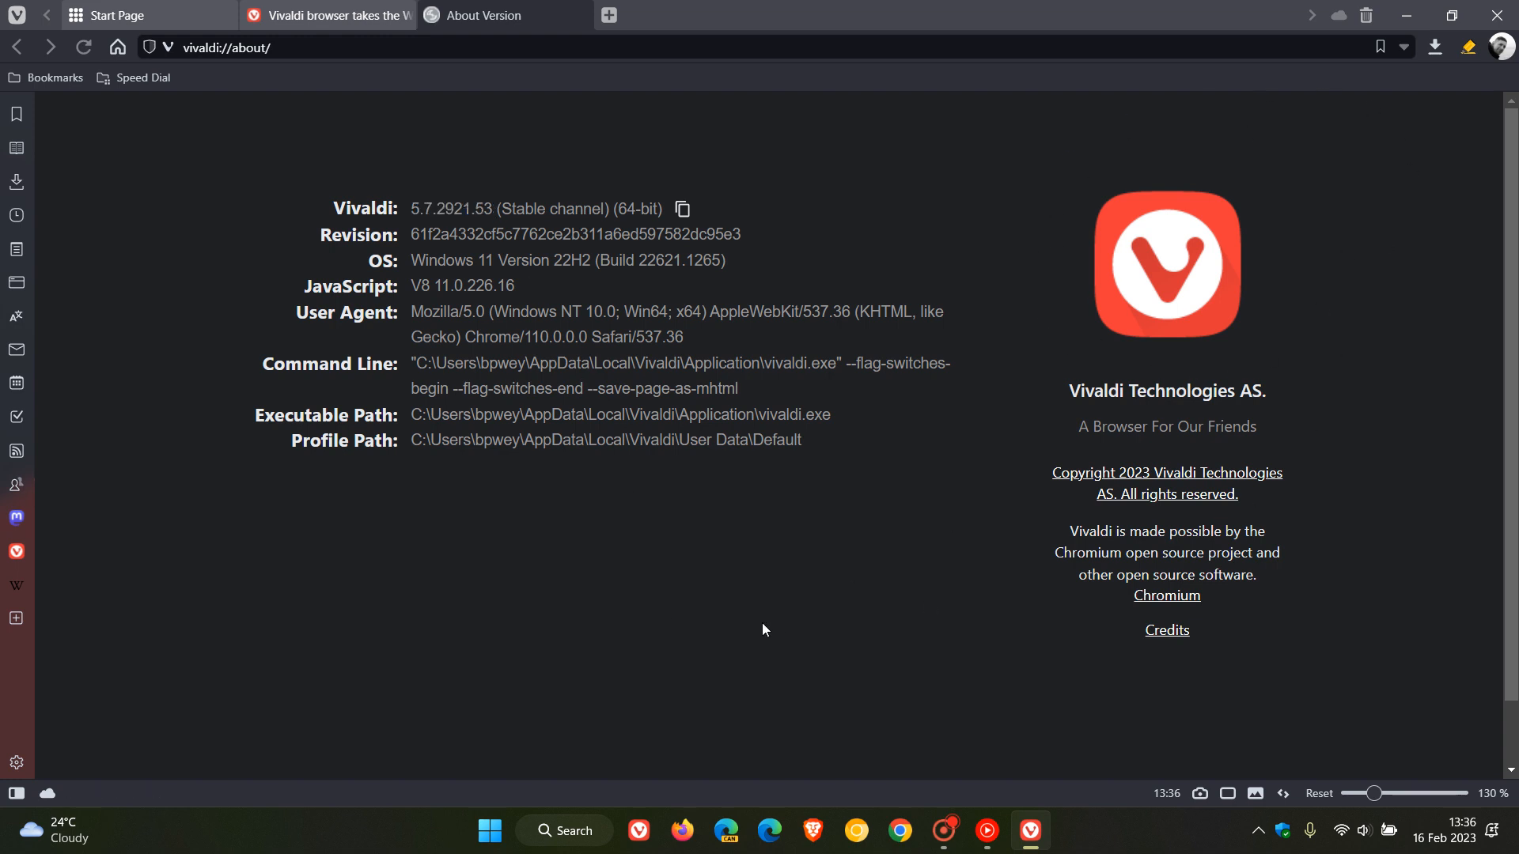
mouse_move(487, 379)
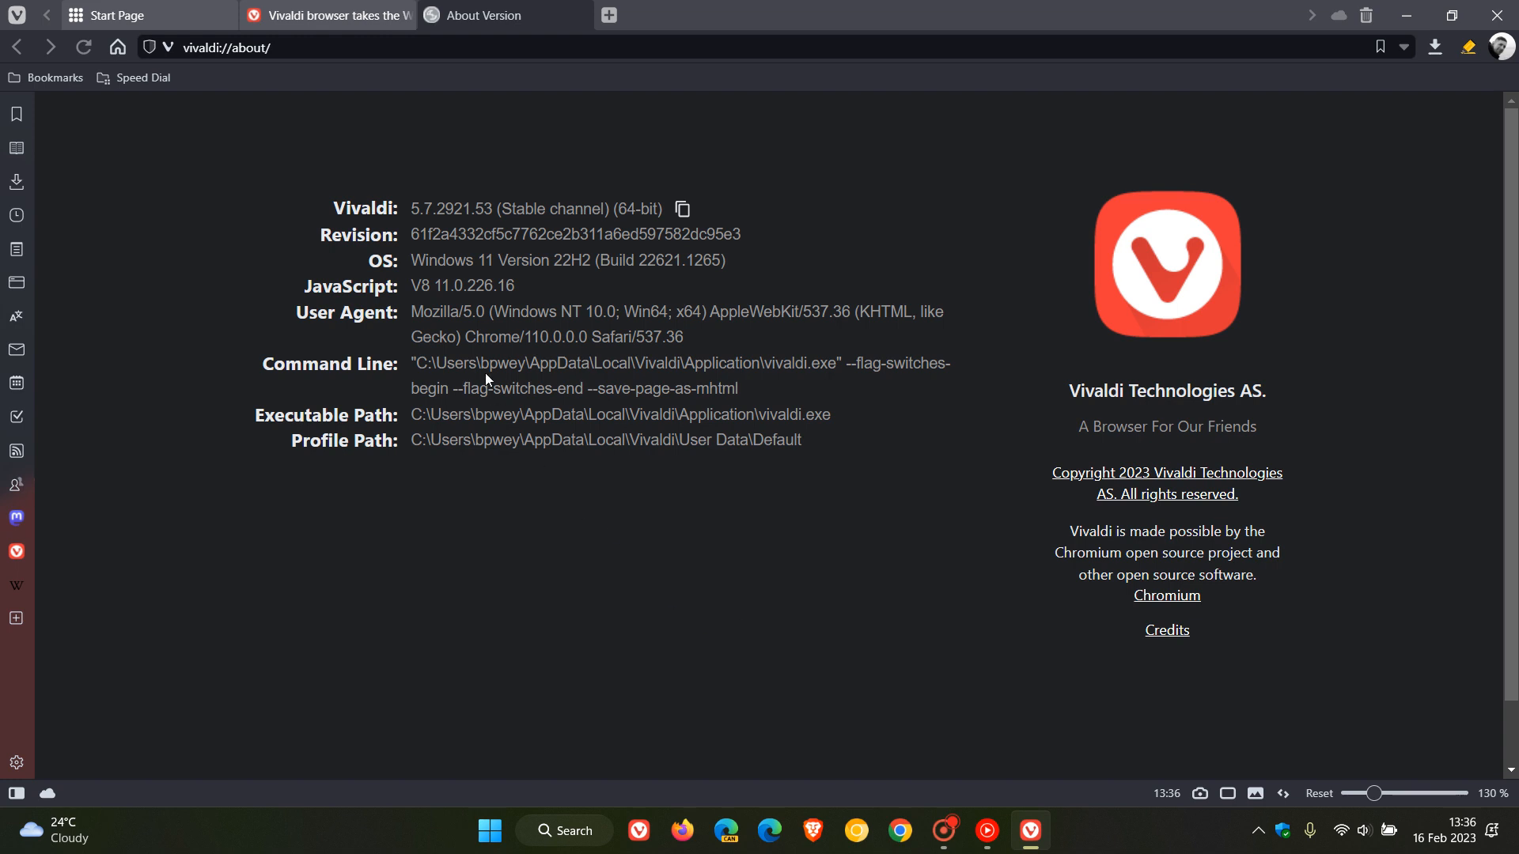
double_click(489, 337)
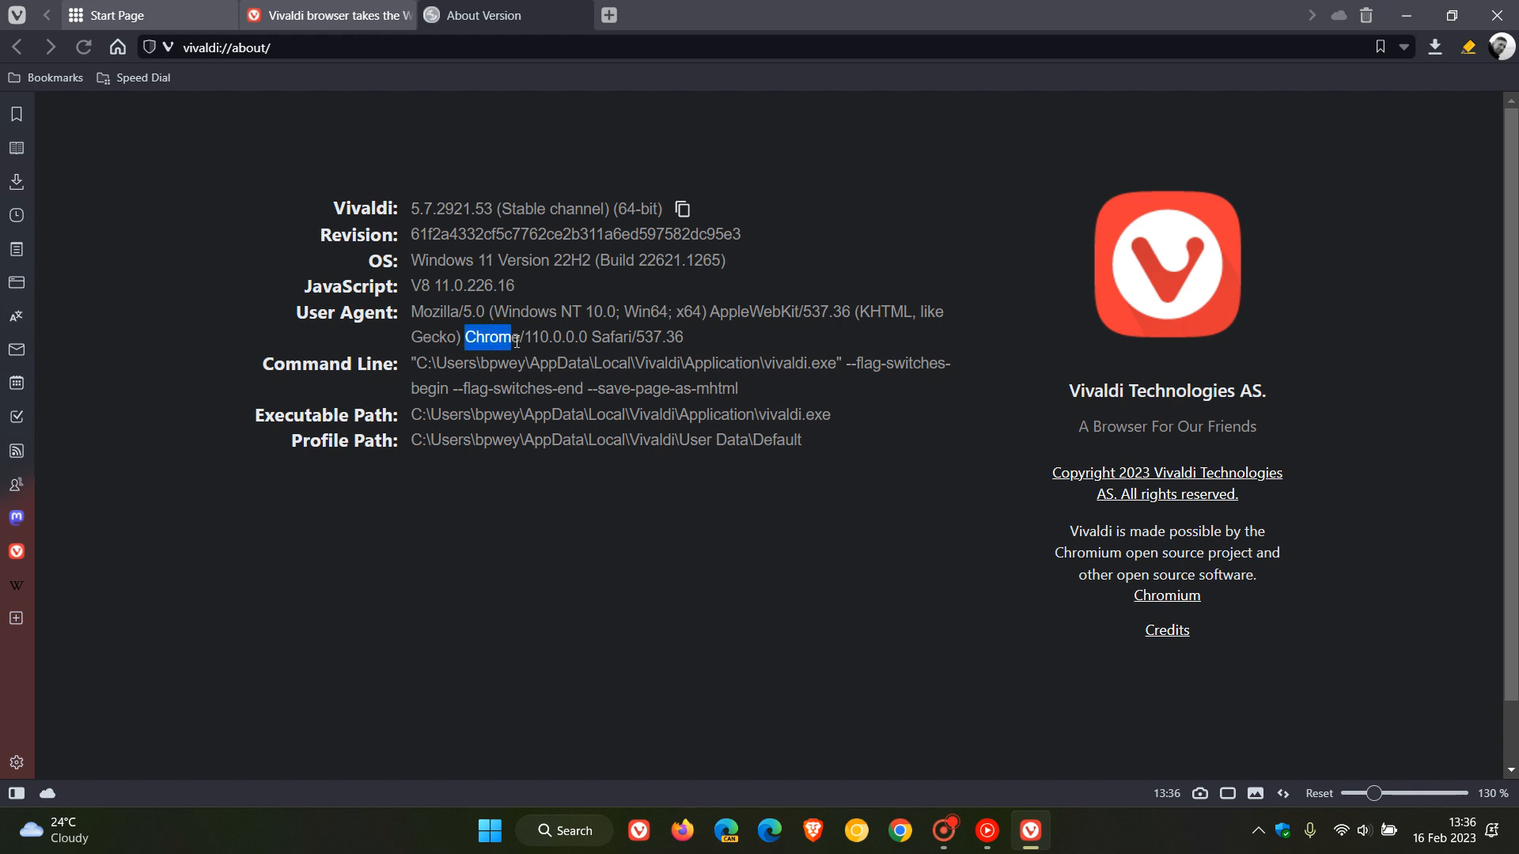
left_click_drag(489, 337, 552, 337)
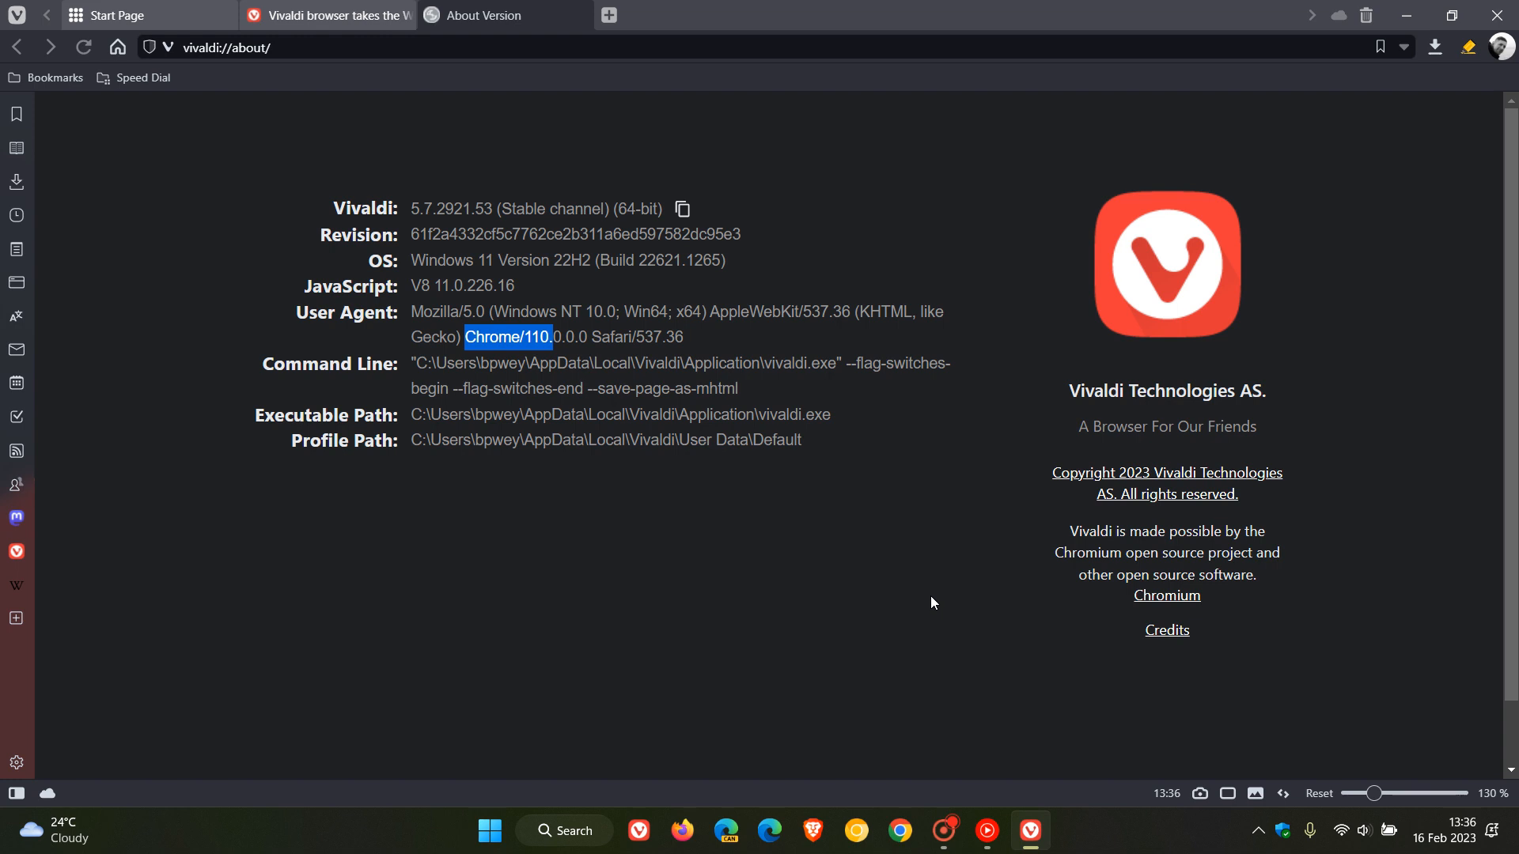
mouse_move(909, 592)
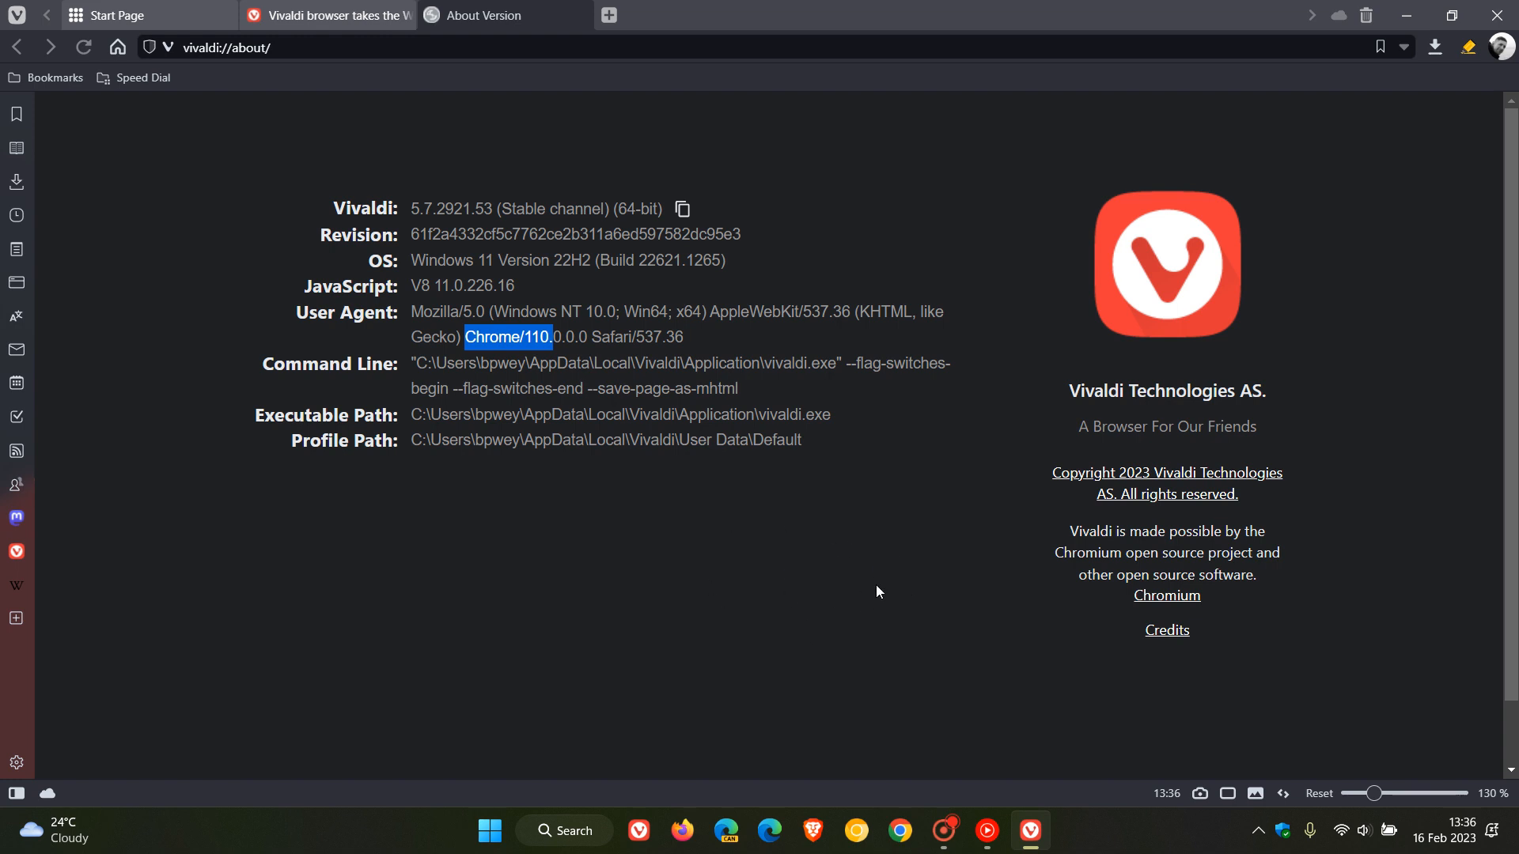
mouse_move(879, 614)
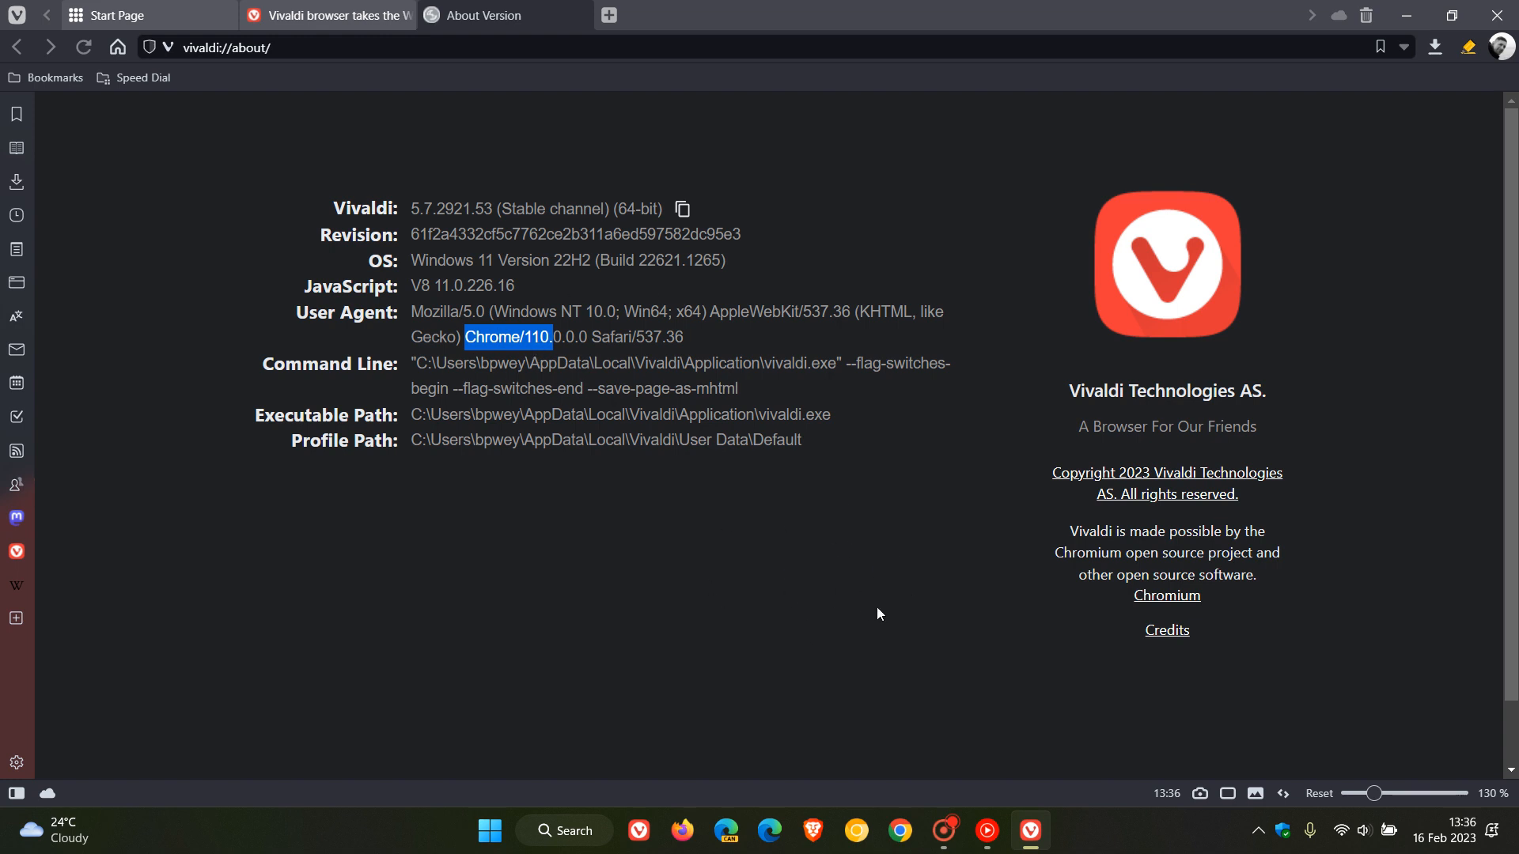
mouse_move(911, 577)
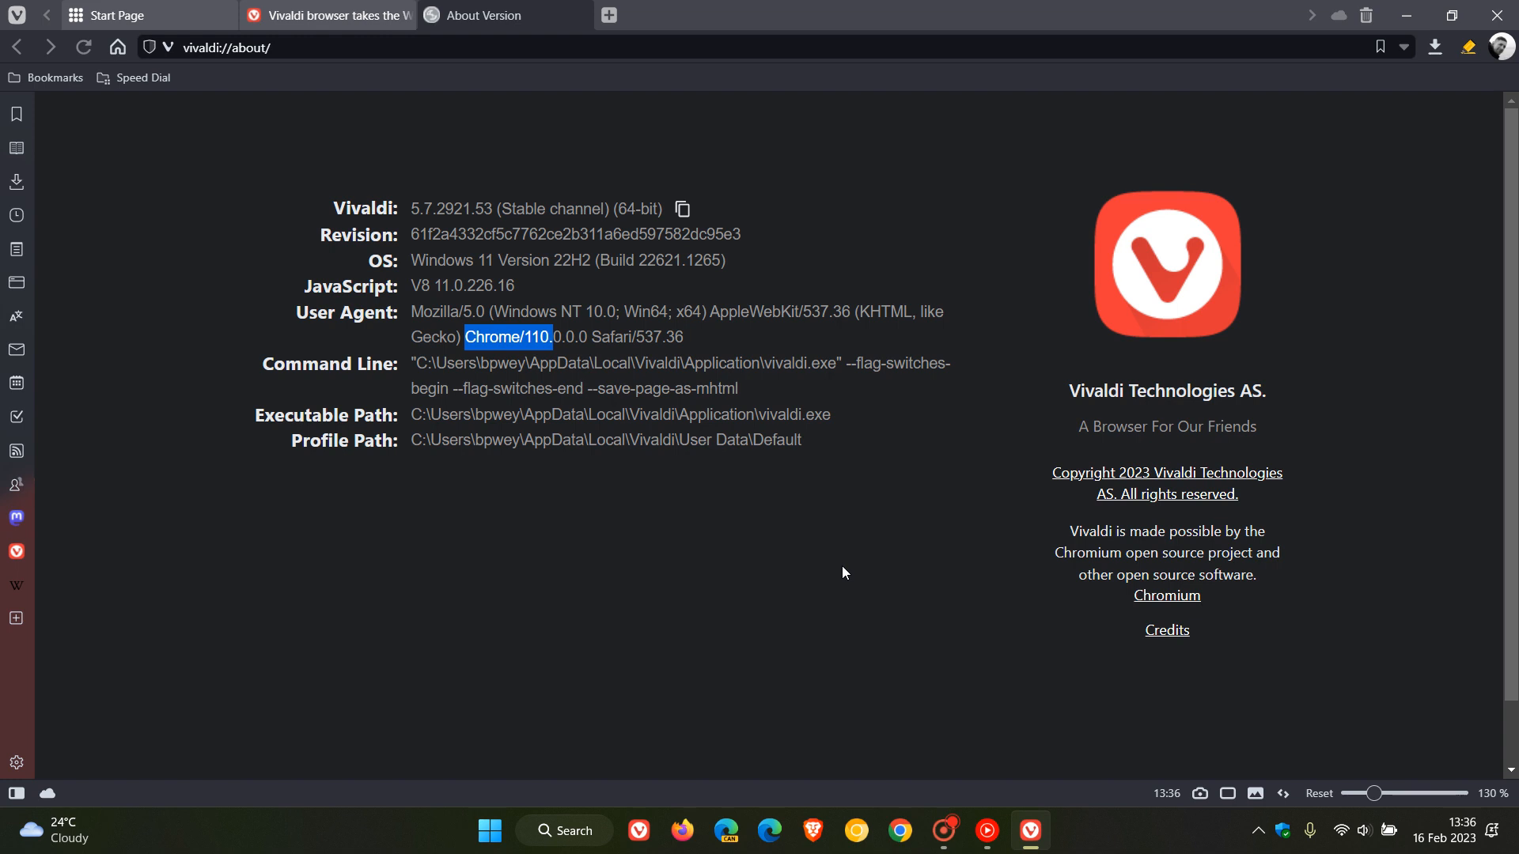
left_click(579, 15)
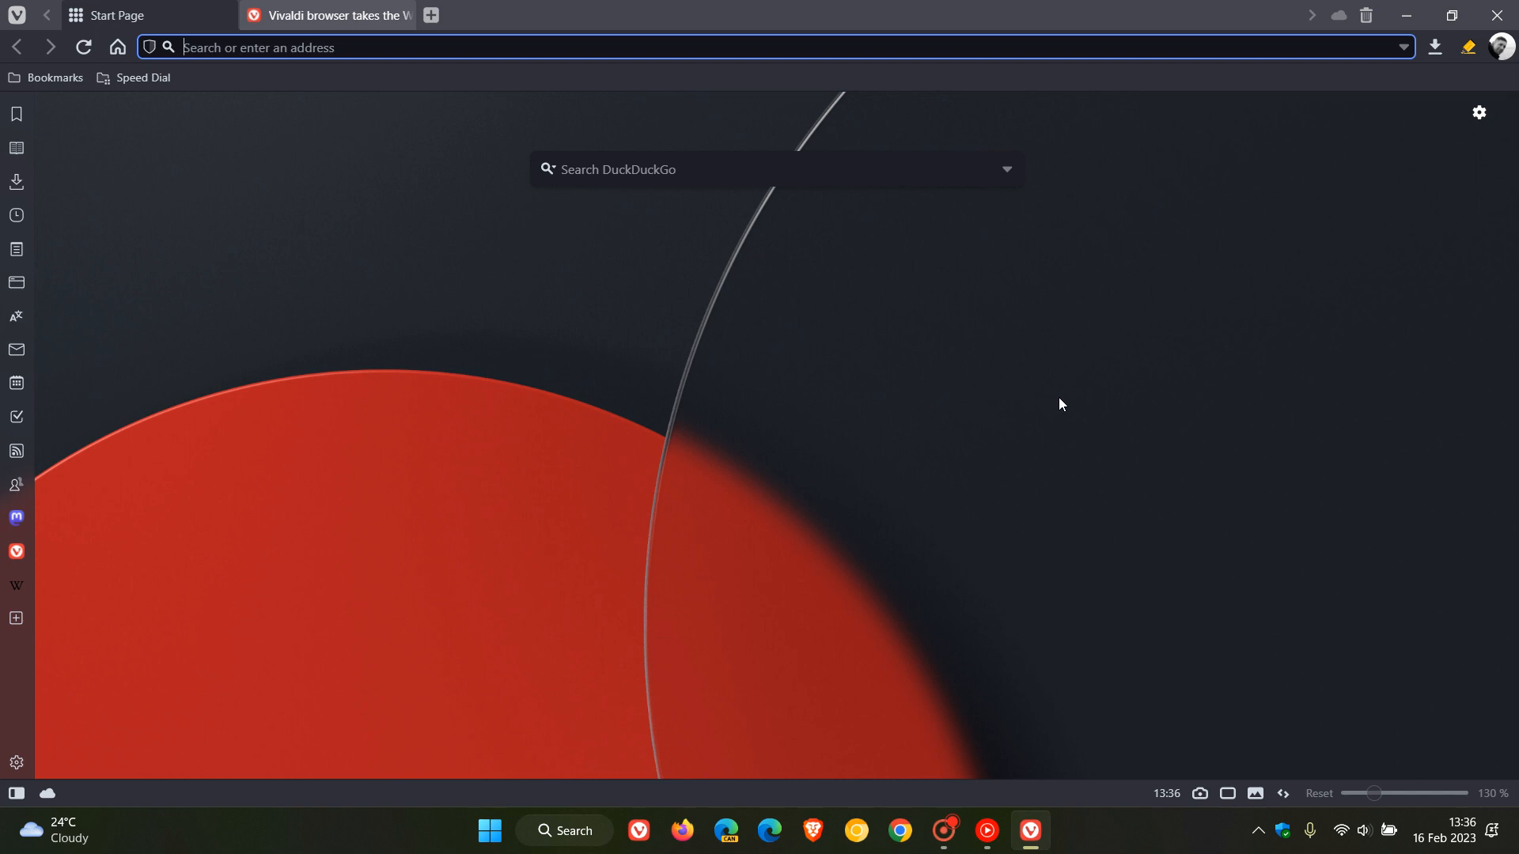
mouse_move(950, 419)
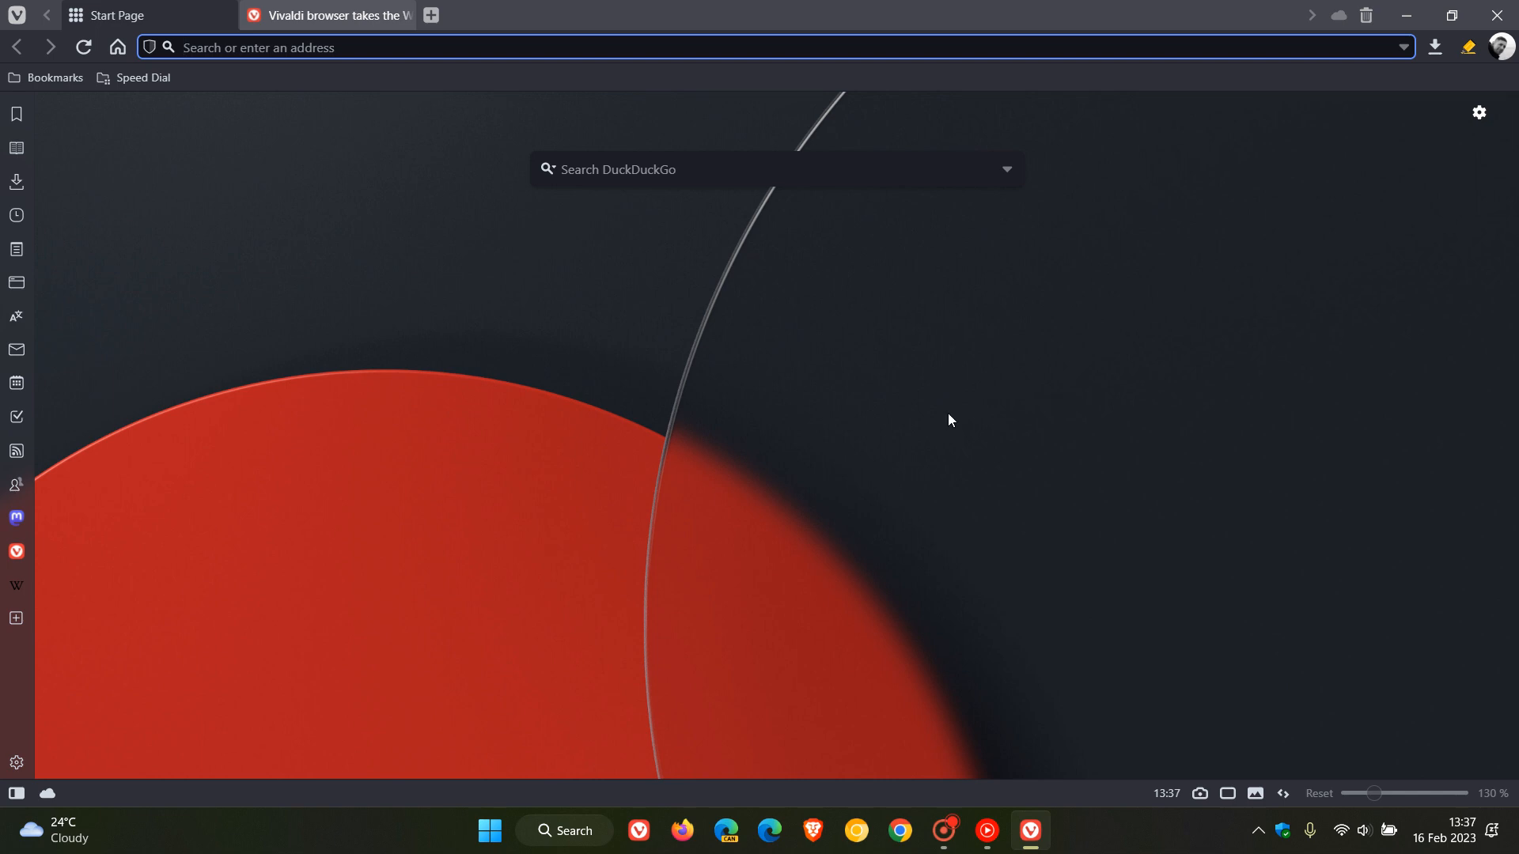
mouse_move(16, 284)
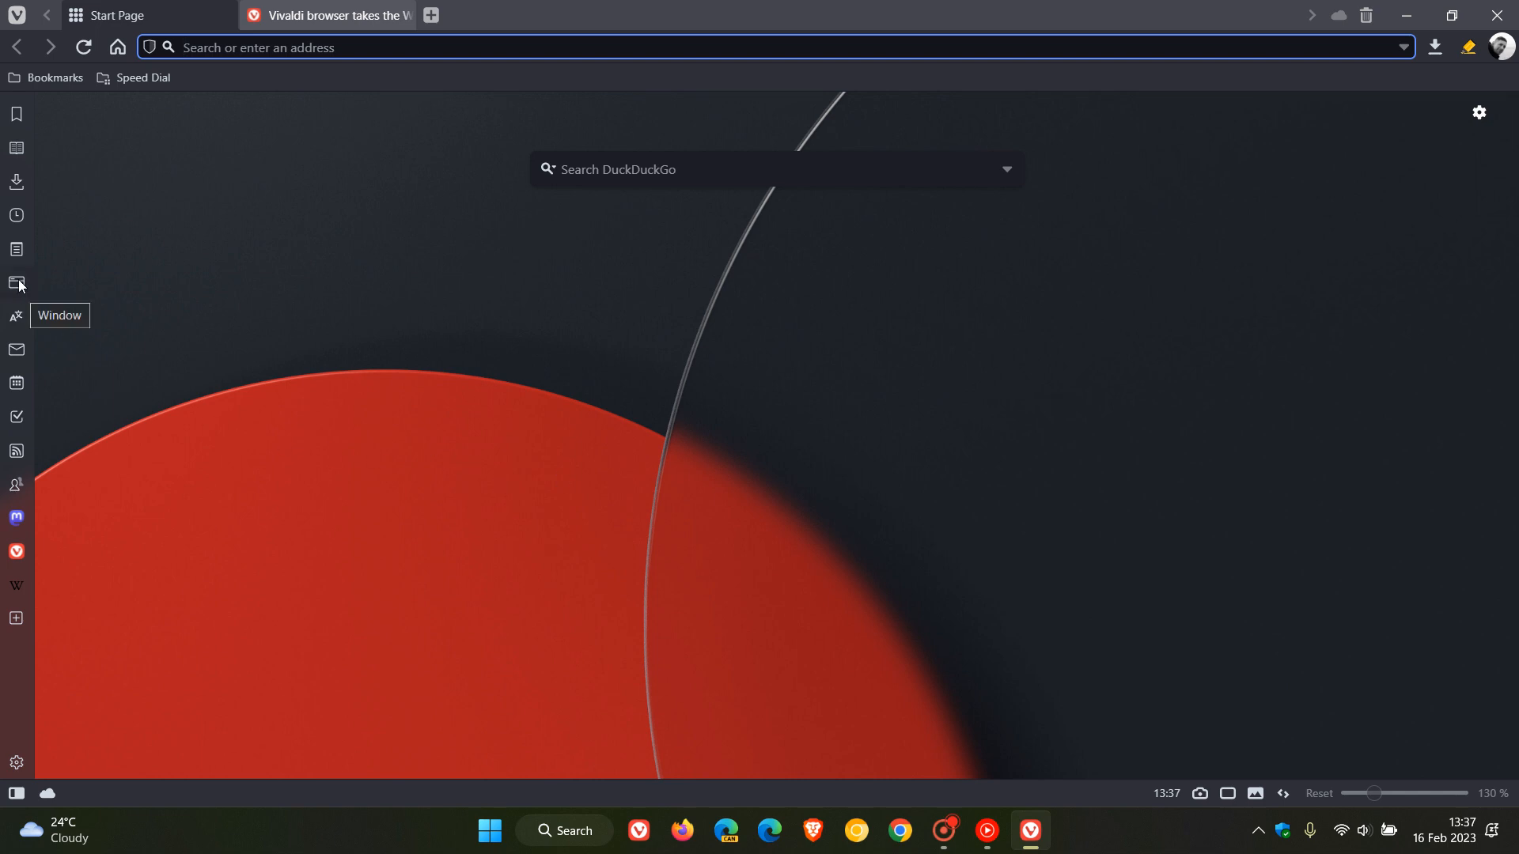
left_click(16, 284)
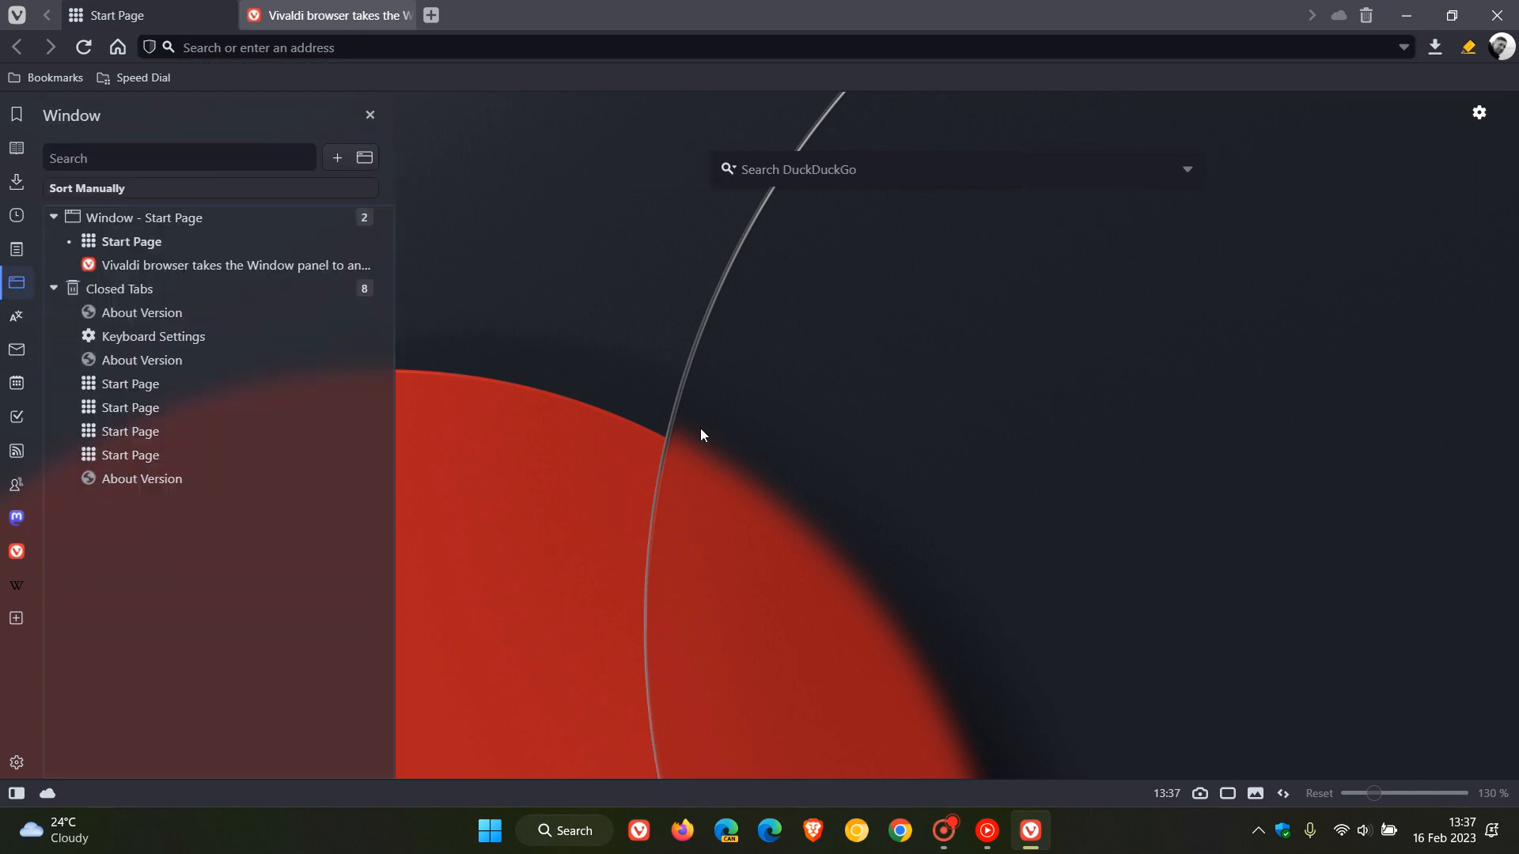
mouse_move(249, 596)
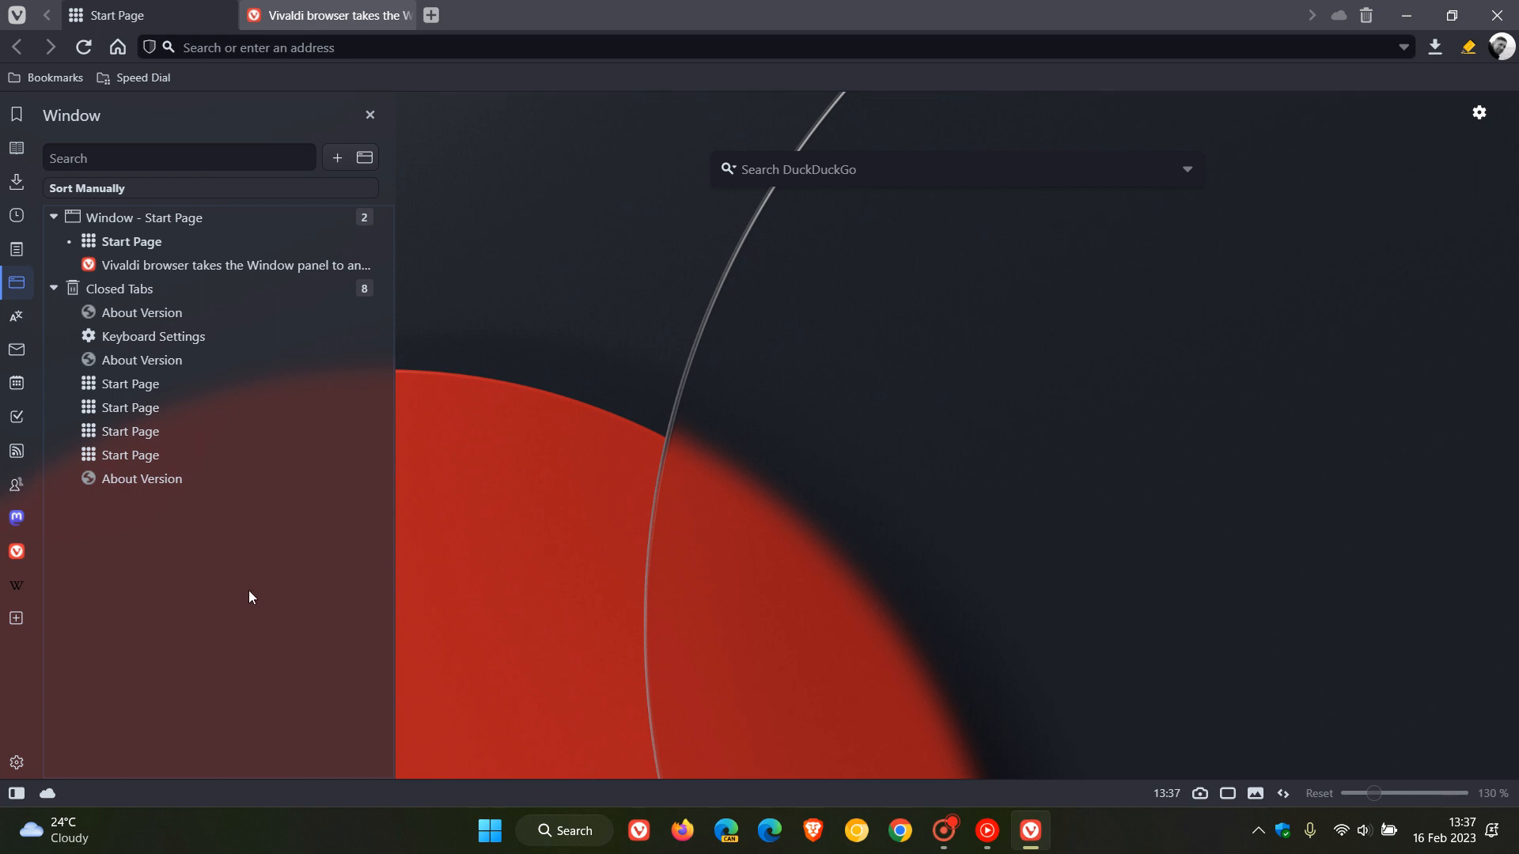
mouse_move(274, 600)
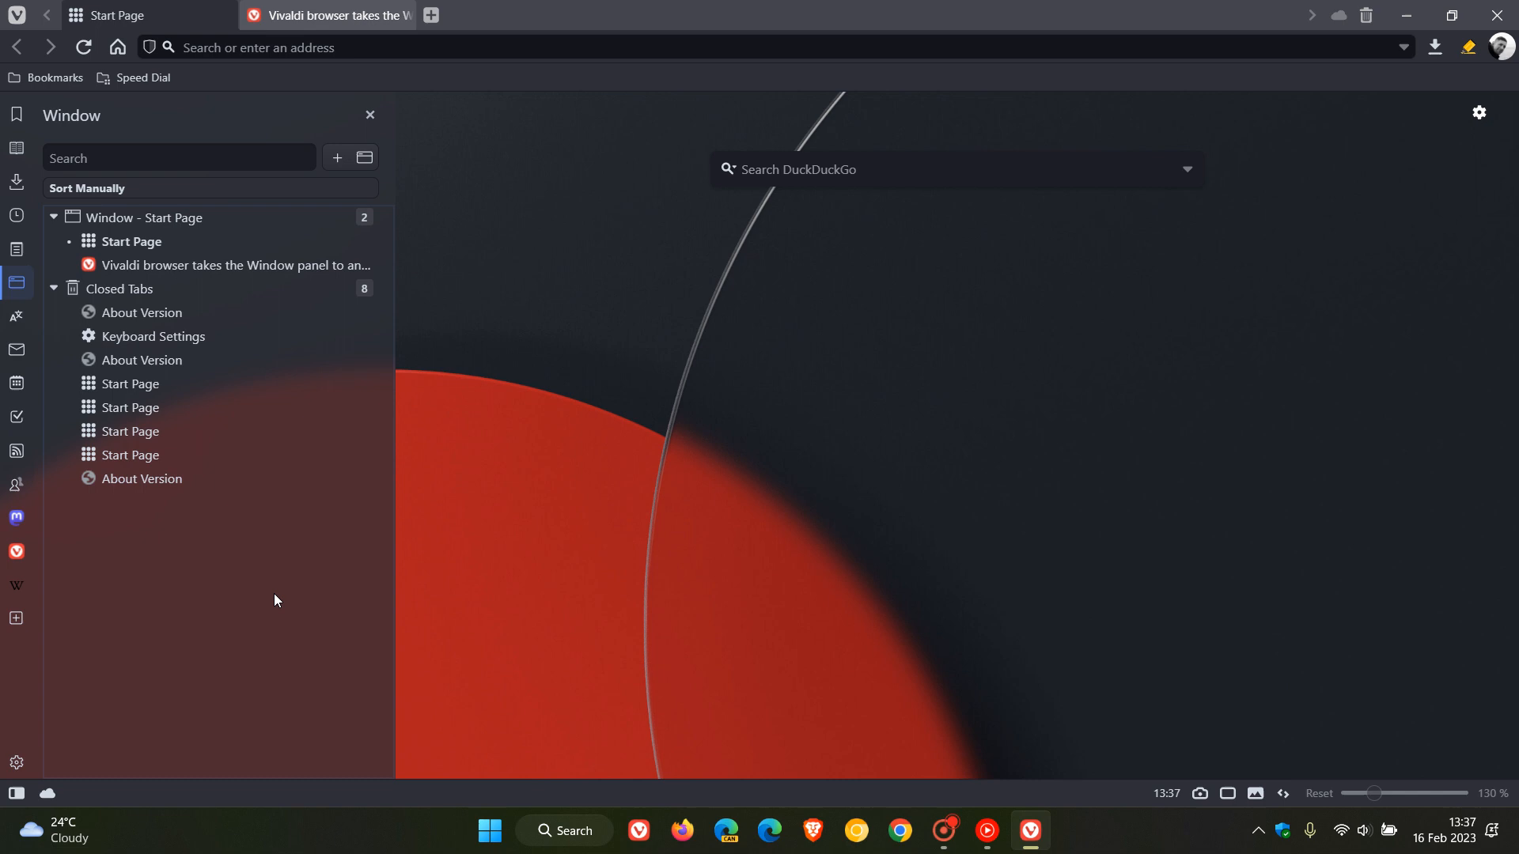
mouse_move(325, 591)
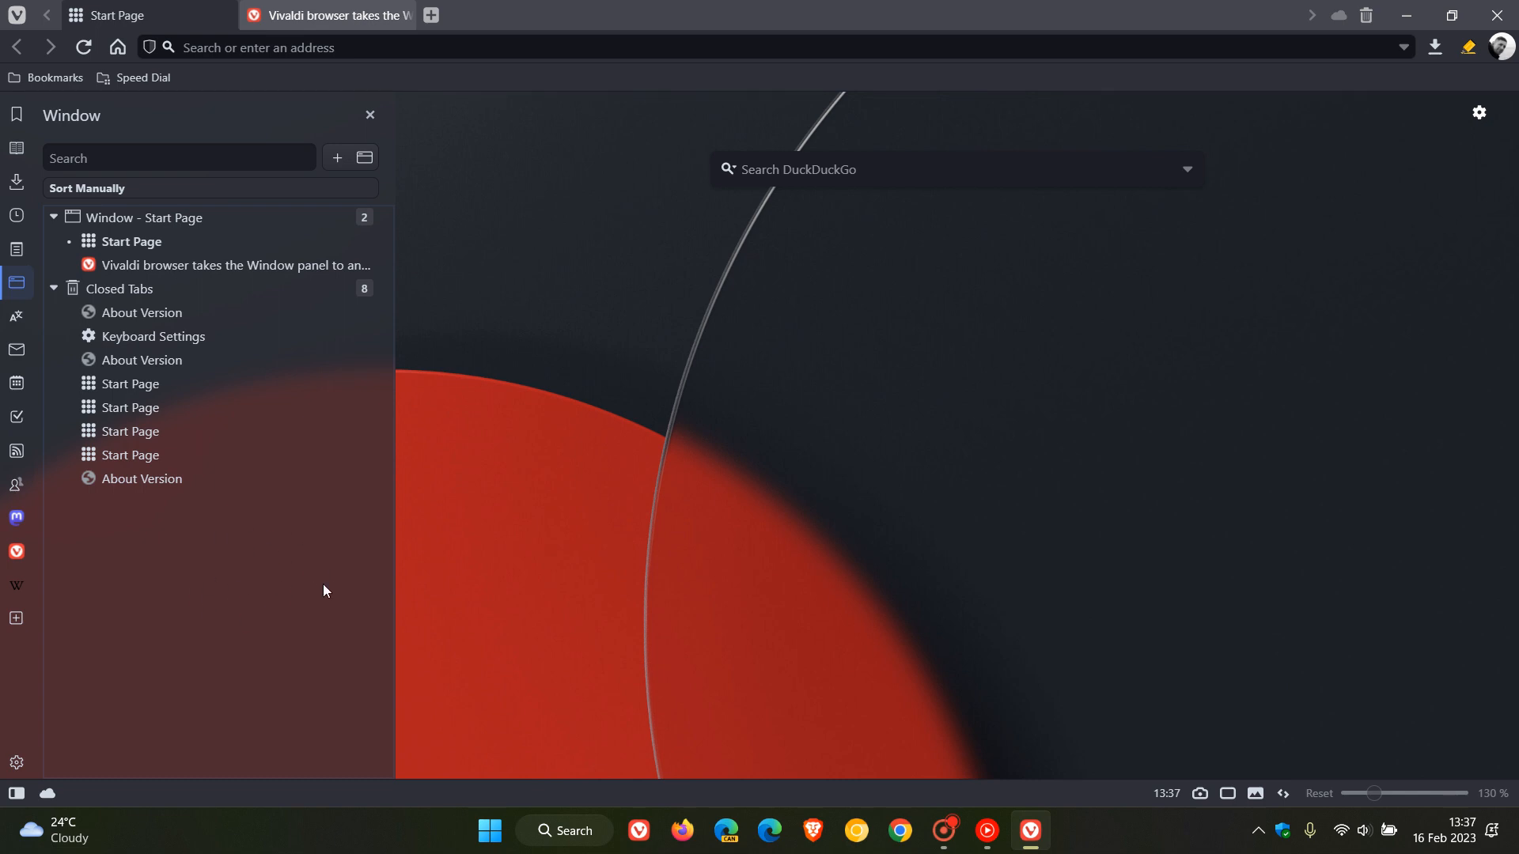
mouse_move(329, 565)
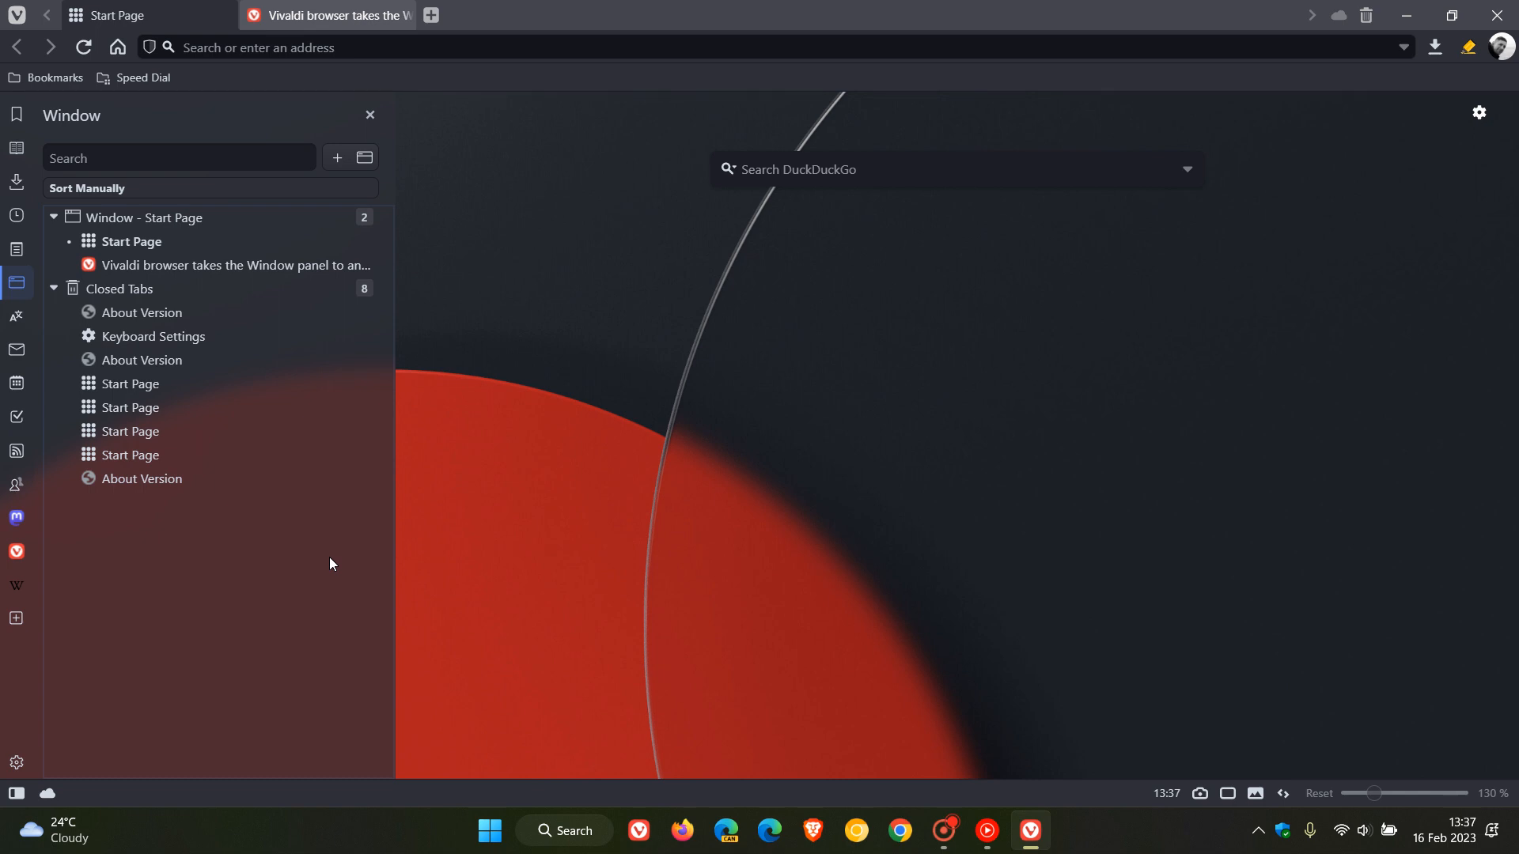
mouse_move(331, 552)
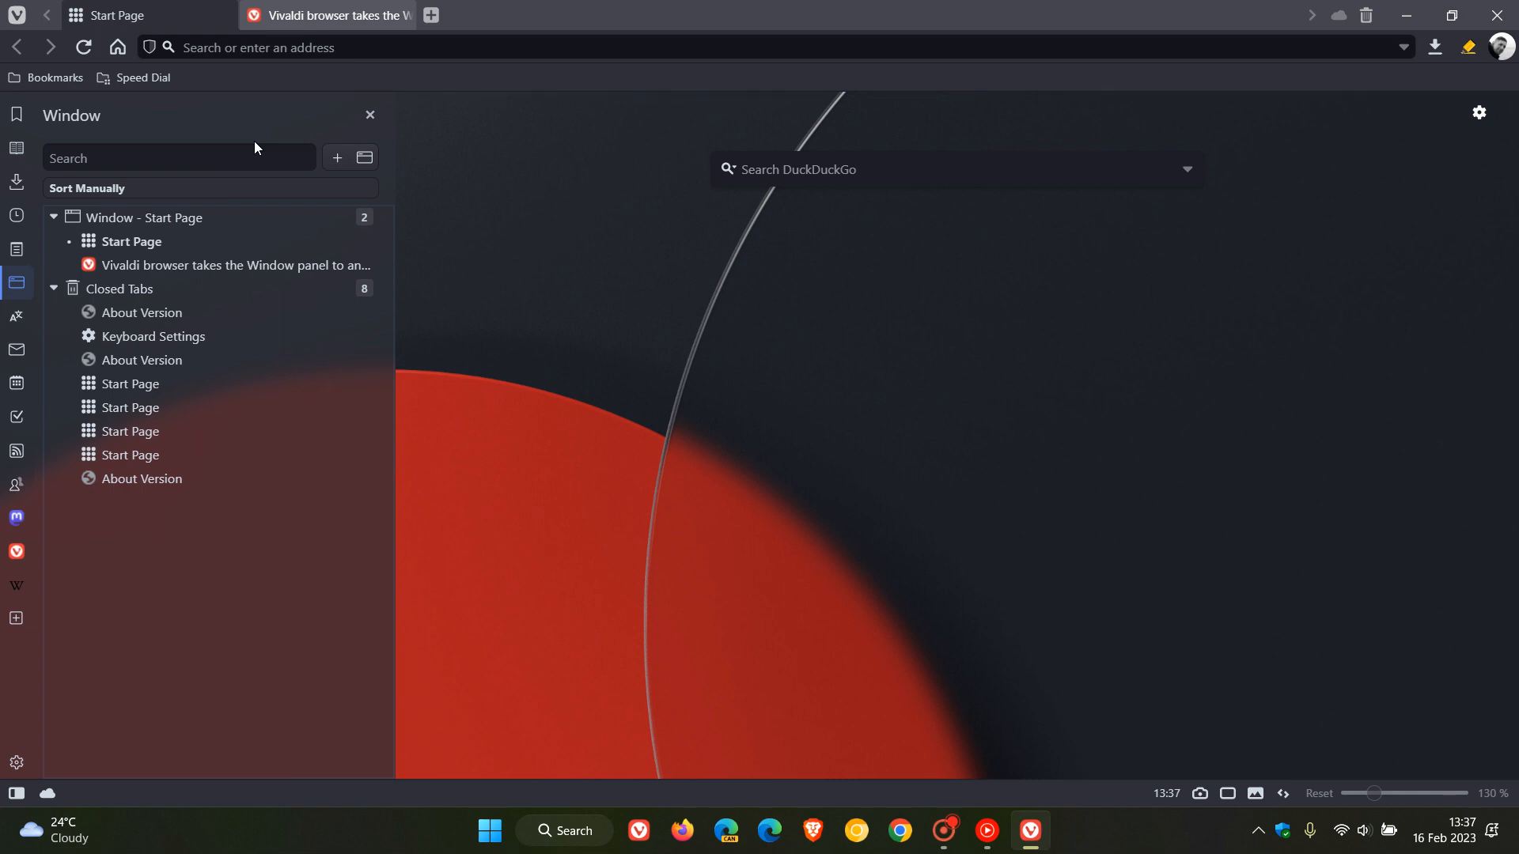
mouse_move(259, 143)
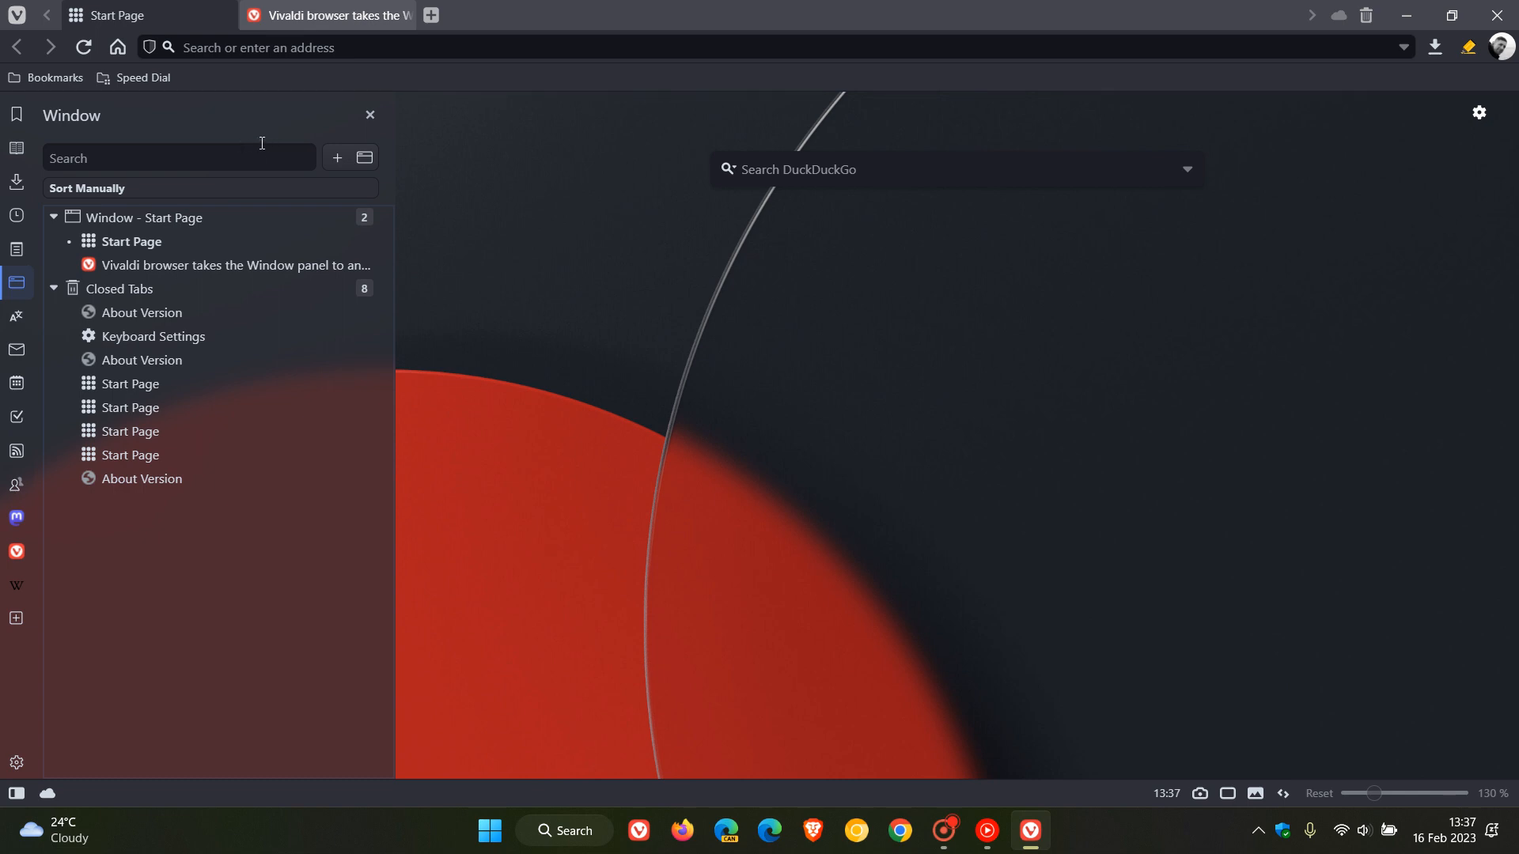
mouse_move(17, 282)
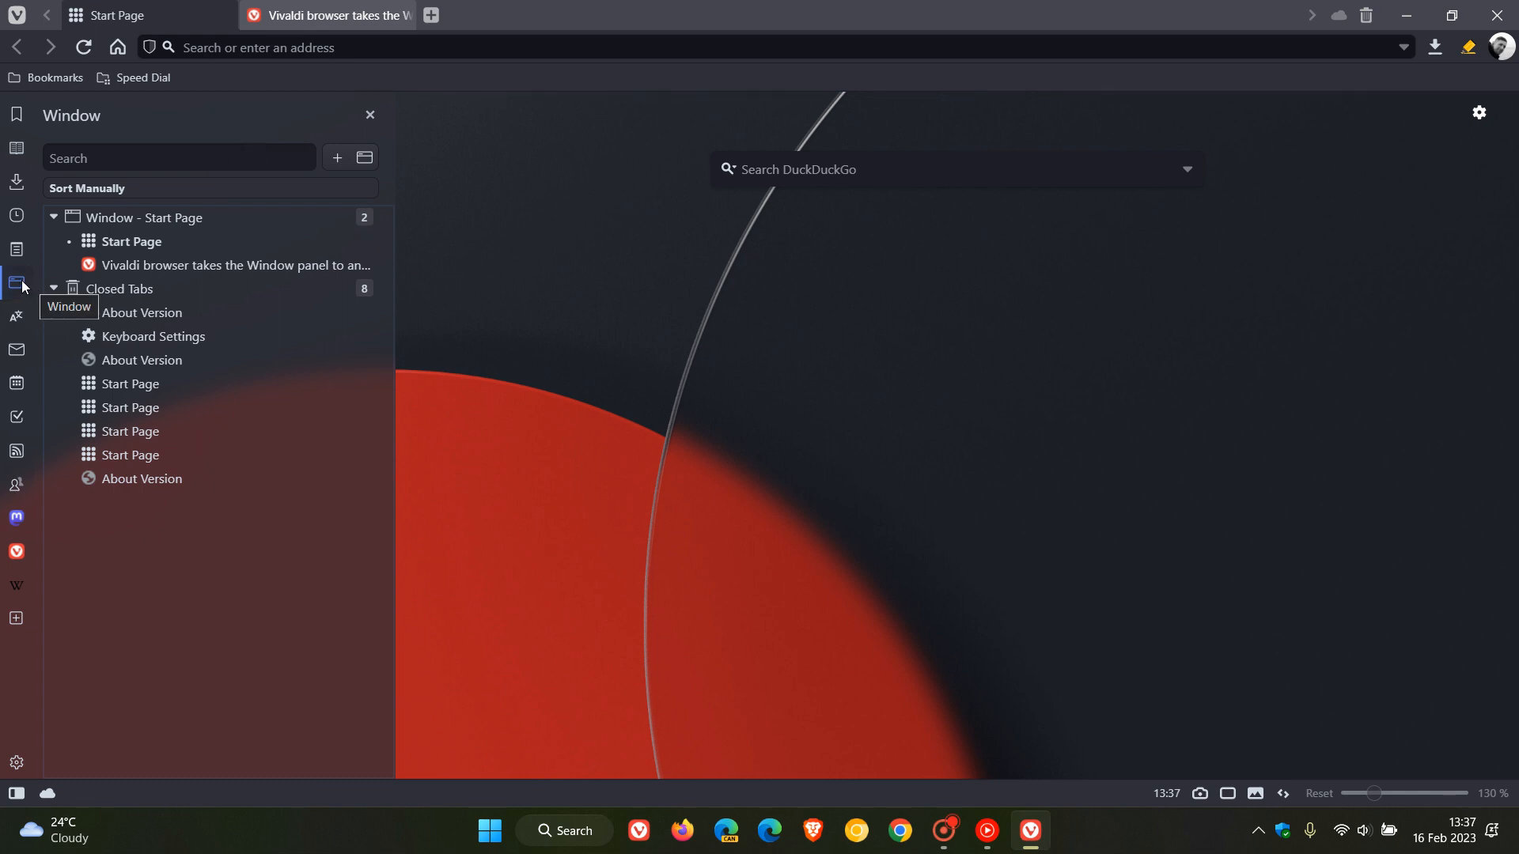
left_click(16, 283)
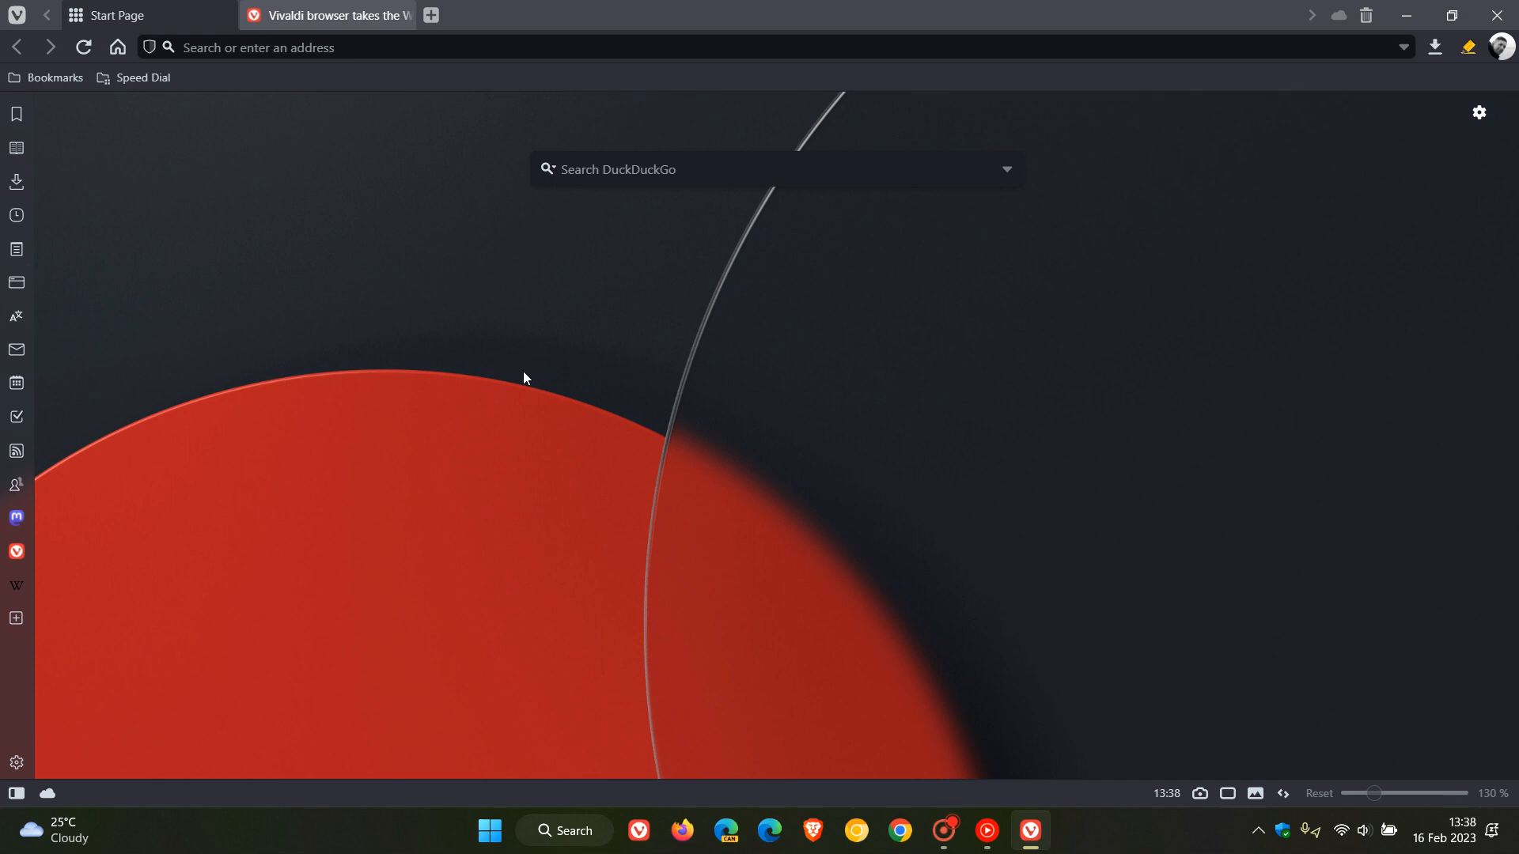
mouse_move(546, 388)
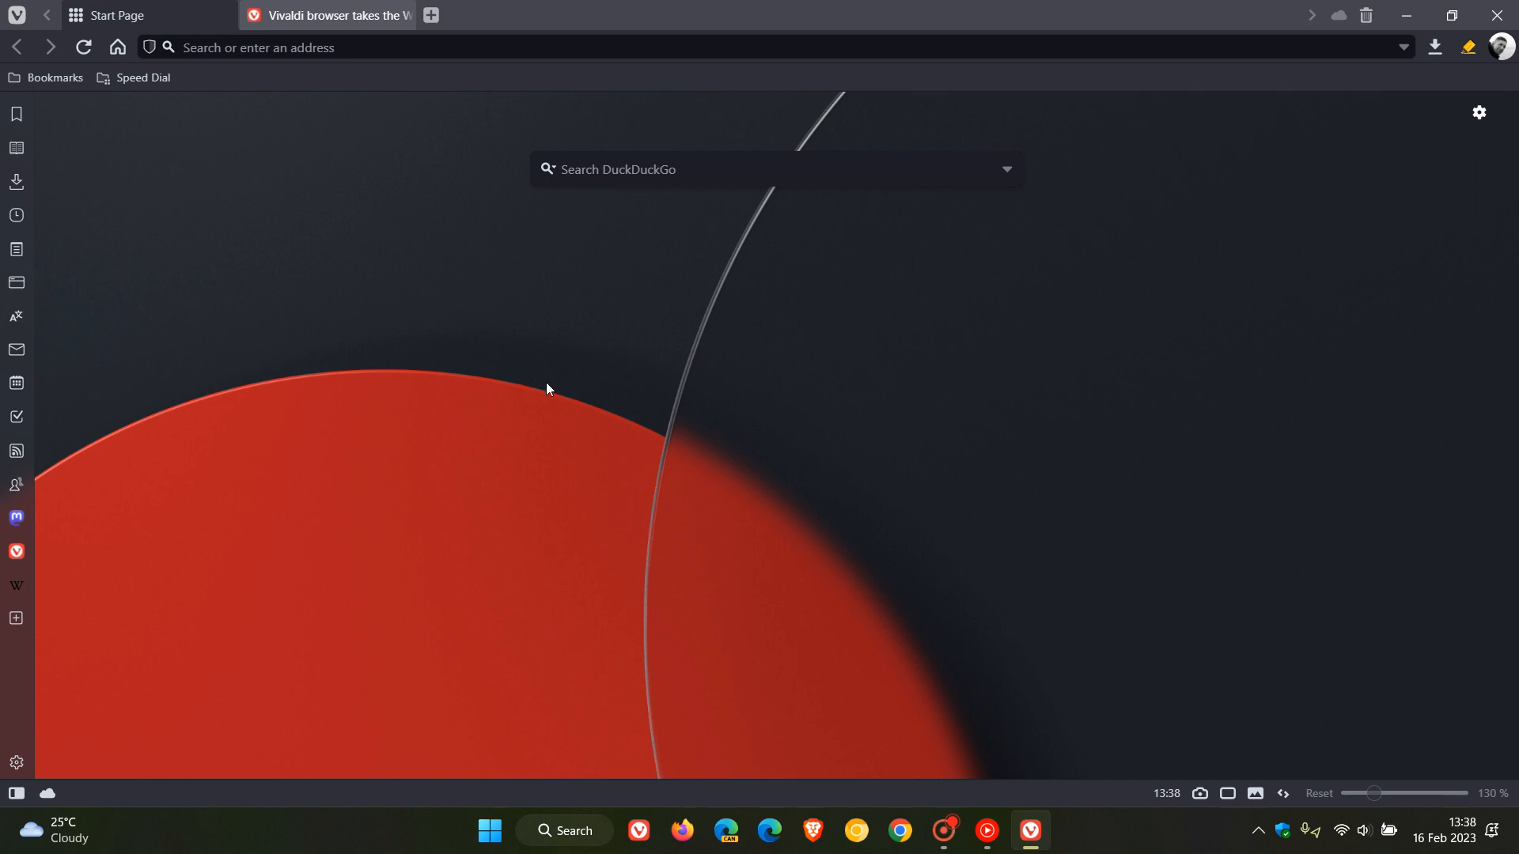
Open the Mail panel beside the Start Page, showing the add-account prompt.
left_click(16, 349)
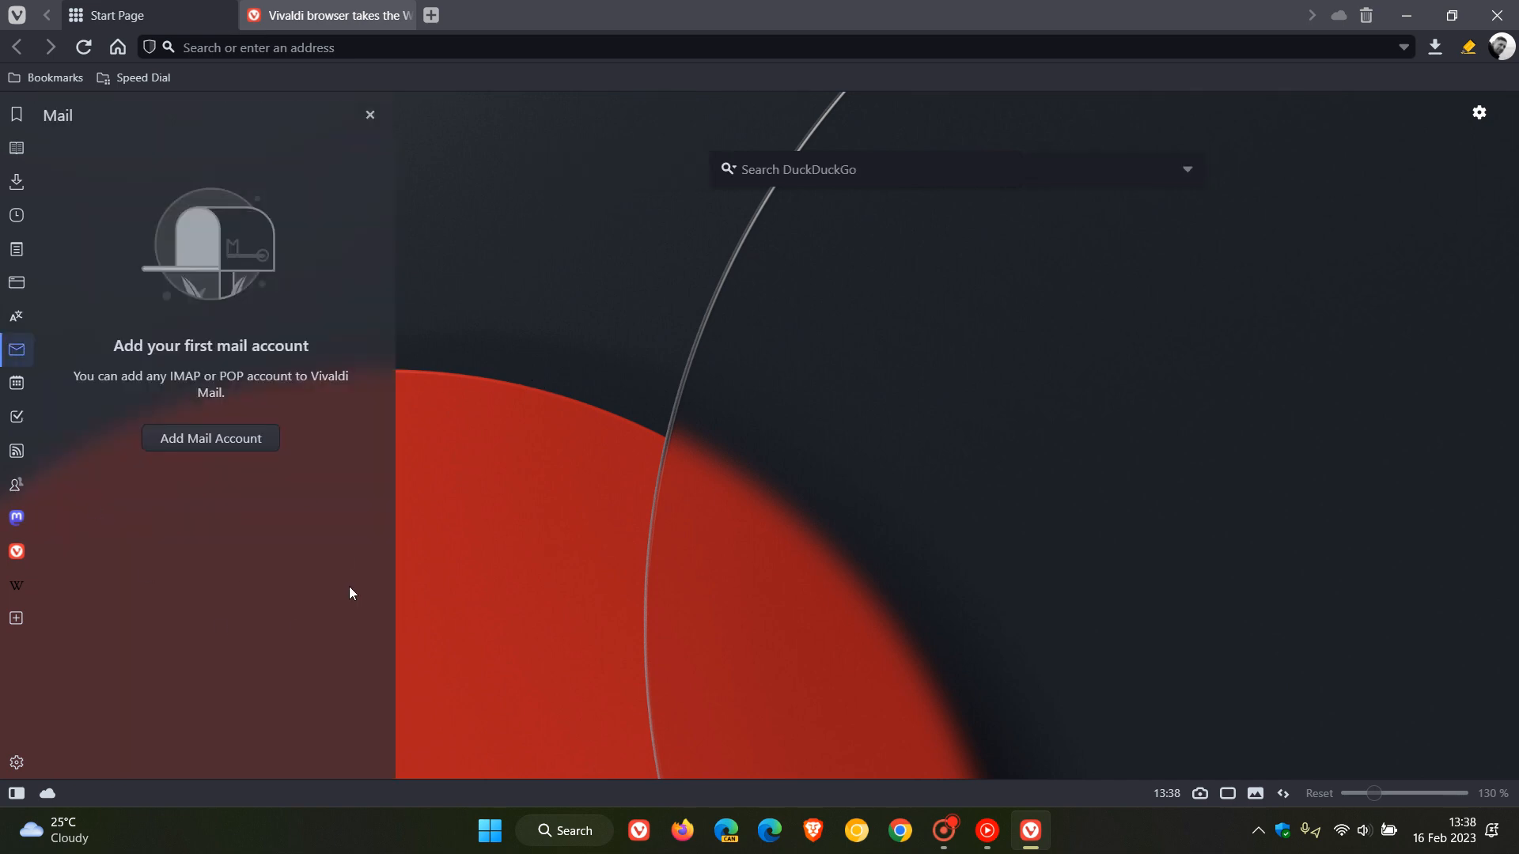
mouse_move(325, 624)
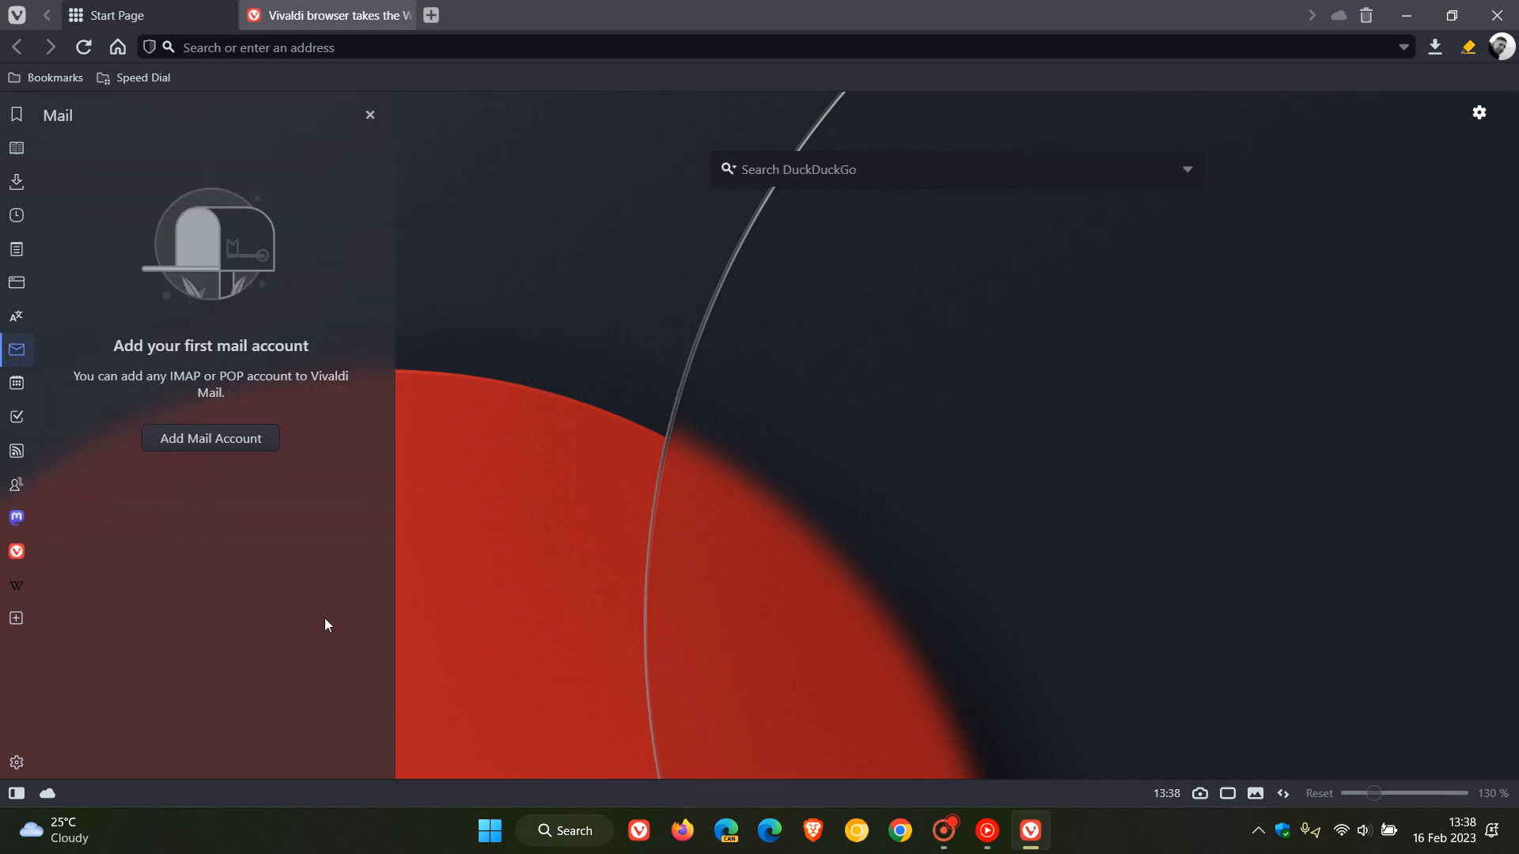
mouse_move(259, 149)
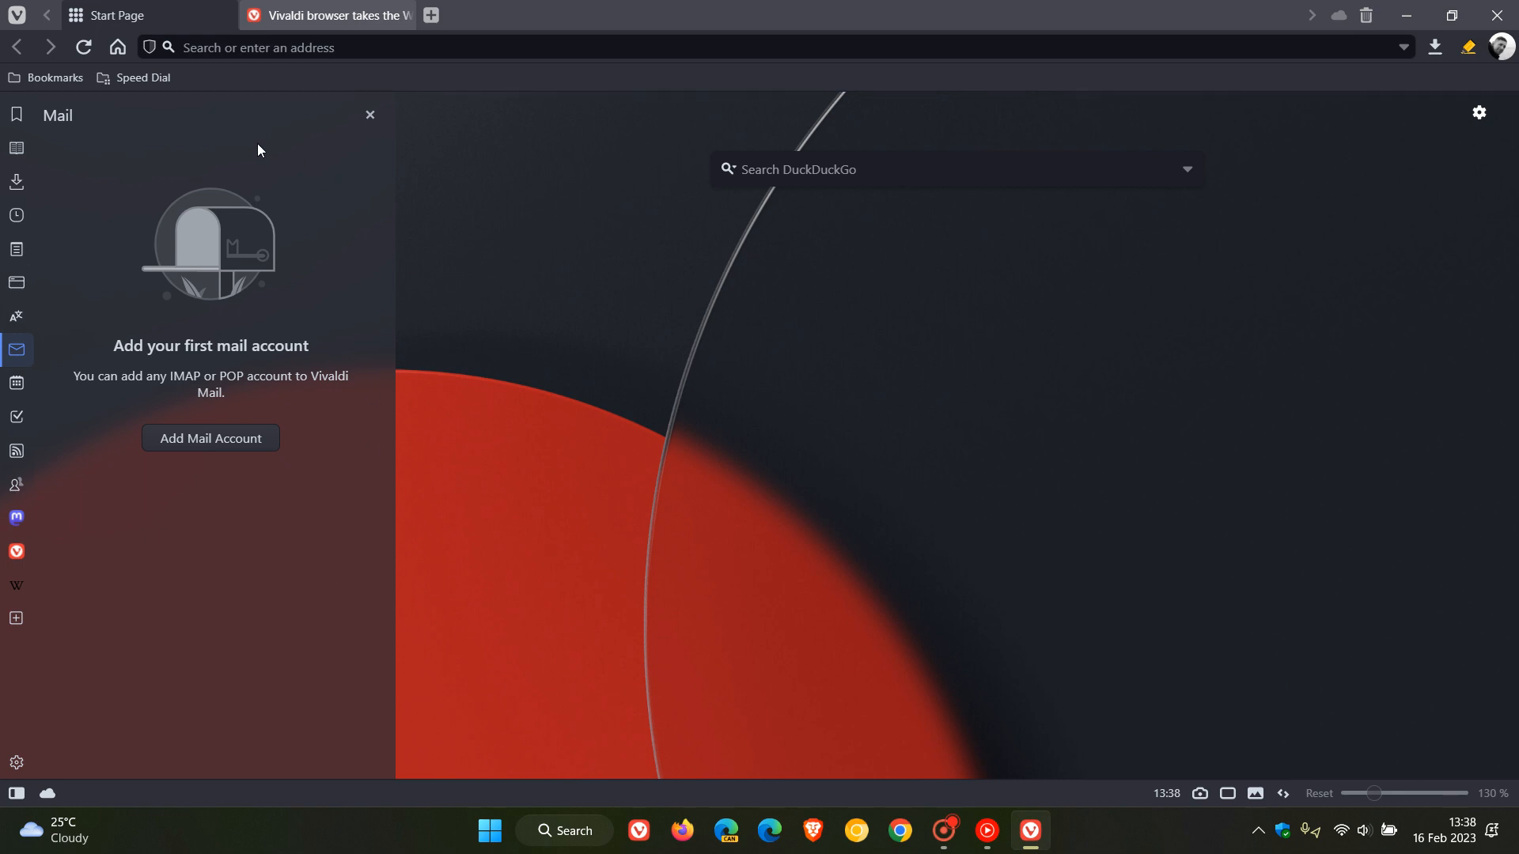
mouse_move(319, 557)
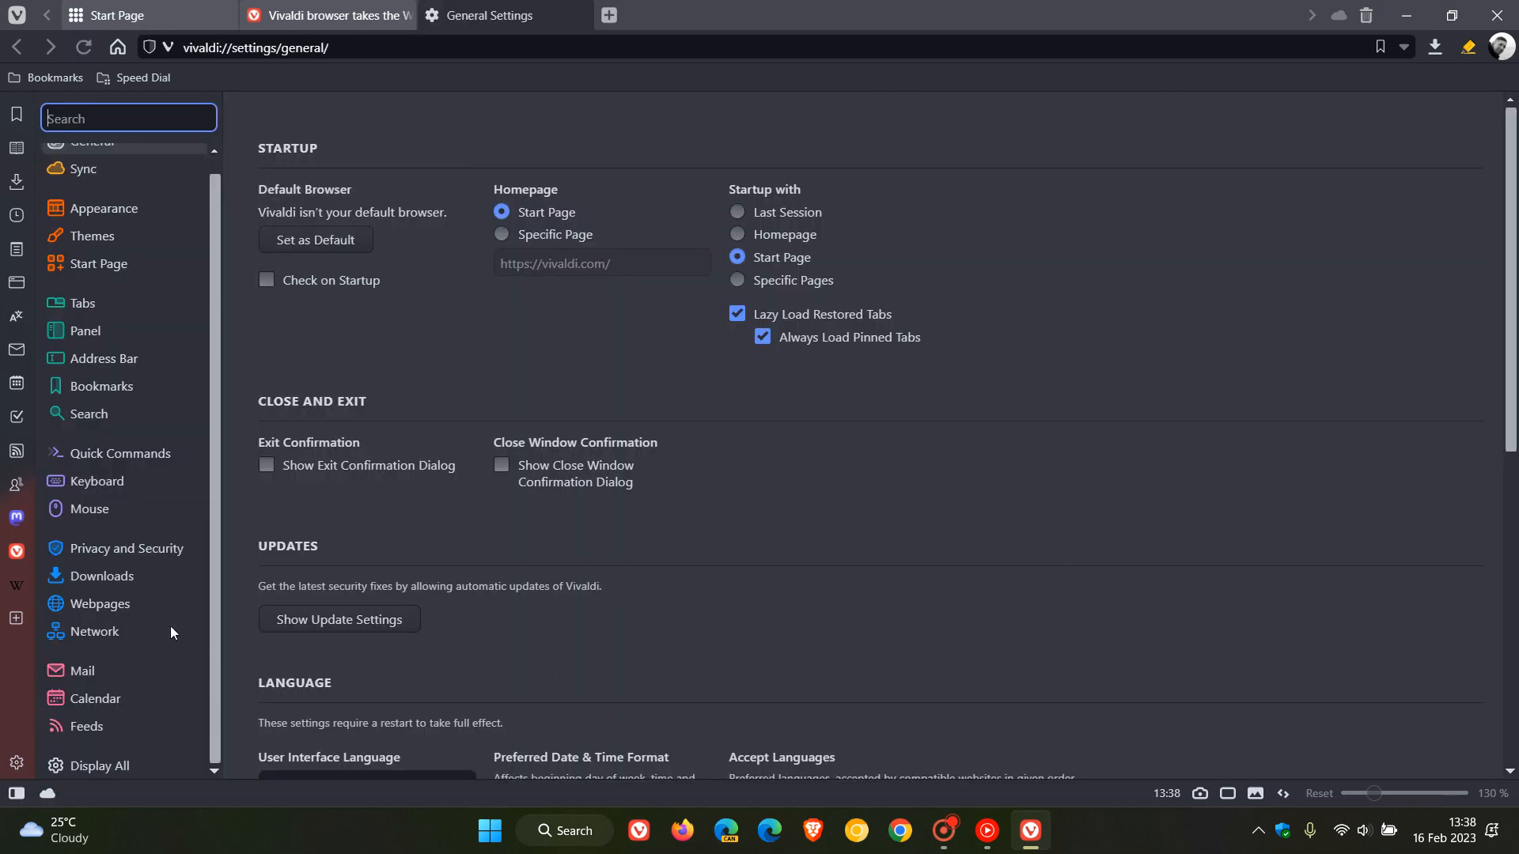
Leave 'Automatically Mark as Read' unchecked in Mail settings after toggling it off, on, and off.
left_click(82, 670)
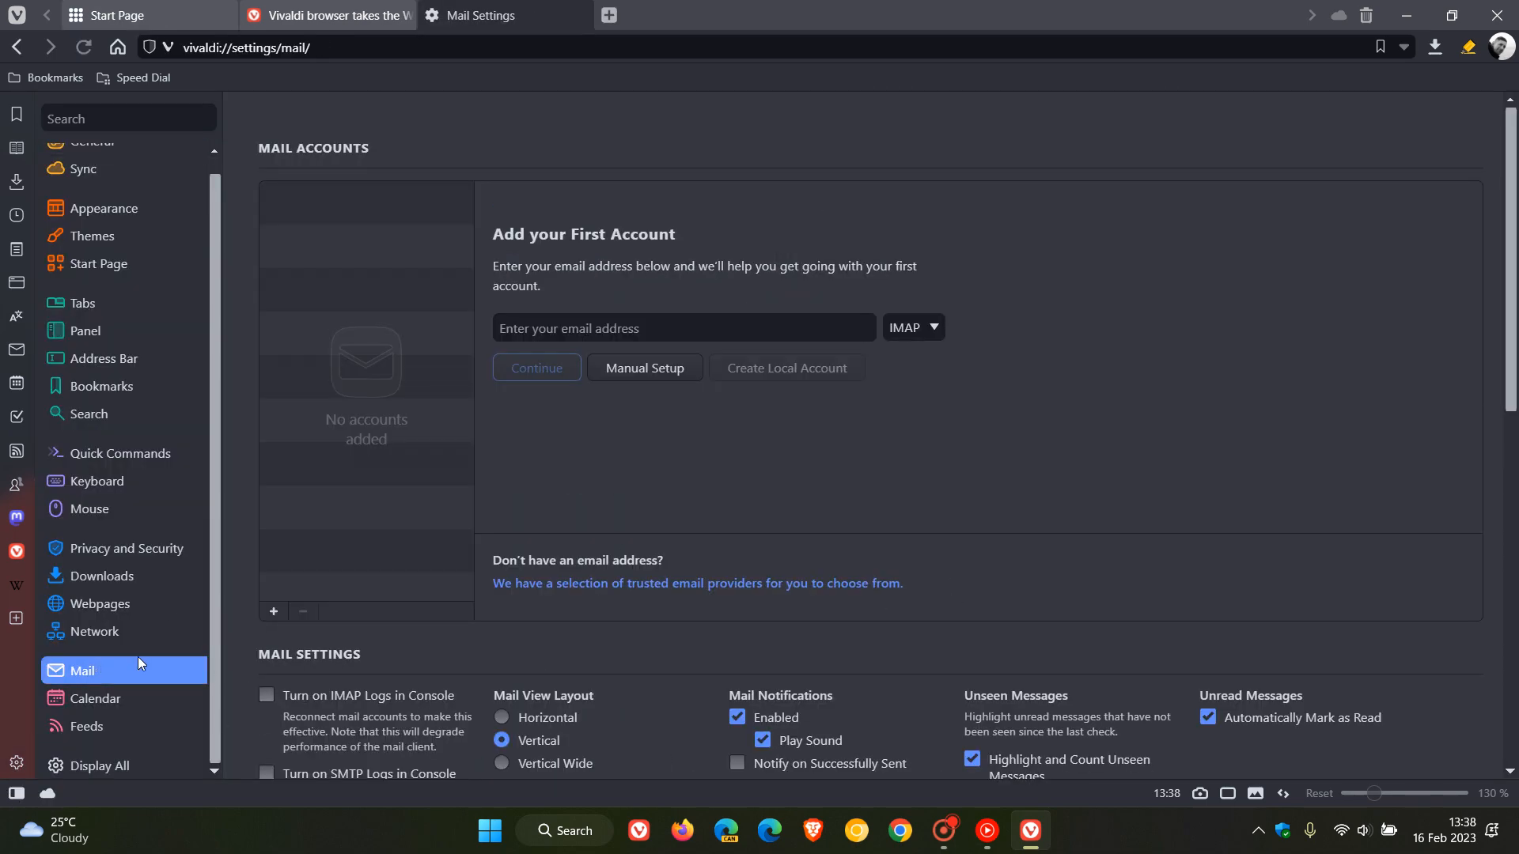
scroll("down", 3)
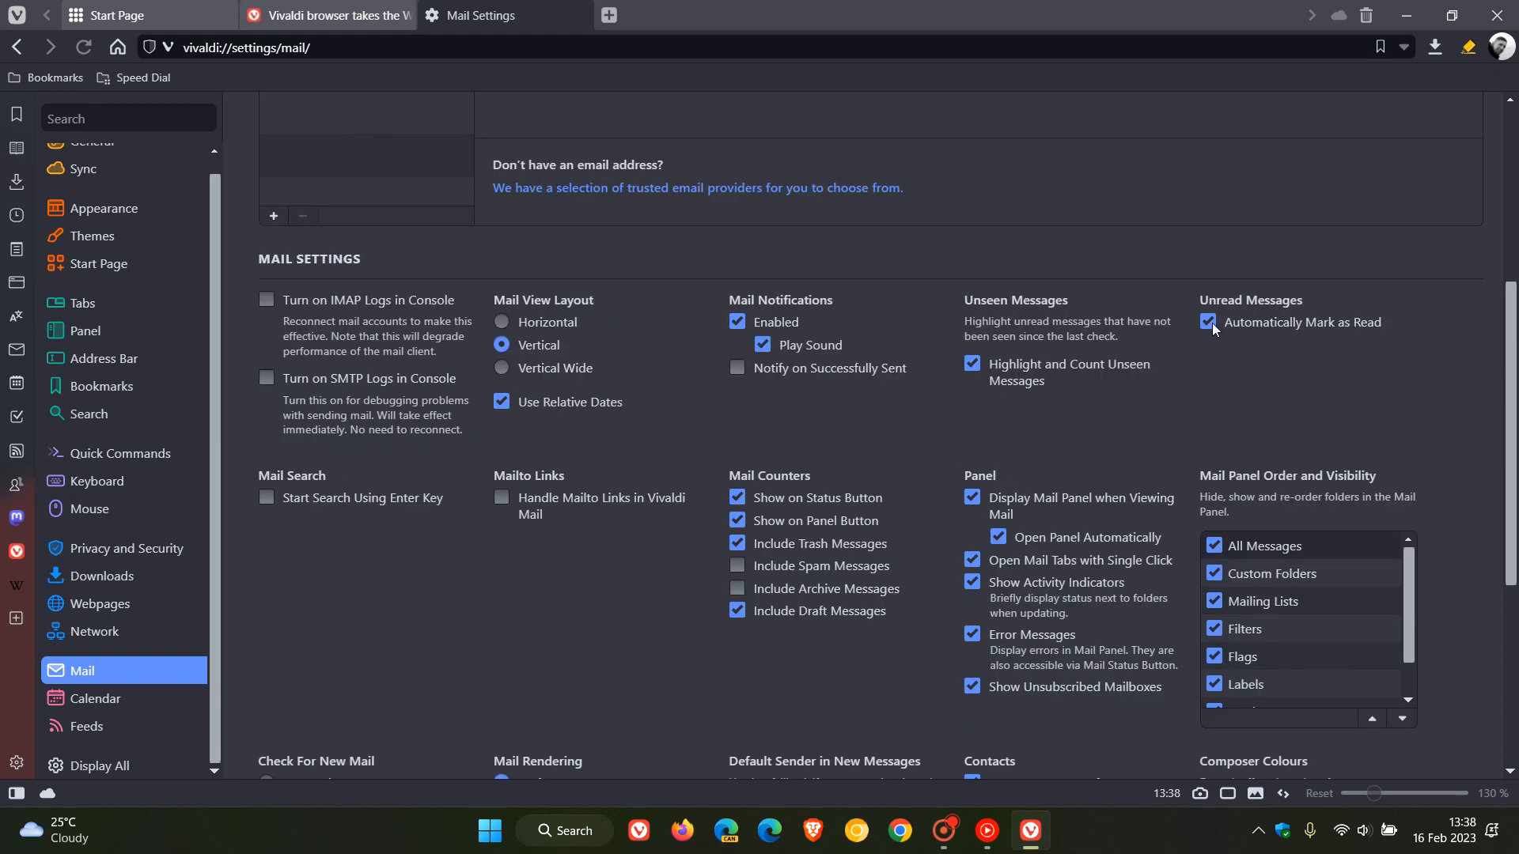
left_click(1208, 322)
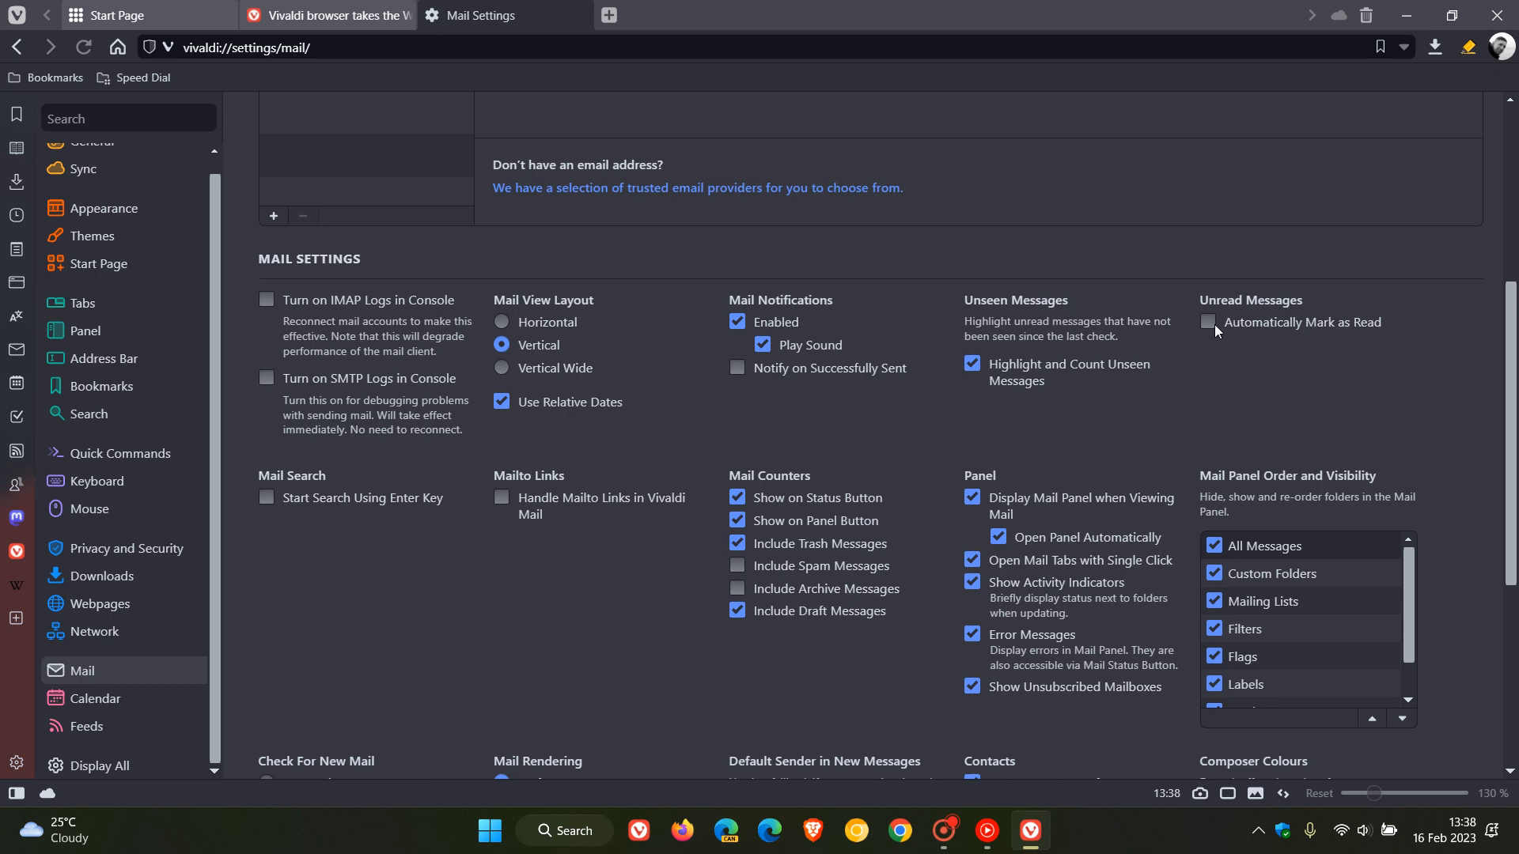
left_click(1207, 322)
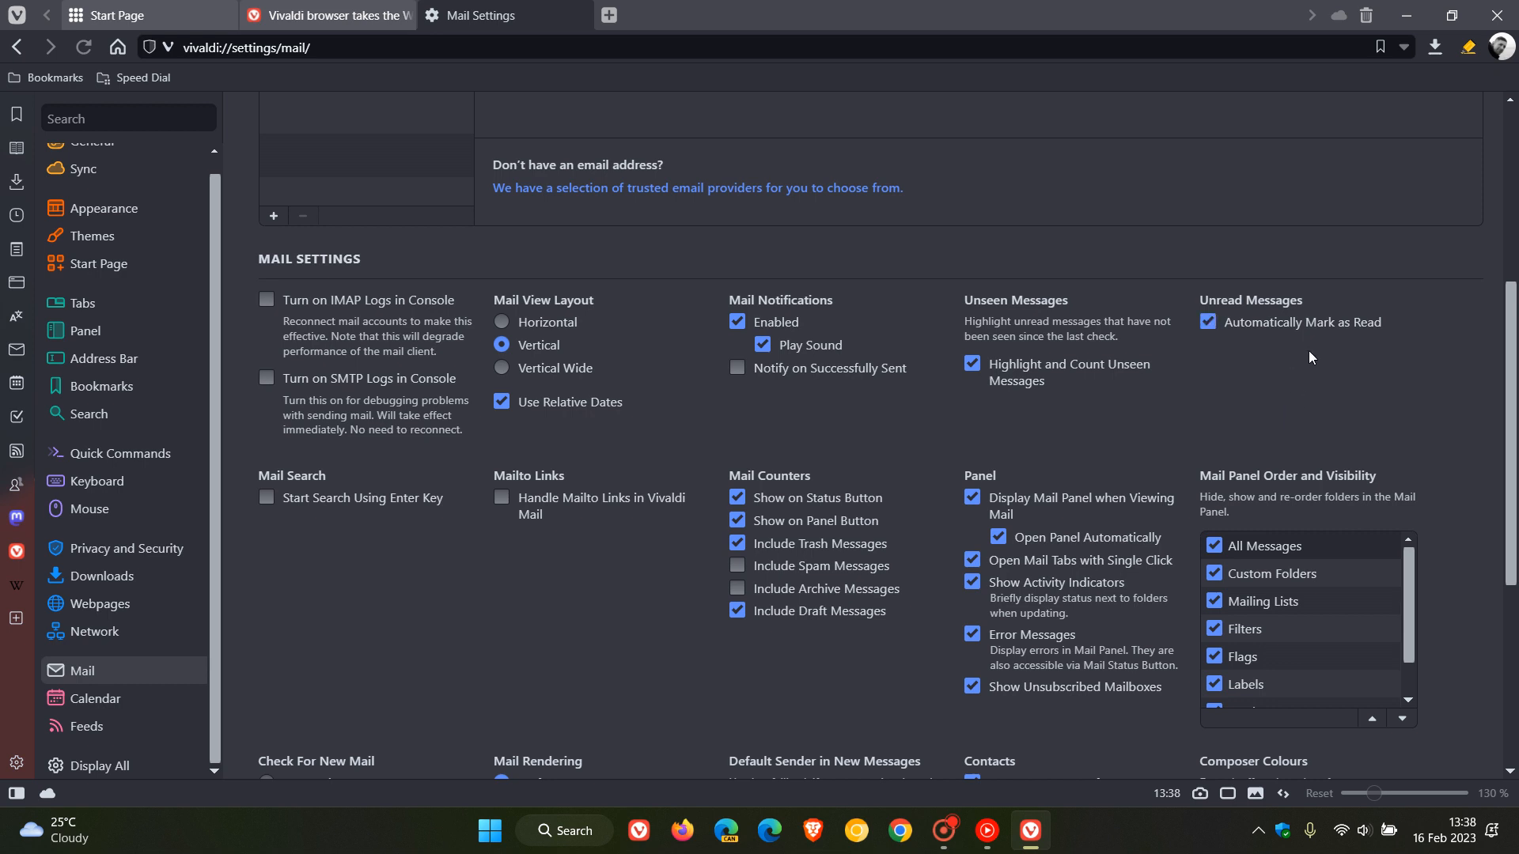
mouse_move(1296, 379)
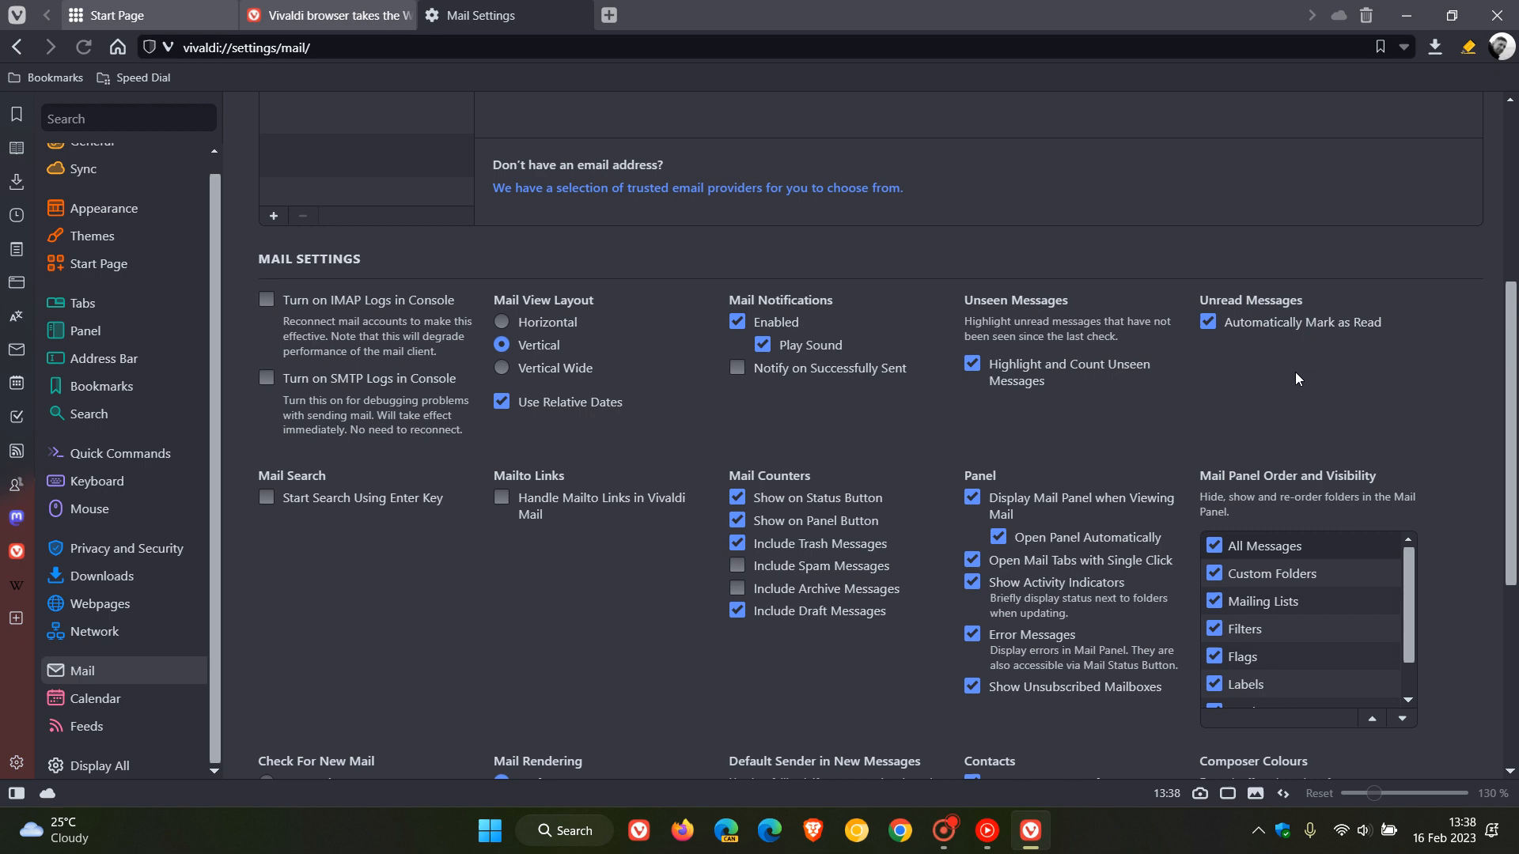
mouse_move(1283, 393)
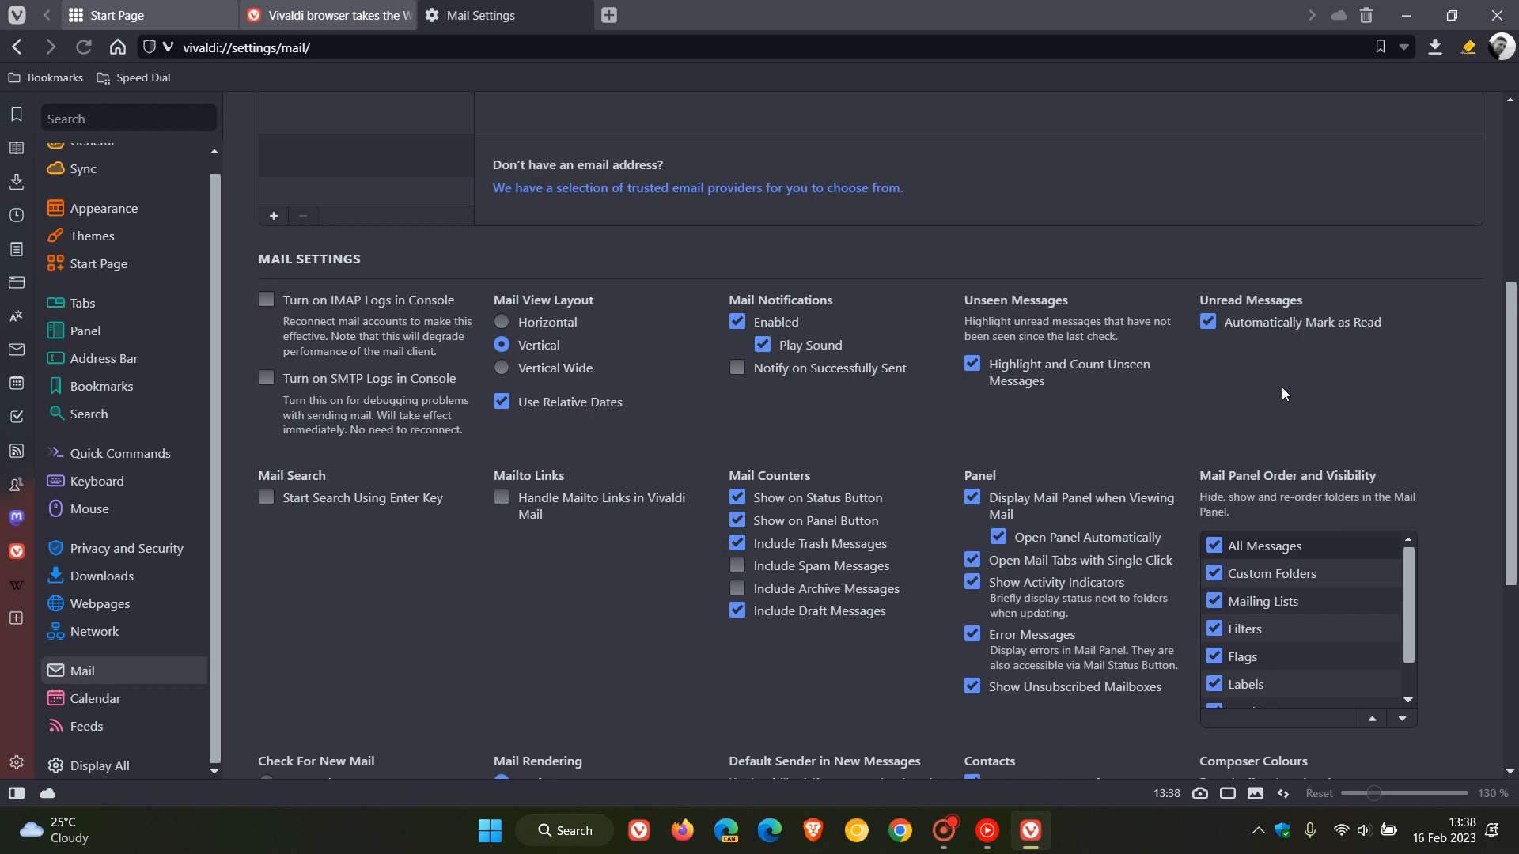
mouse_move(1243, 350)
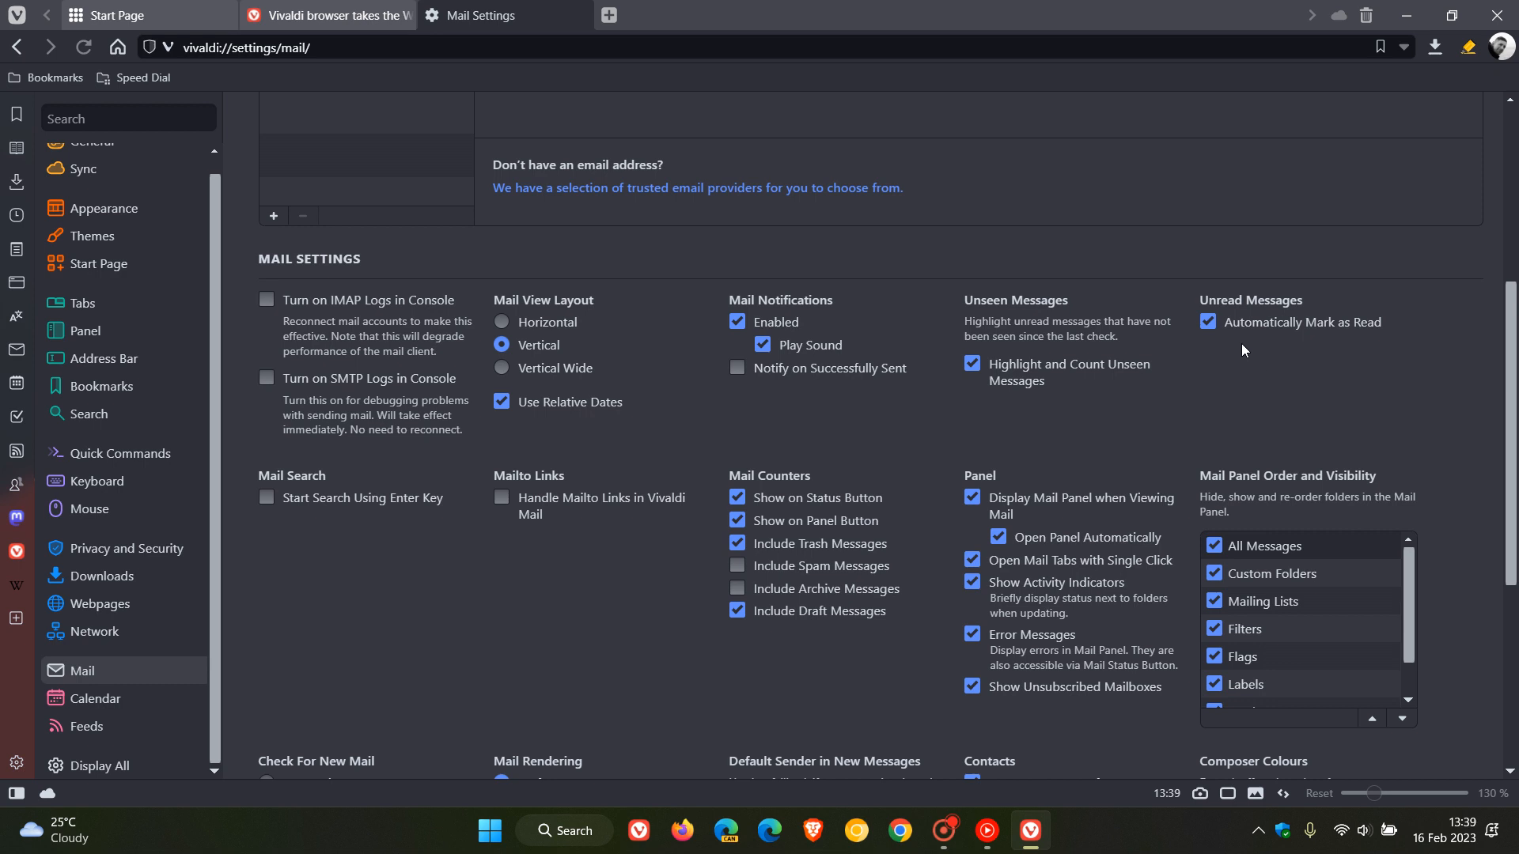
left_click(1207, 322)
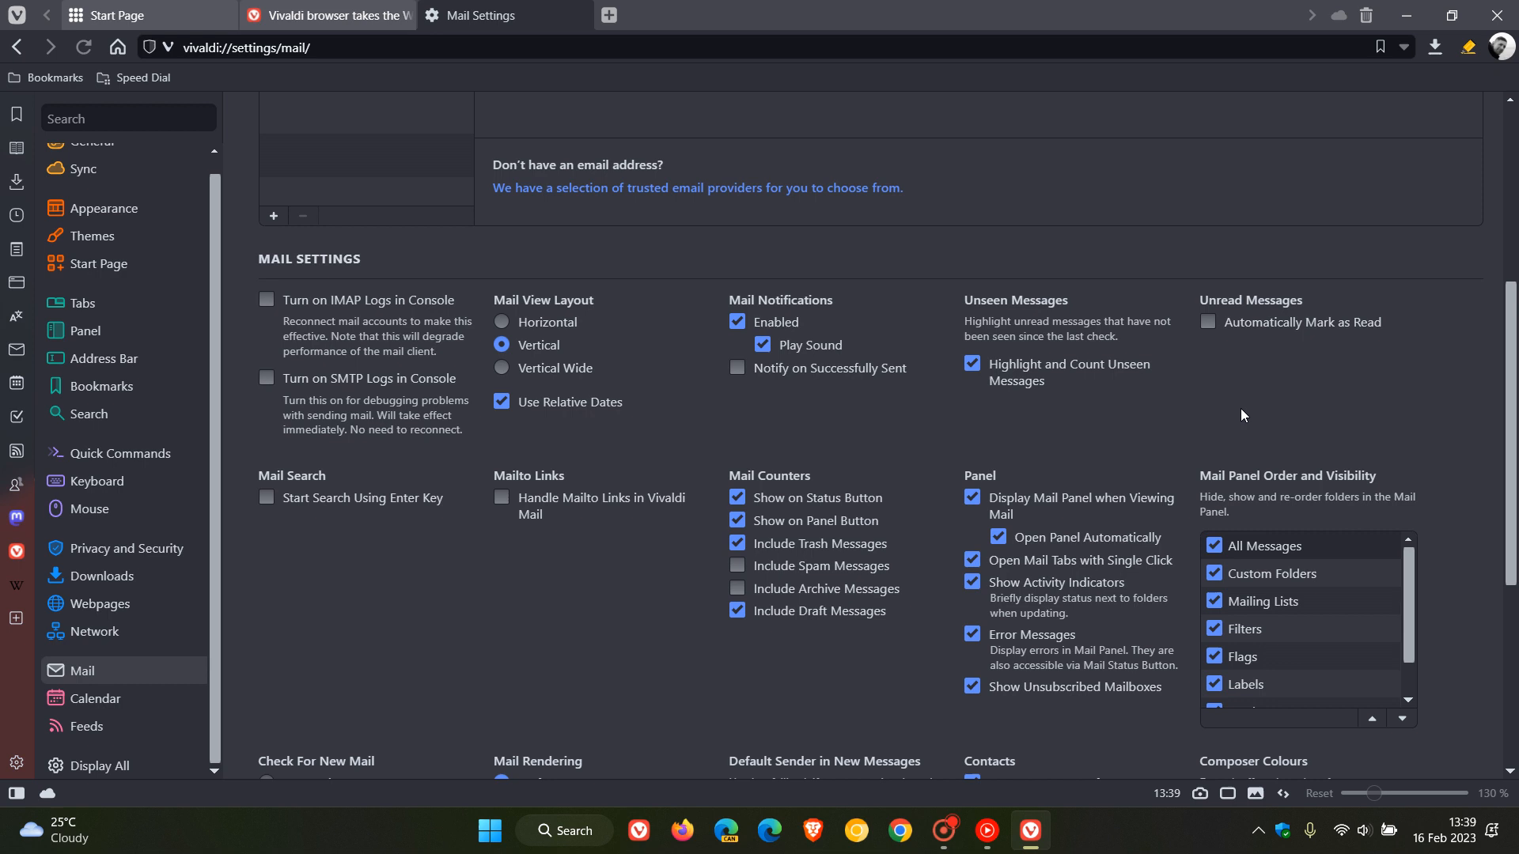
mouse_move(1210, 406)
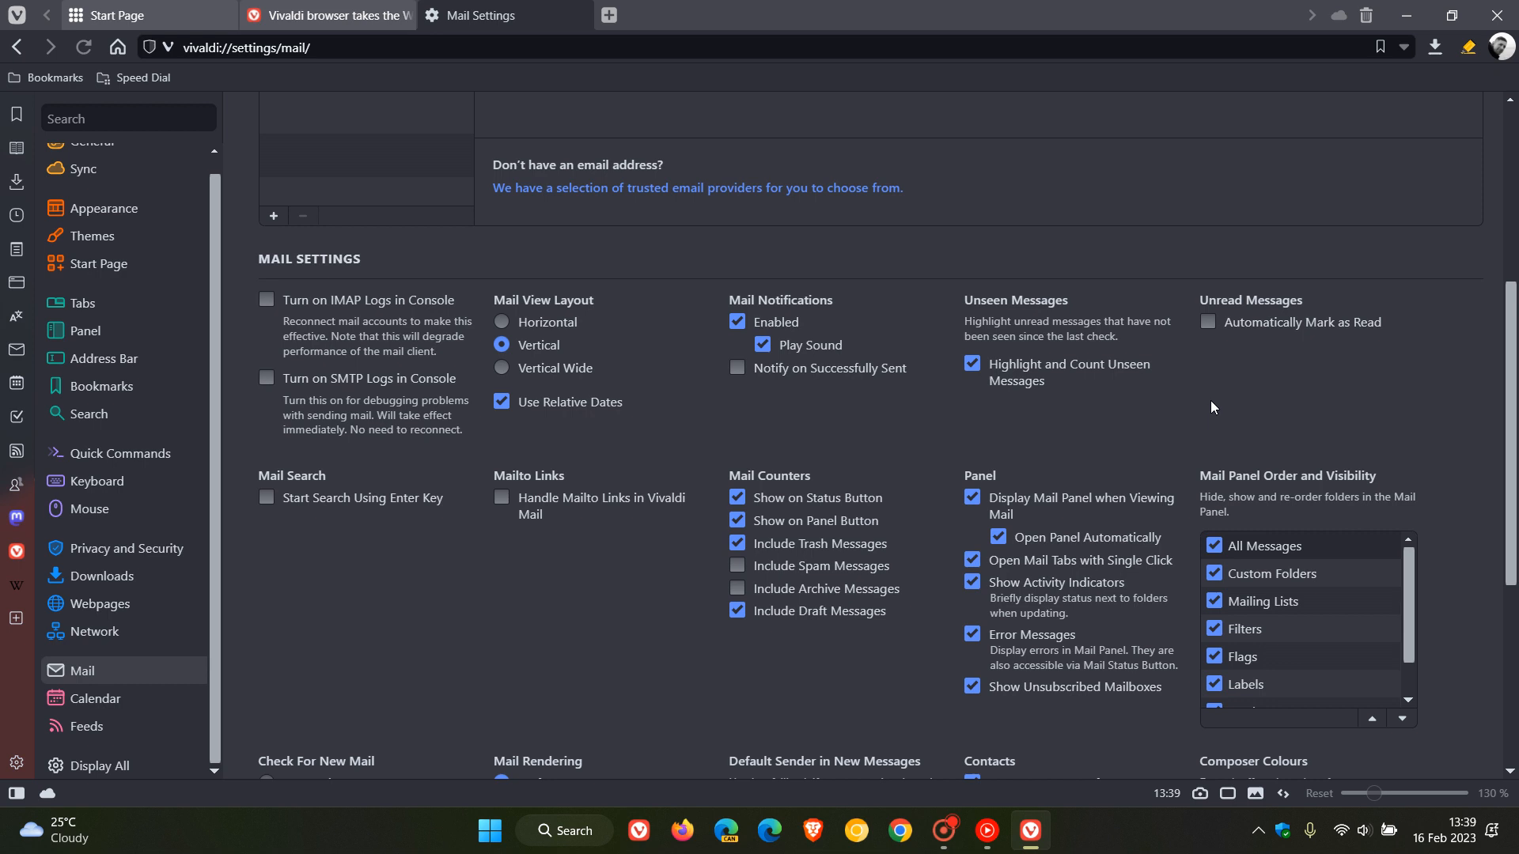
mouse_move(105, 488)
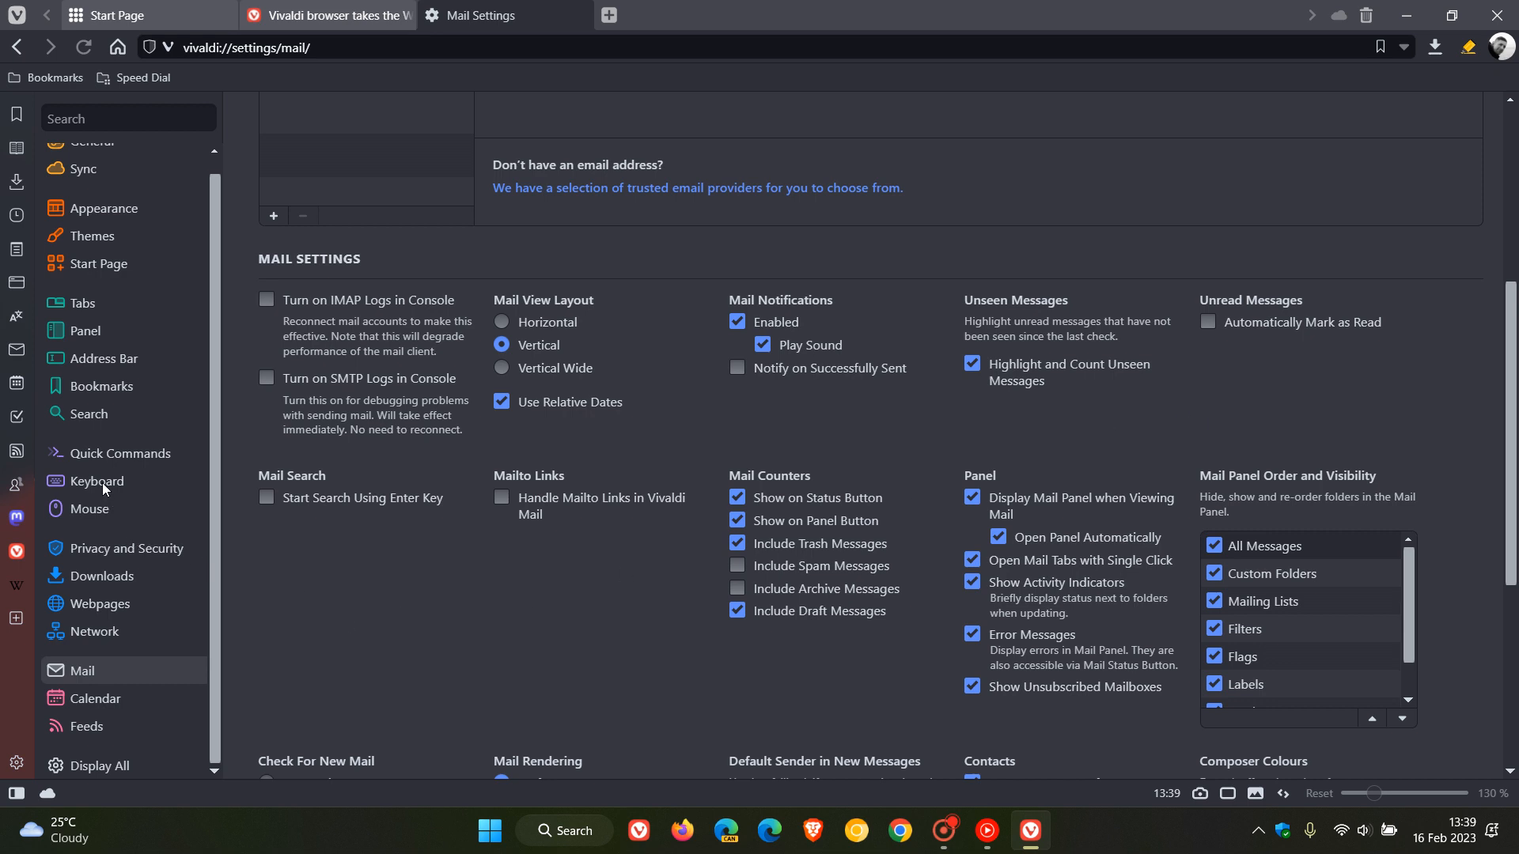
Expand the Mail group in Keyboard settings and select the Mark as Spam and Not Spam shortcut fields.
left_click(96, 482)
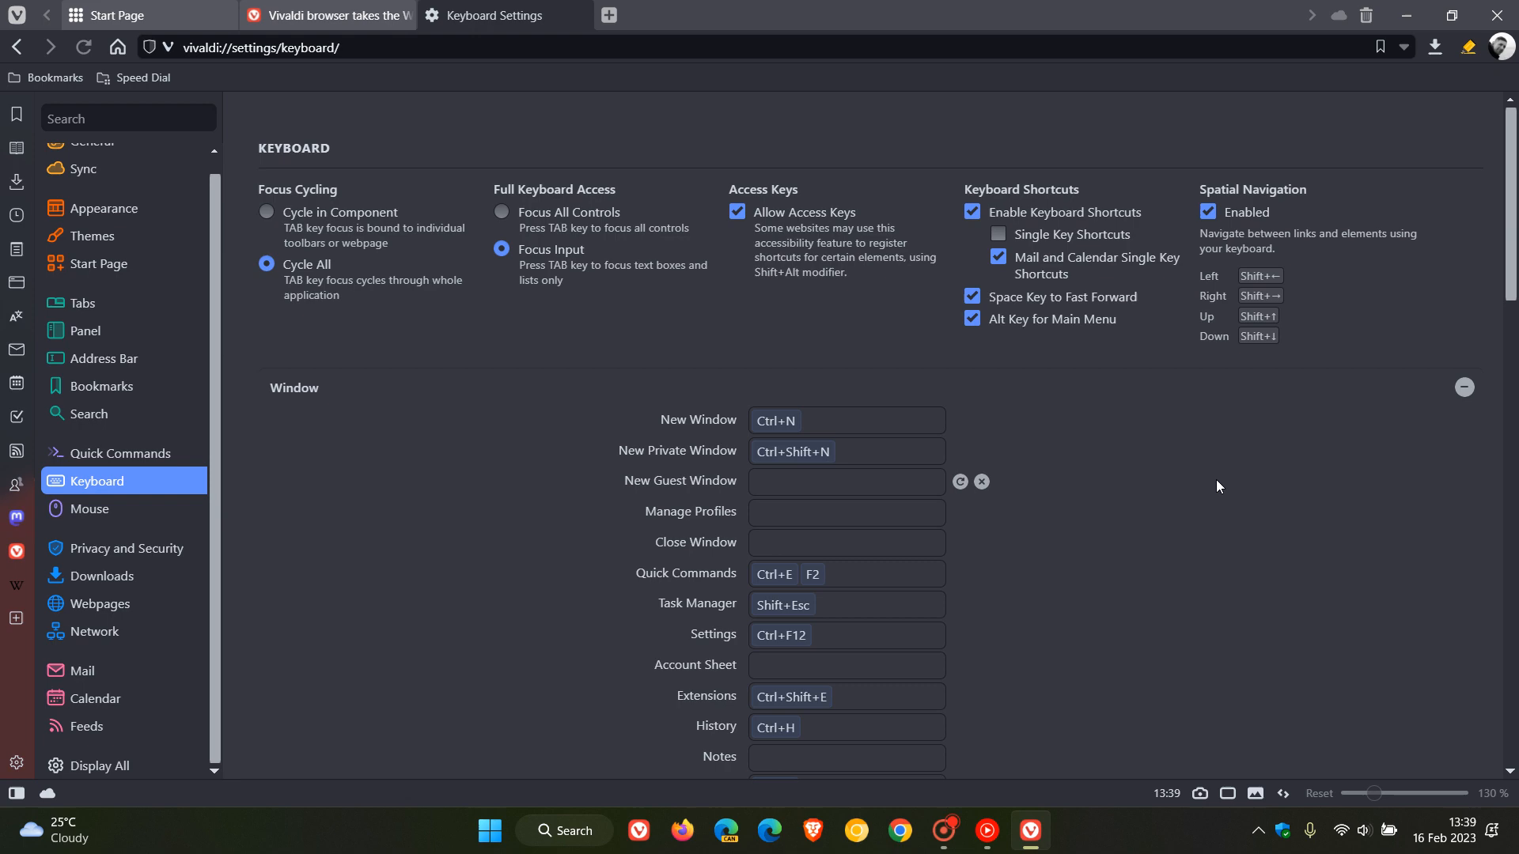
scroll("down", 3)
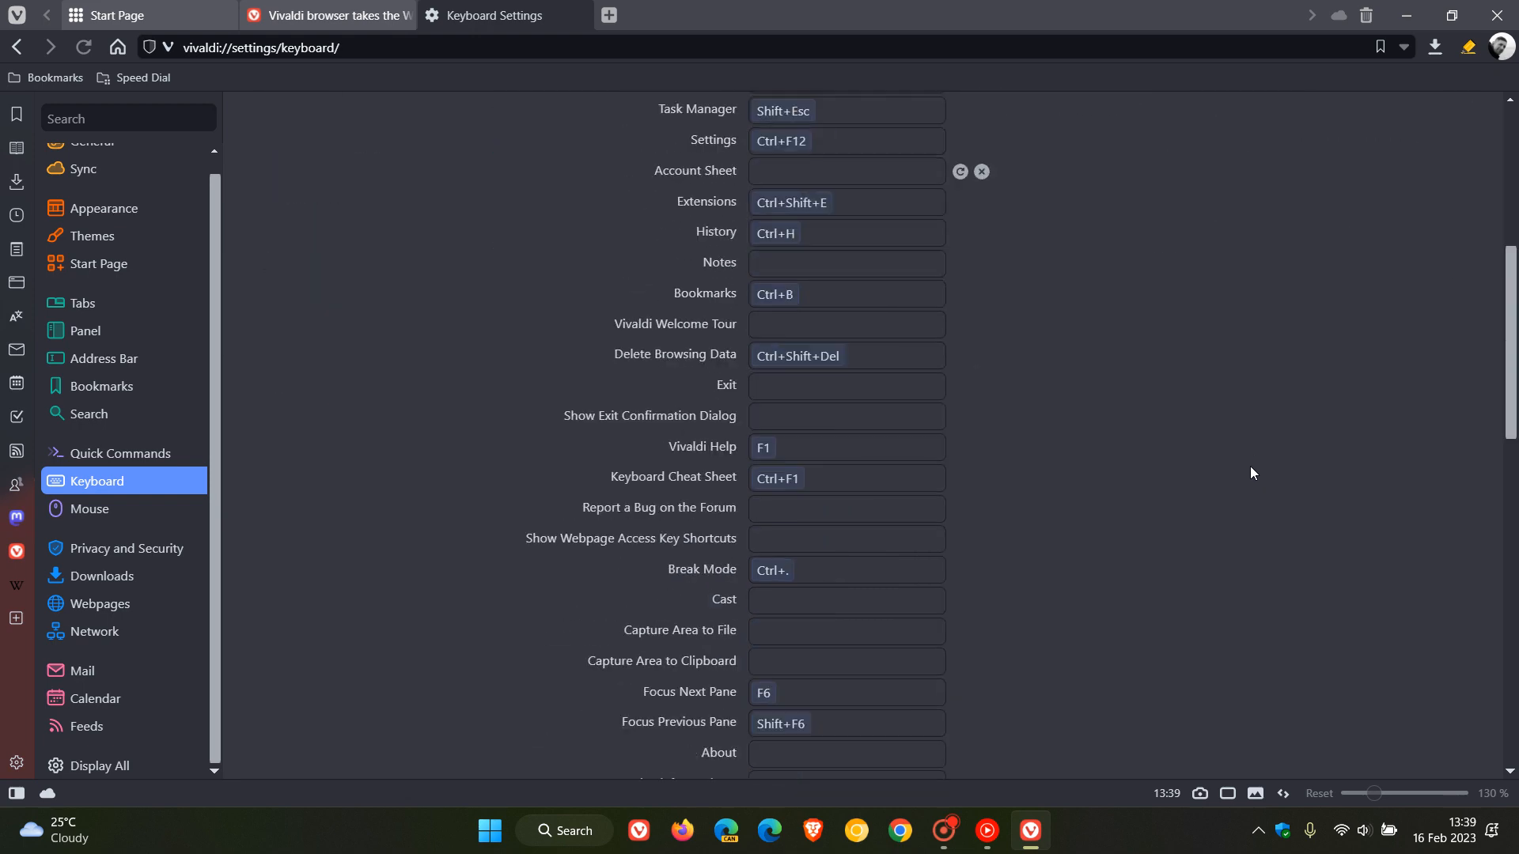
scroll("down", 3)
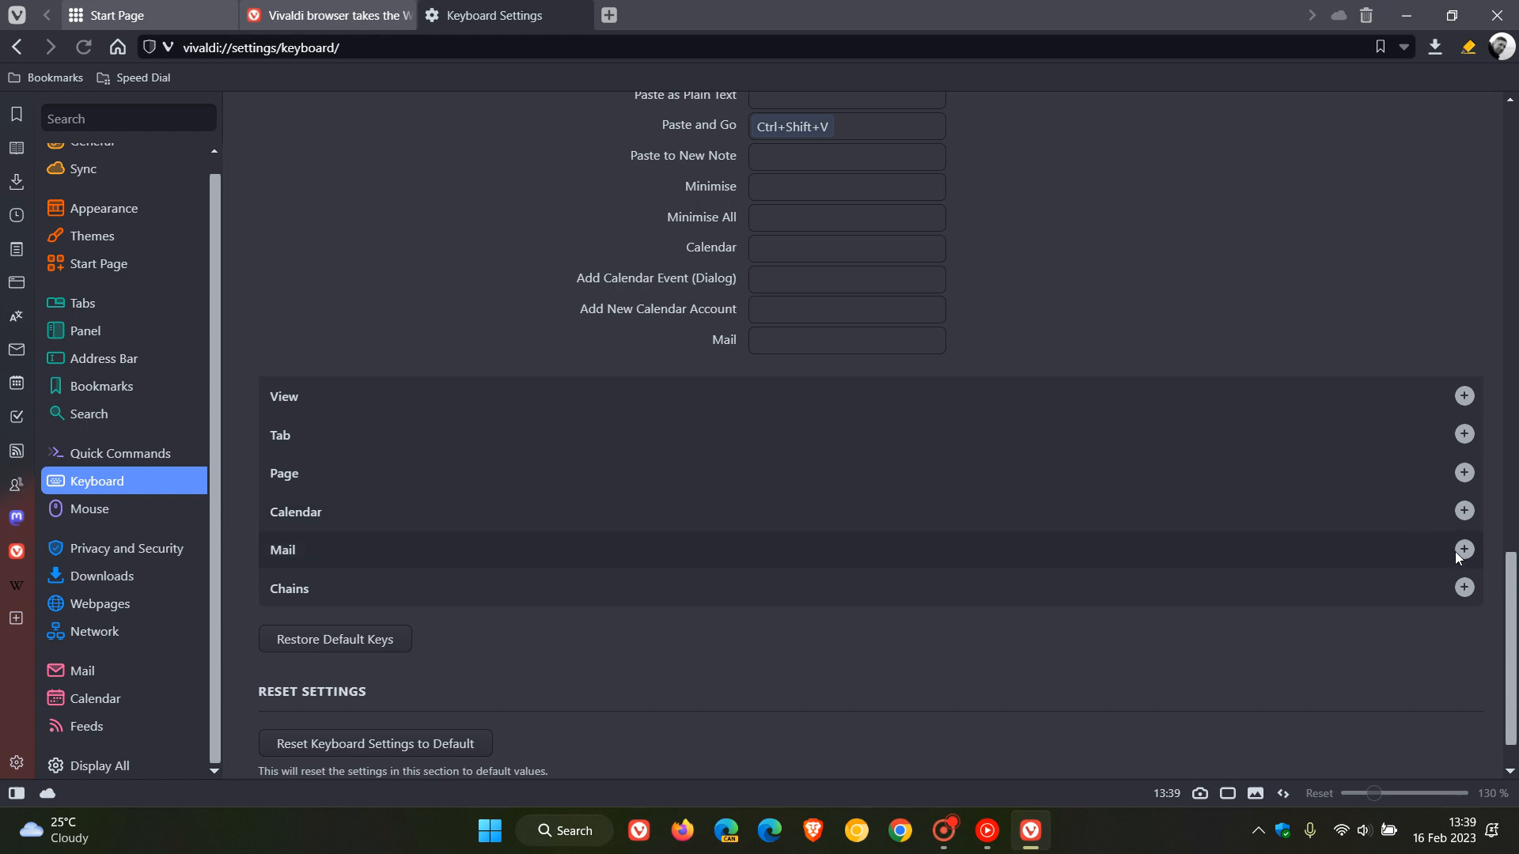
left_click(1464, 549)
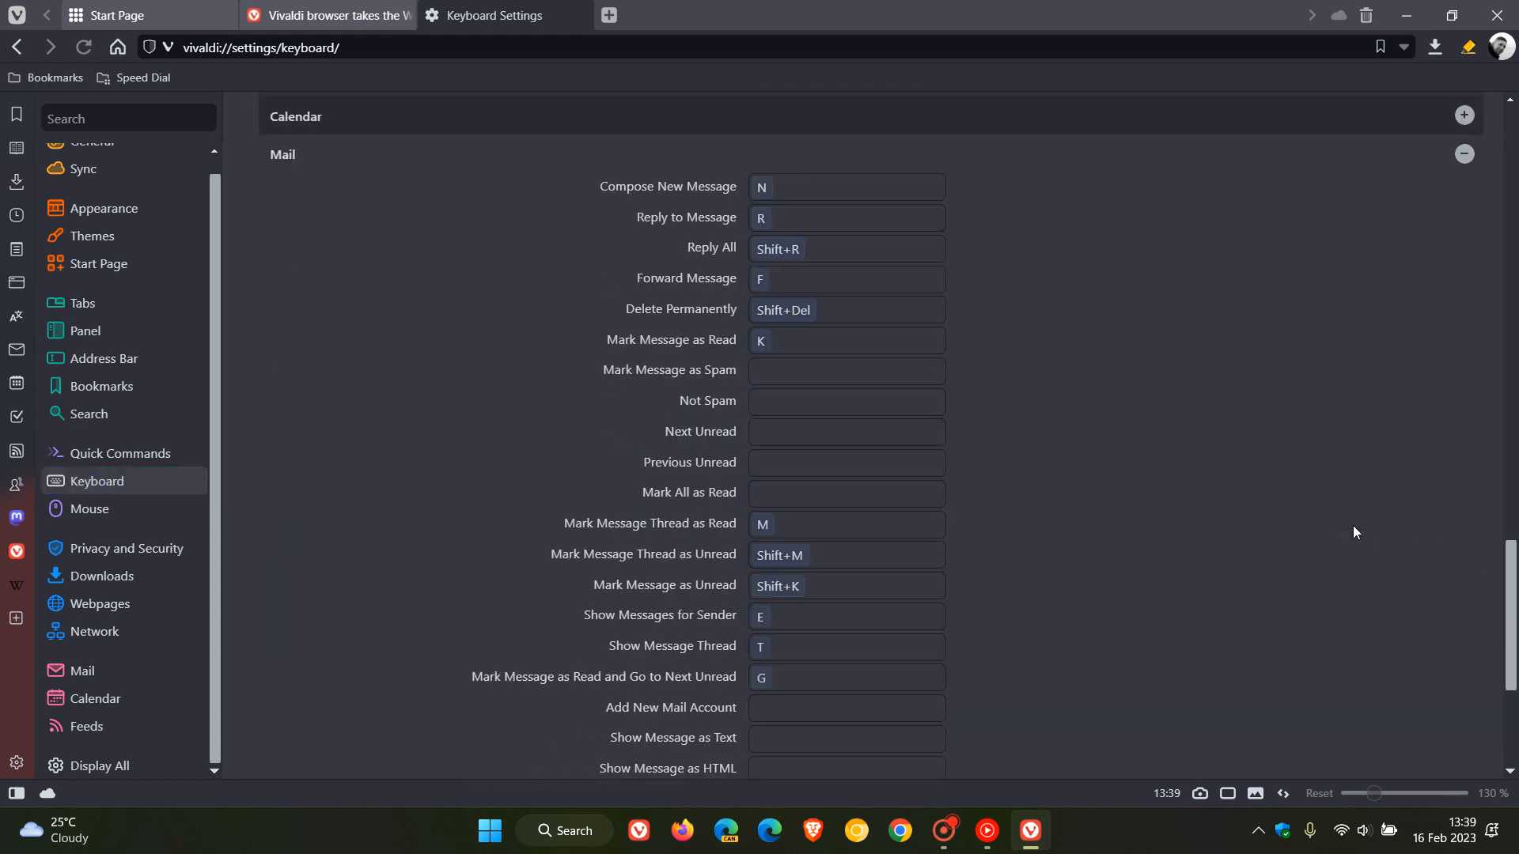
left_click(846, 371)
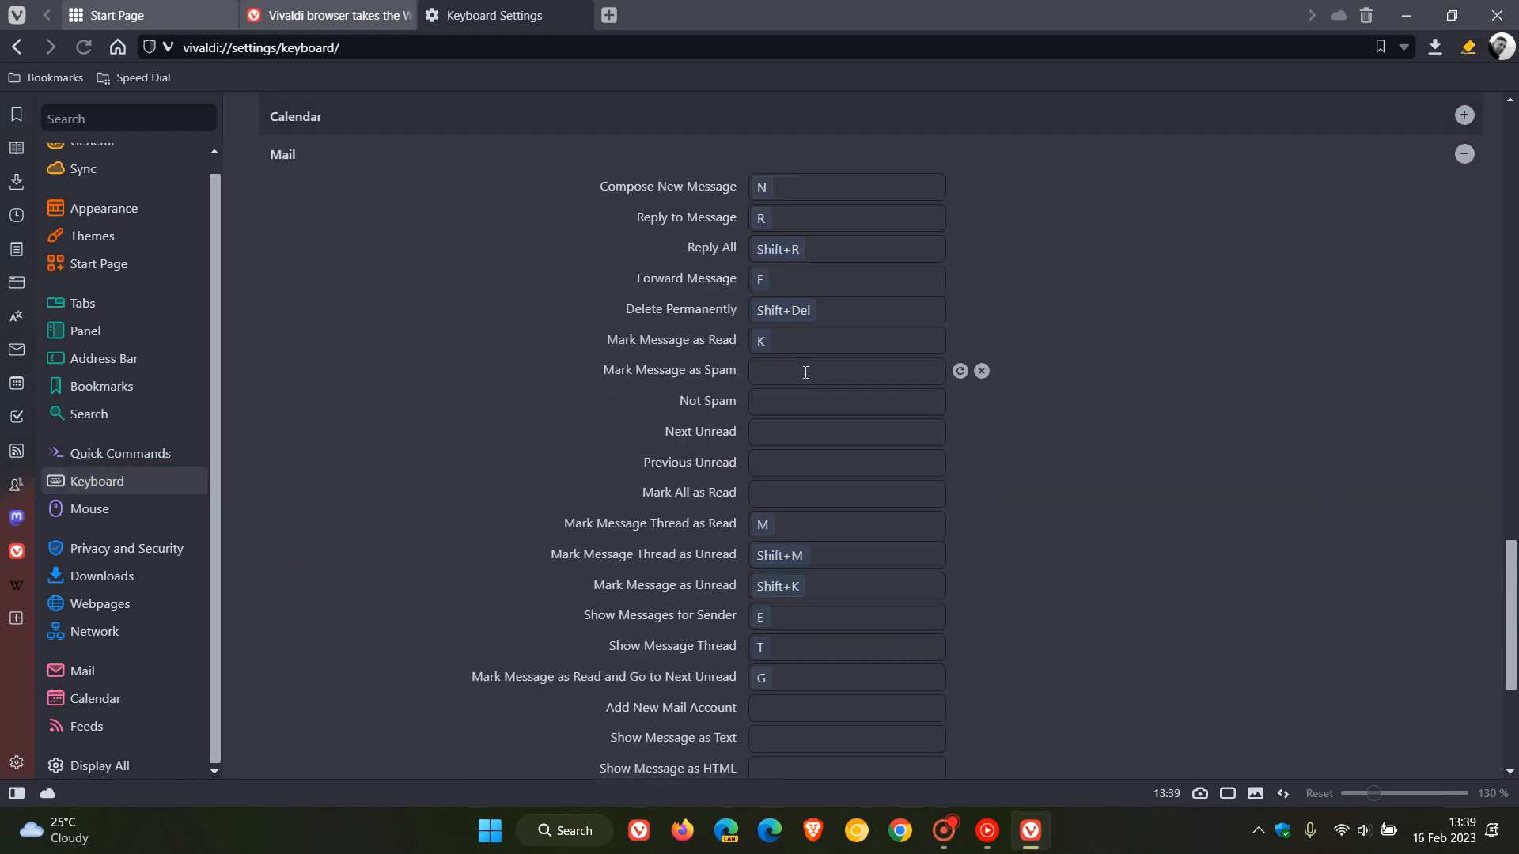
left_click(845, 401)
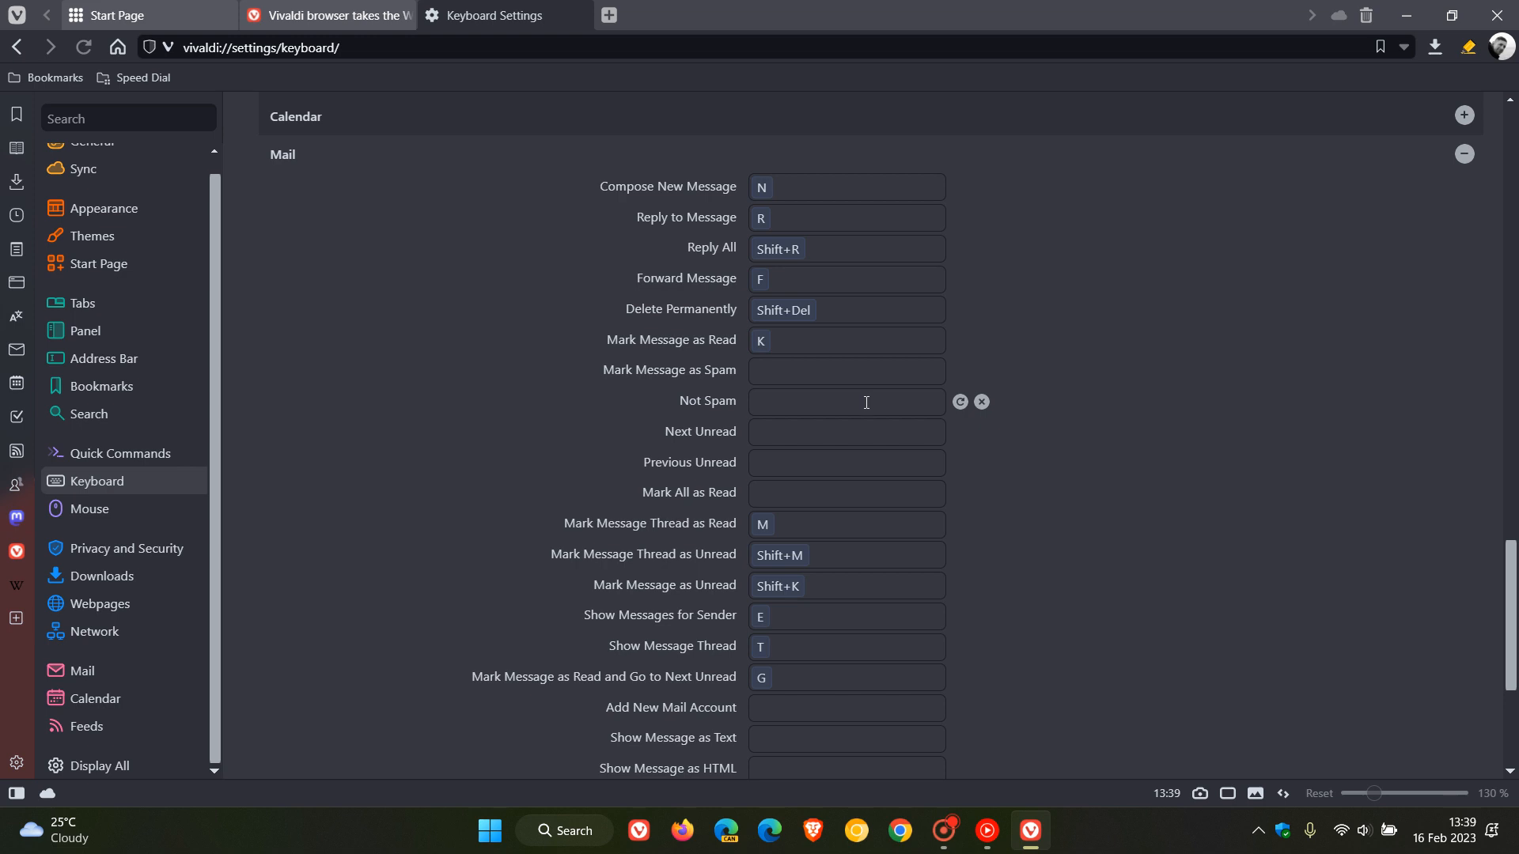
mouse_move(863, 424)
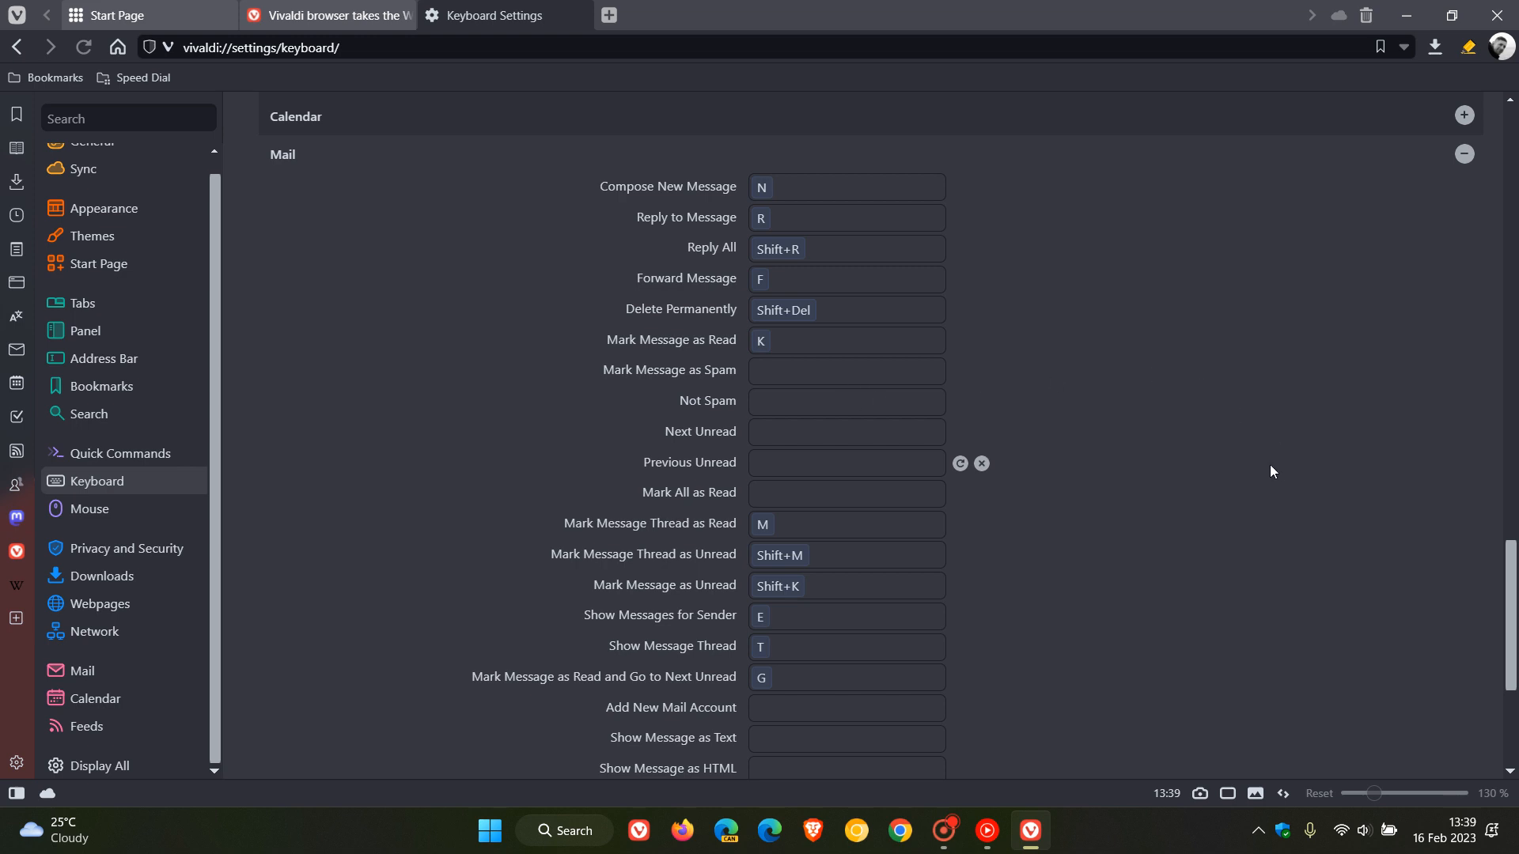
mouse_move(1263, 476)
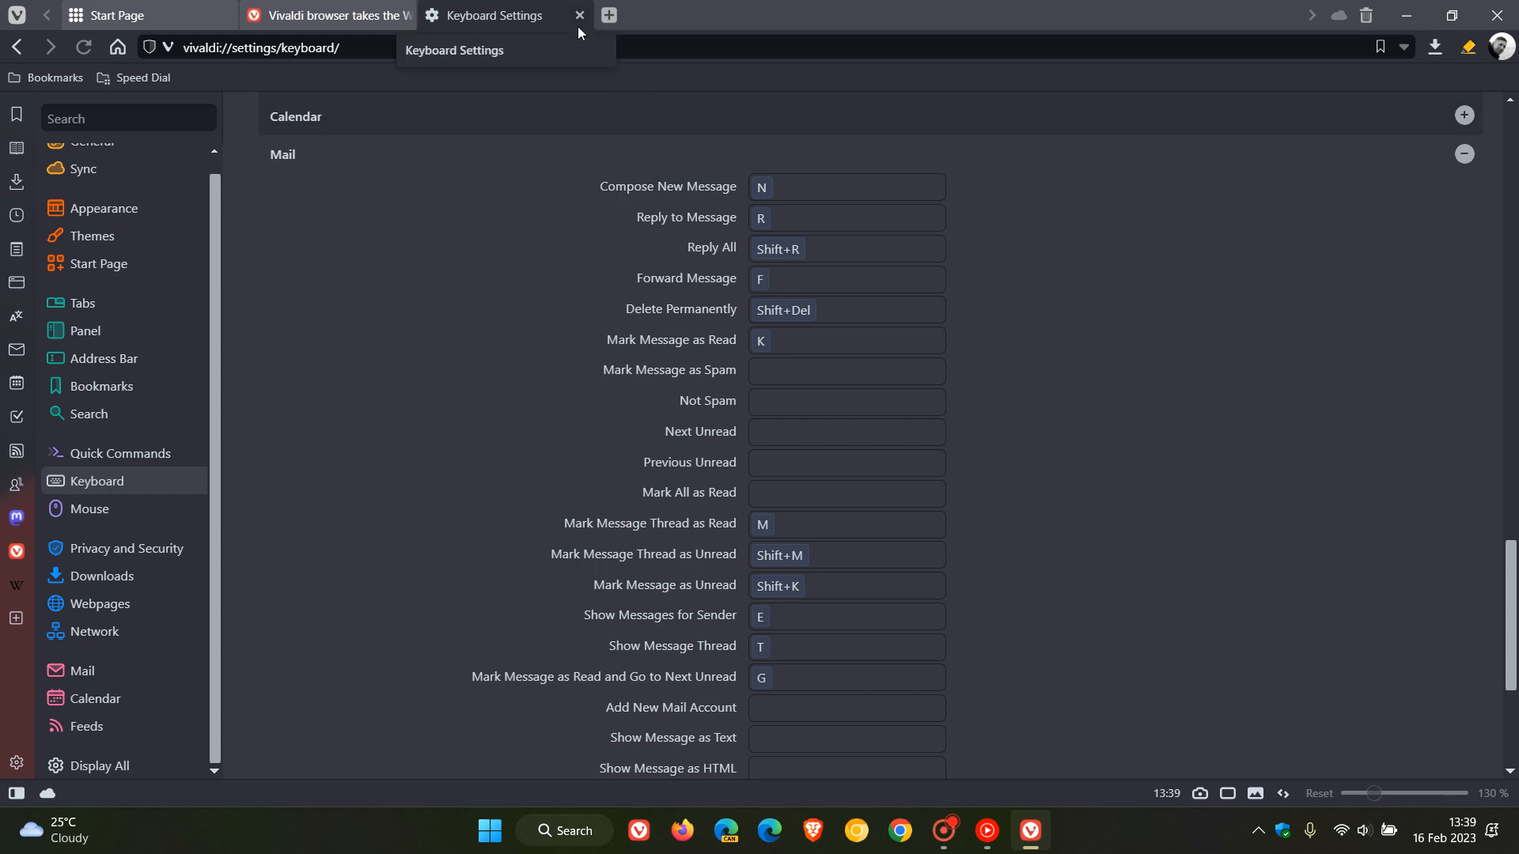
Close Keyboard settings and scroll the Vivaldi 5.7 blog post down to its changelog.
left_click(579, 15)
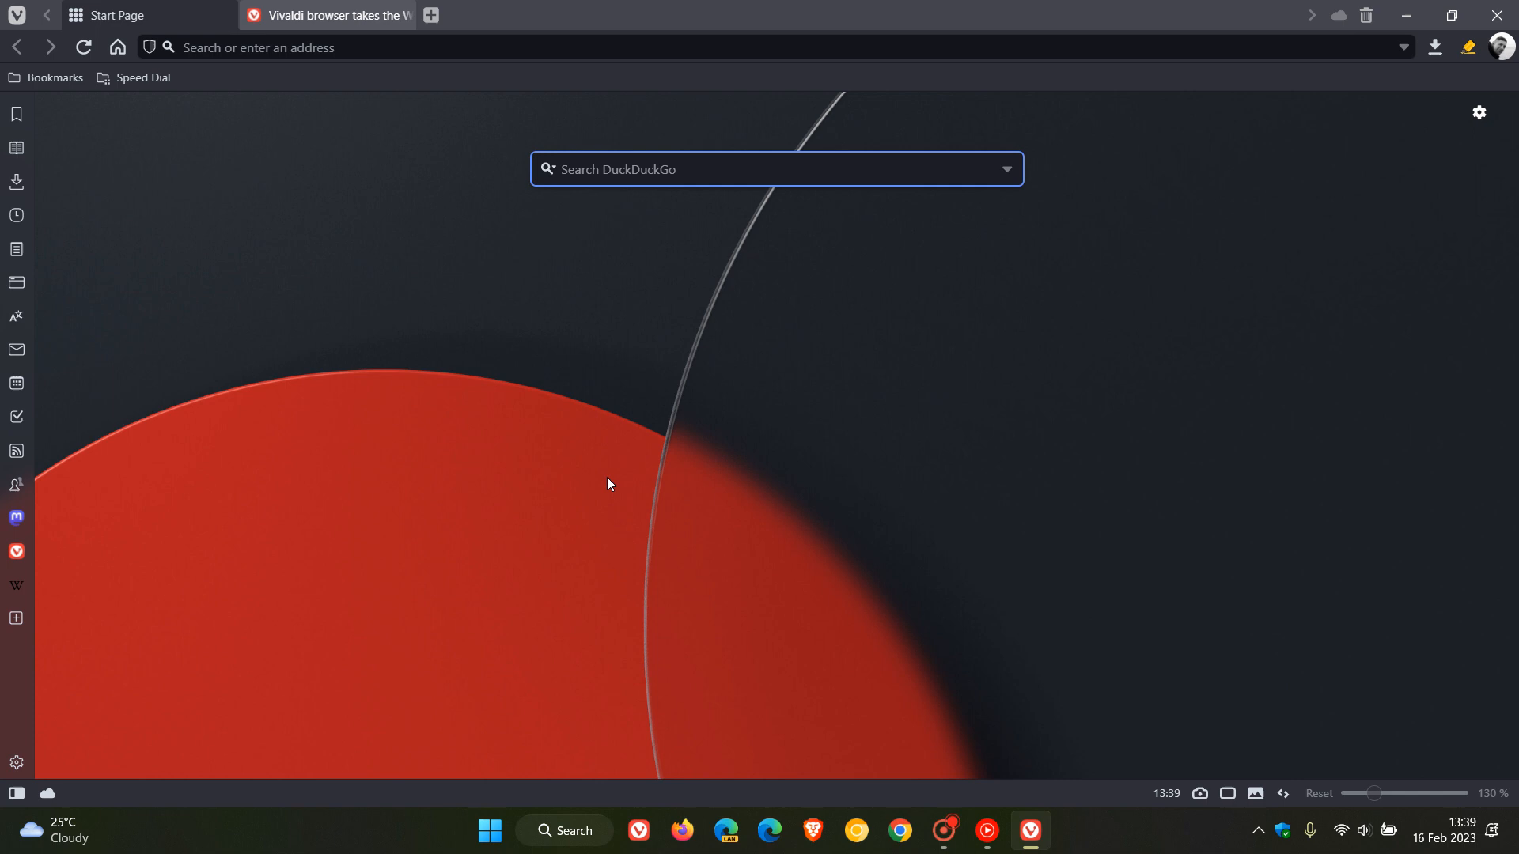
left_click(327, 14)
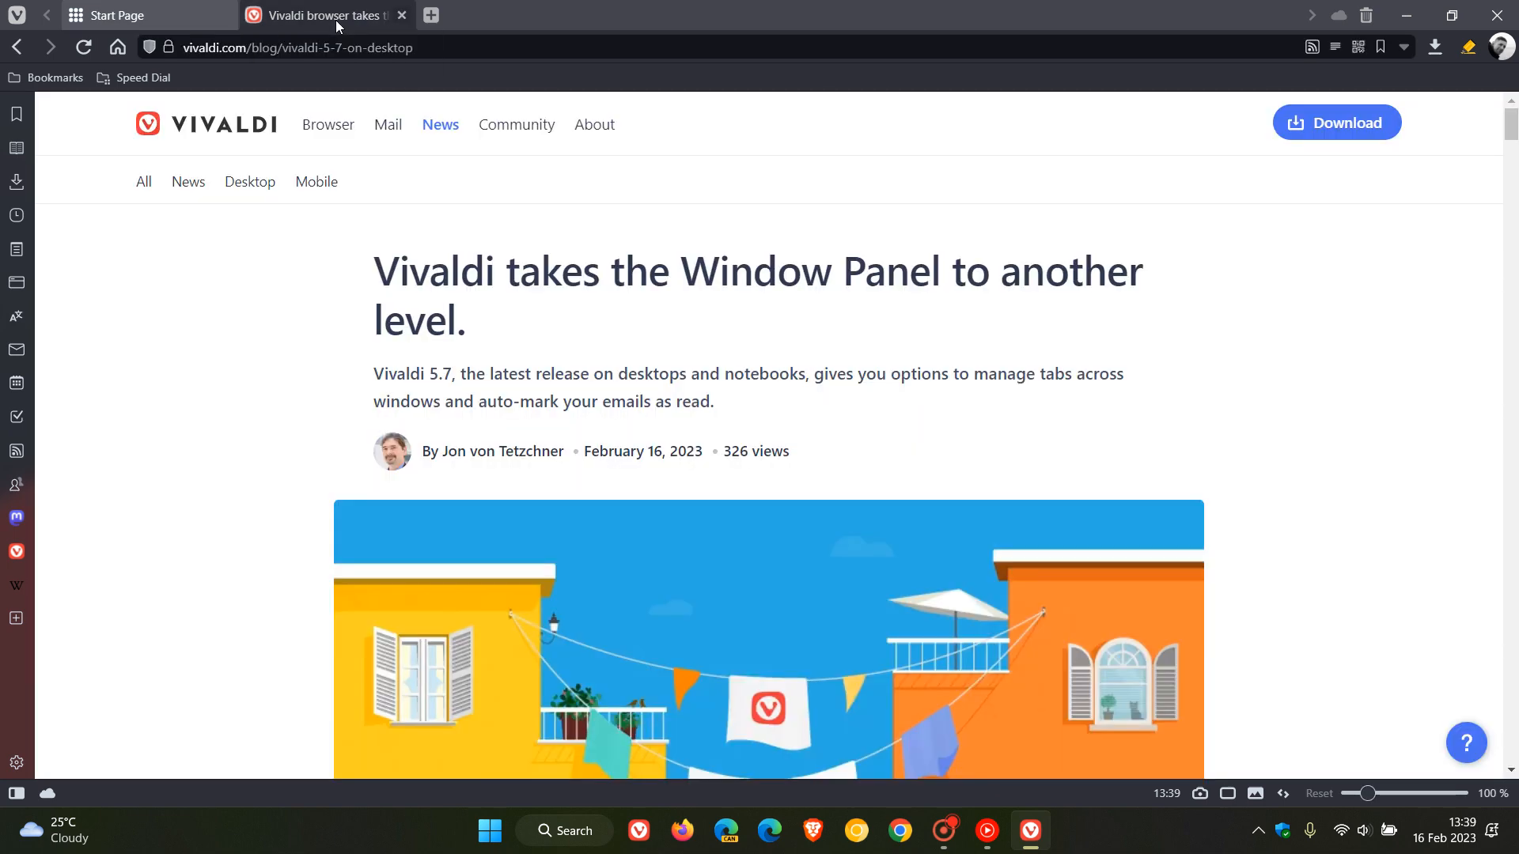
scroll("down", 3)
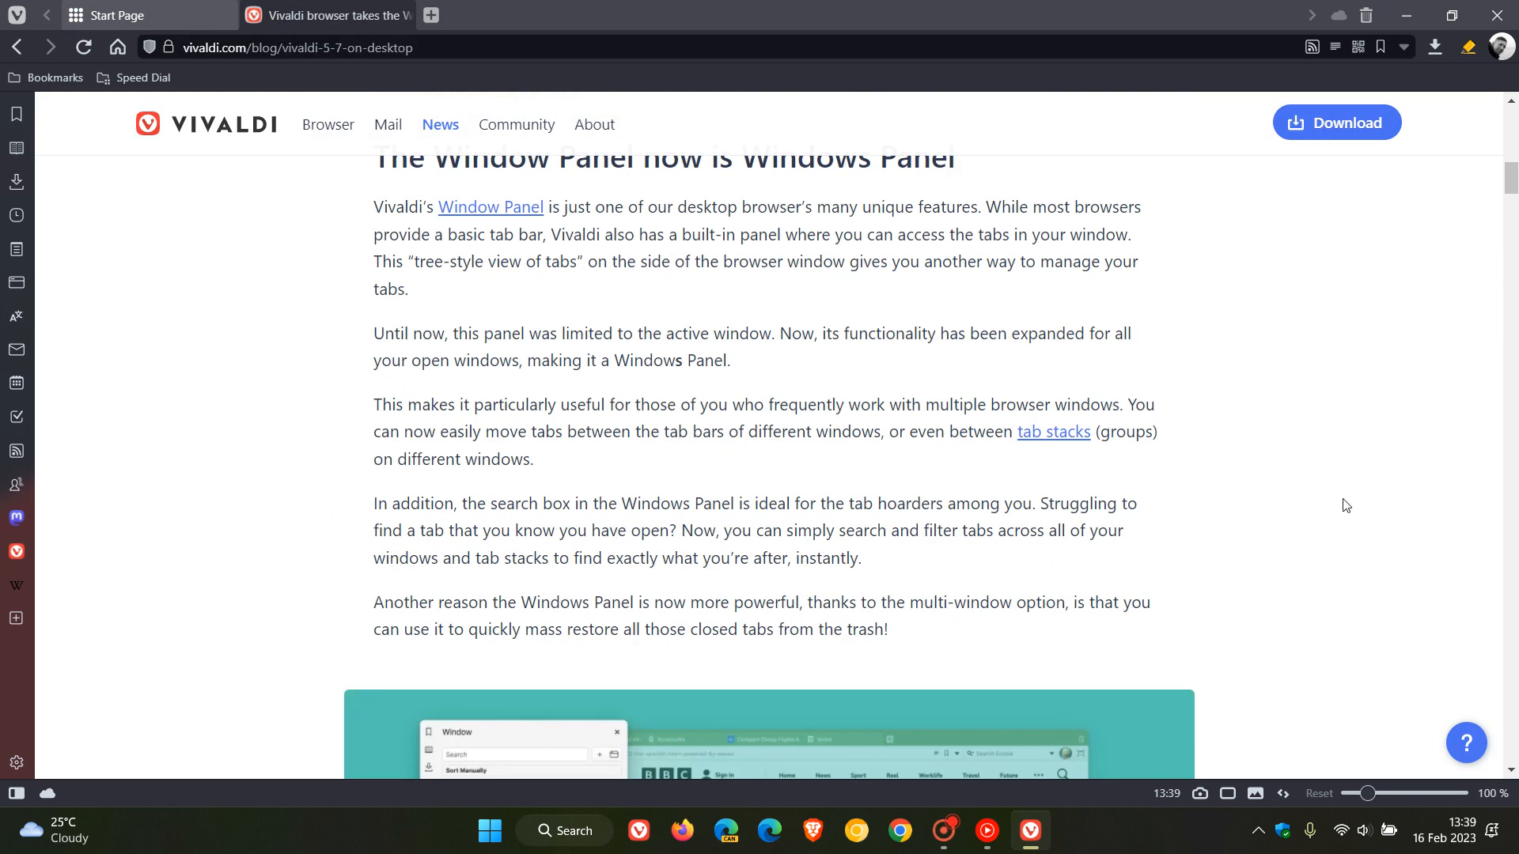
scroll("down", 3)
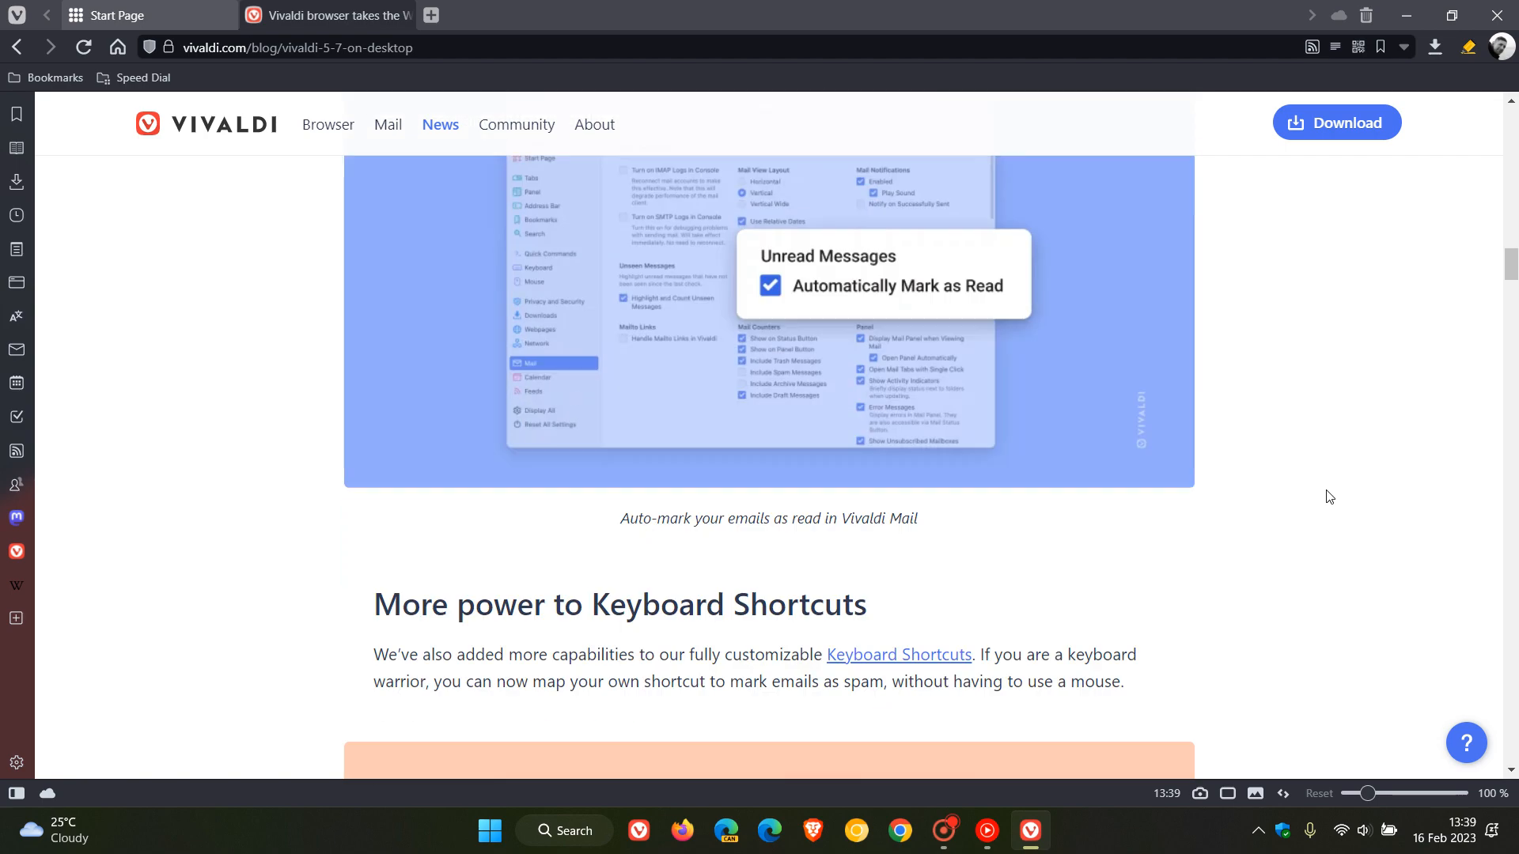
scroll("down", 3)
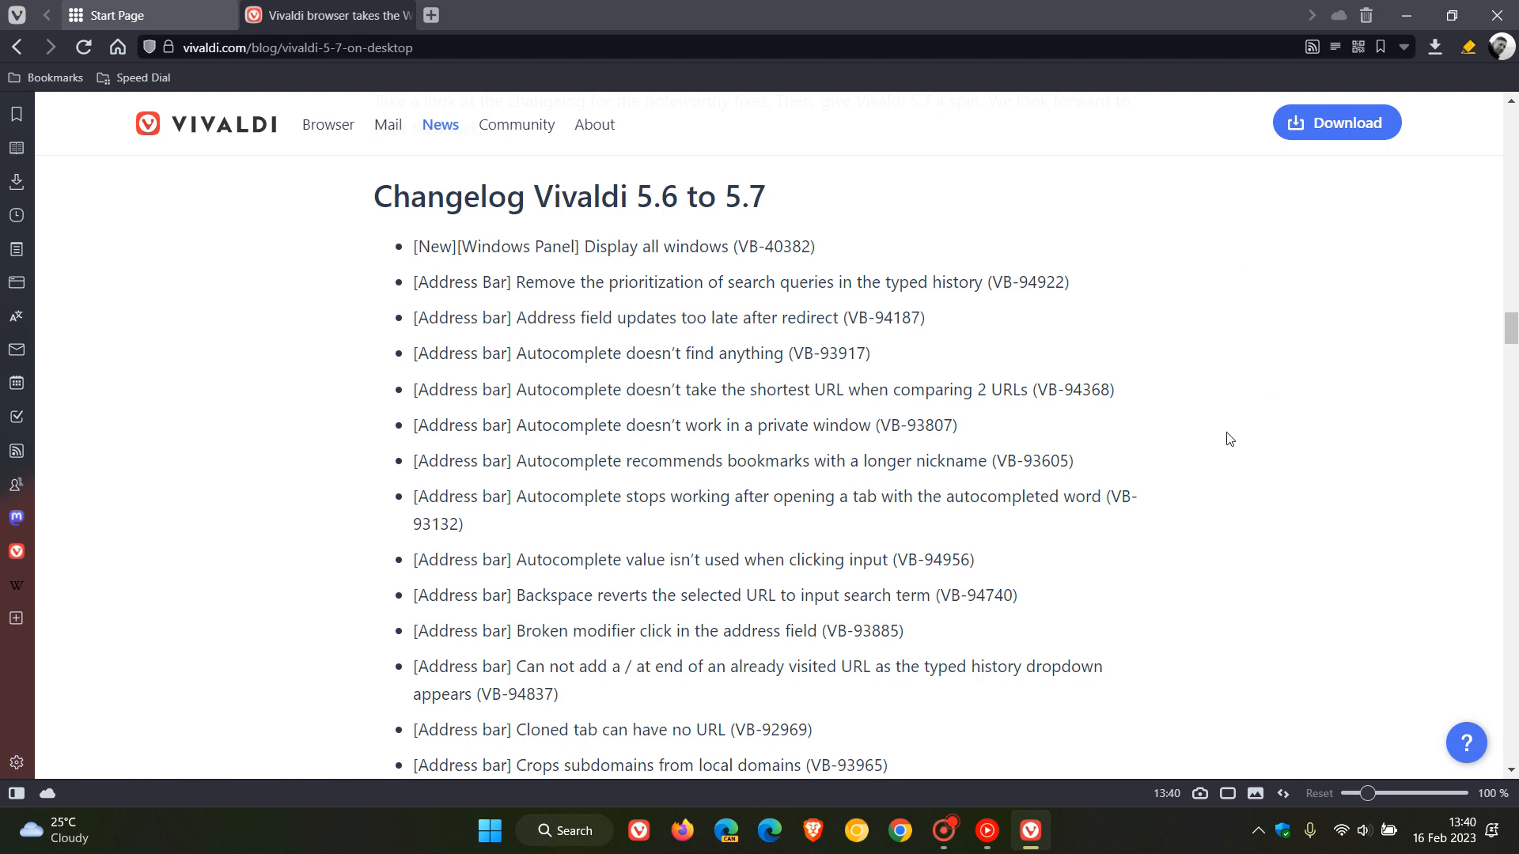
mouse_move(1199, 447)
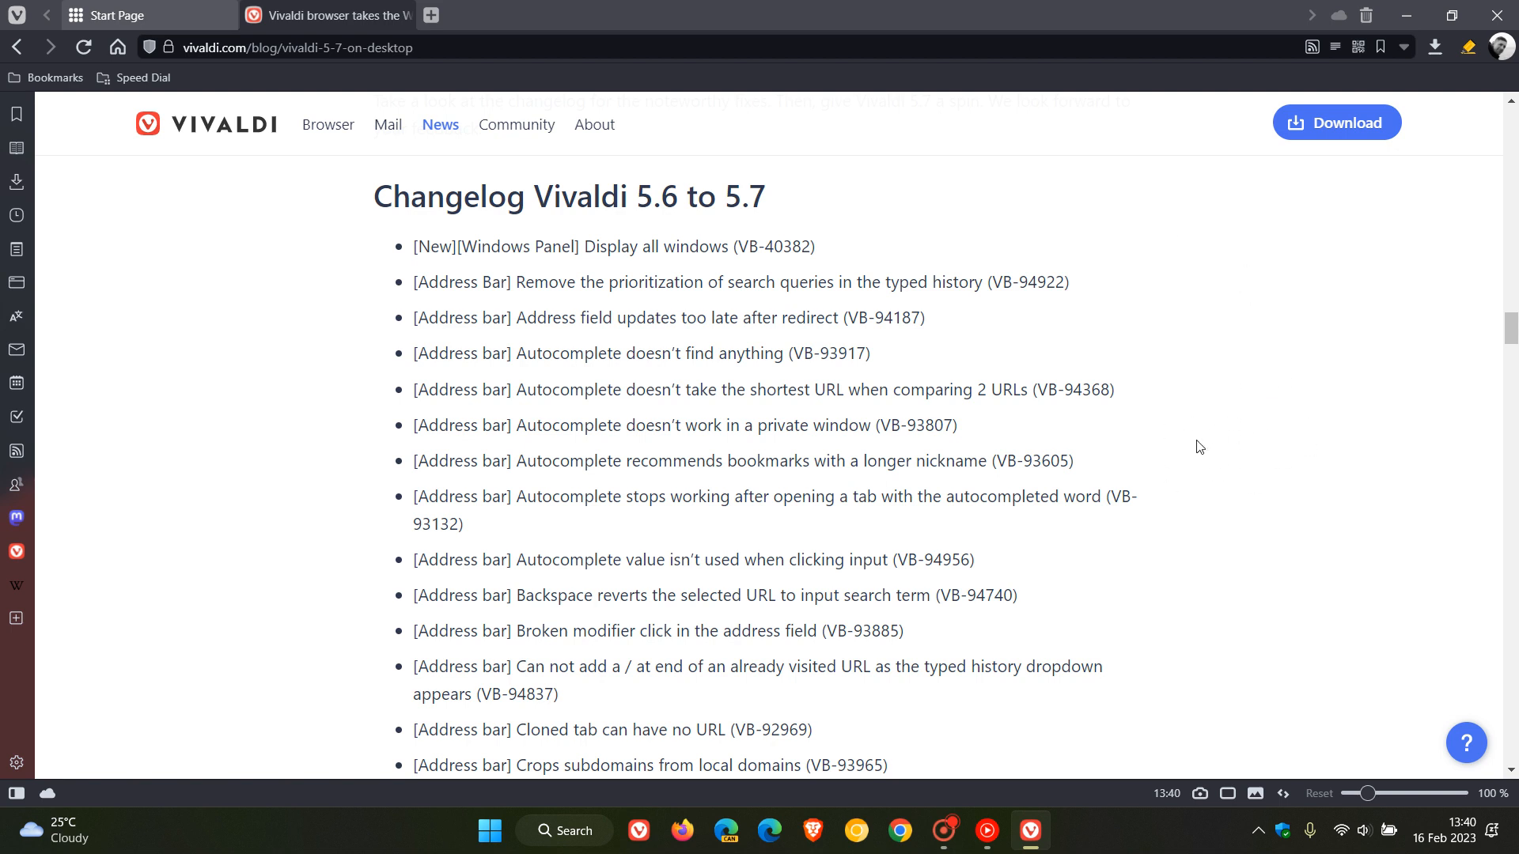
mouse_move(1233, 441)
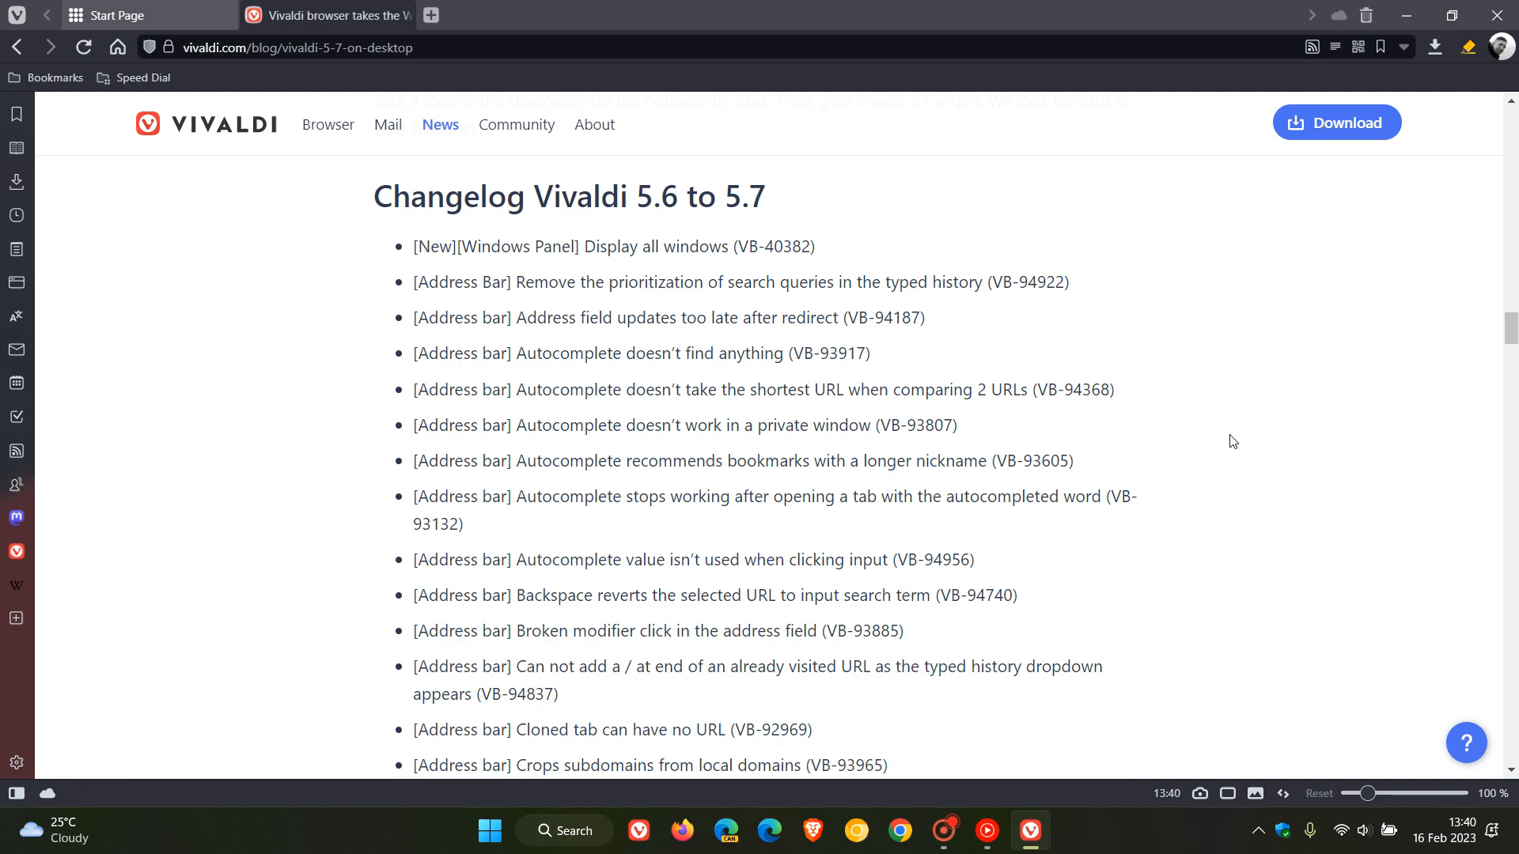
mouse_move(1276, 442)
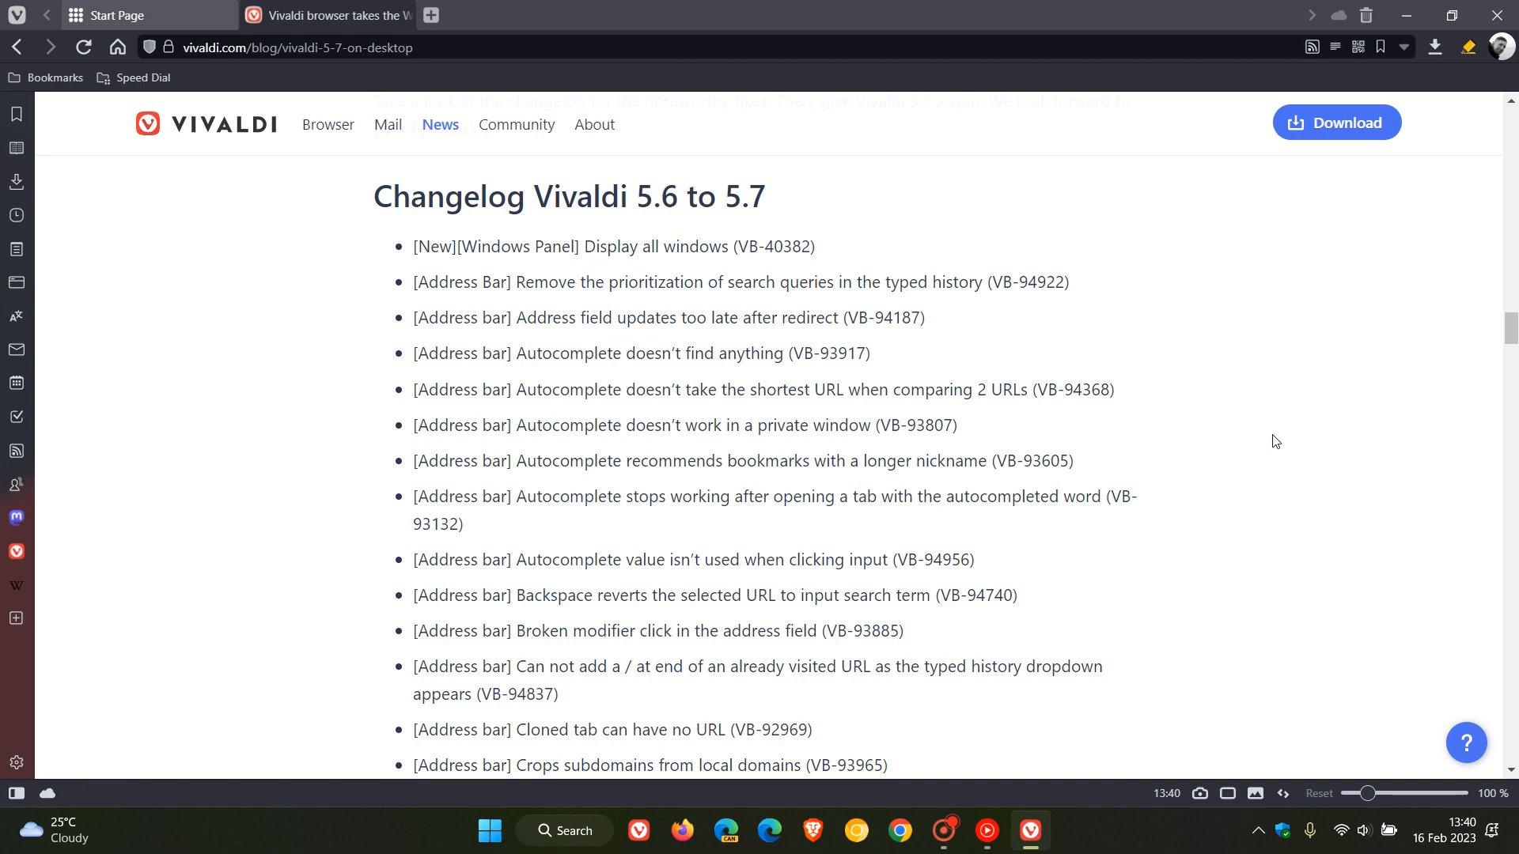
Read the 5.6 to 5.7 changelog to the end, then close the blog post tab.
scroll("down", 3)
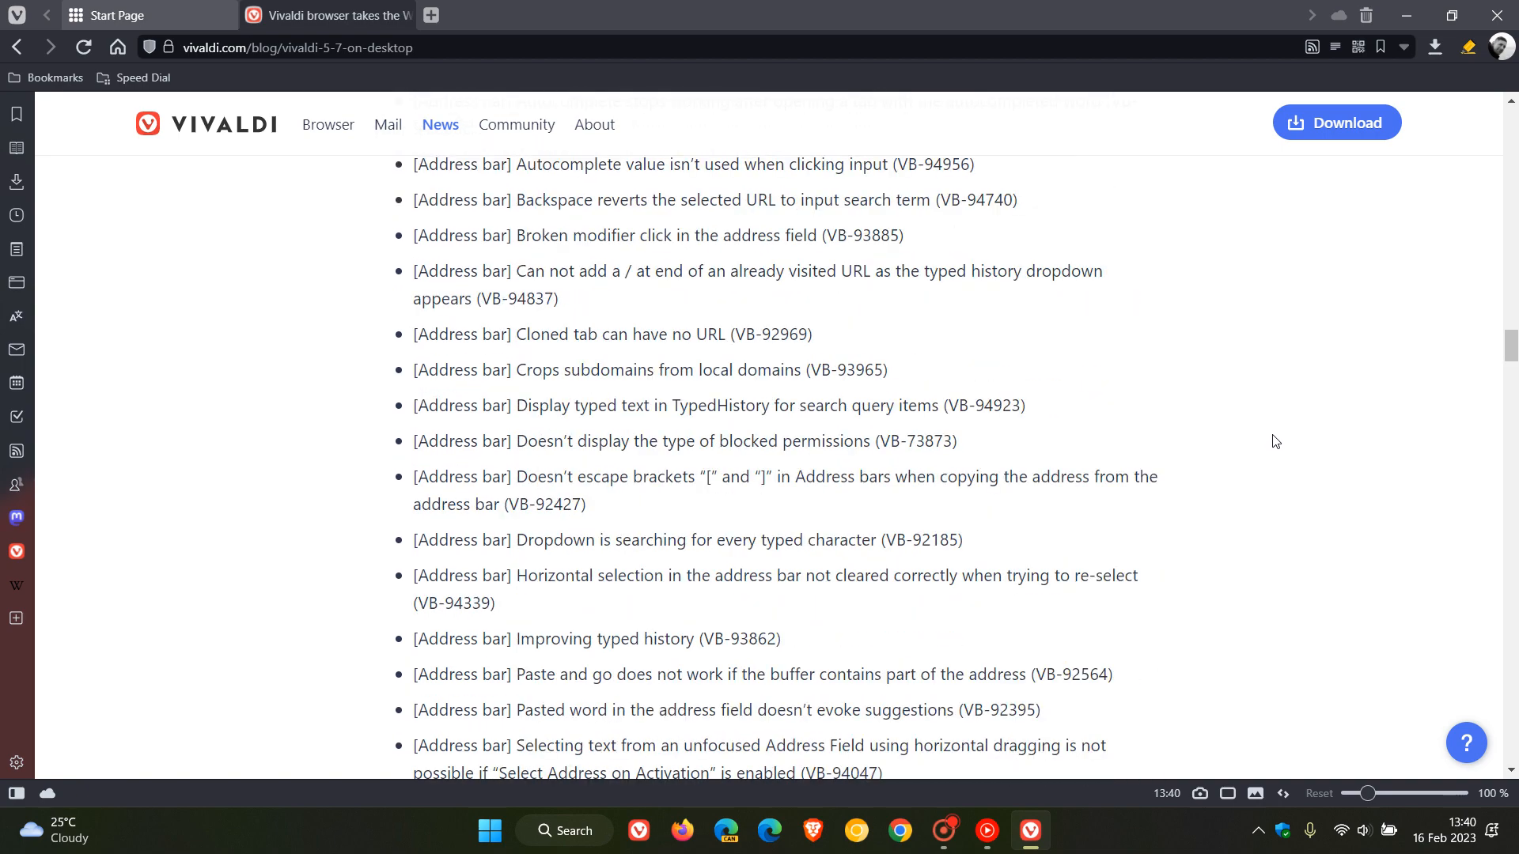
scroll("down", 3)
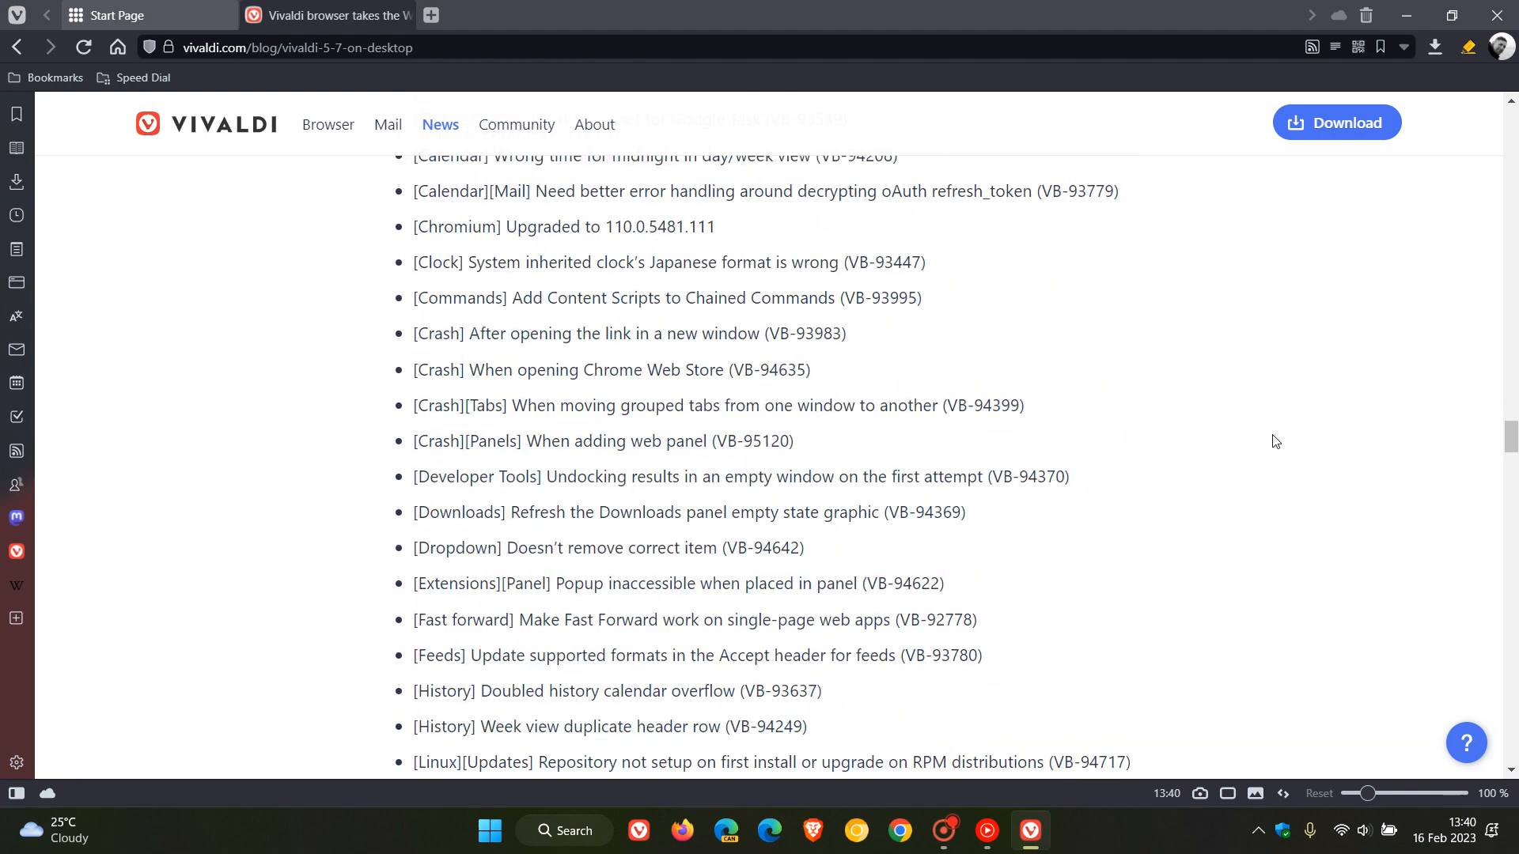
scroll("down", 3)
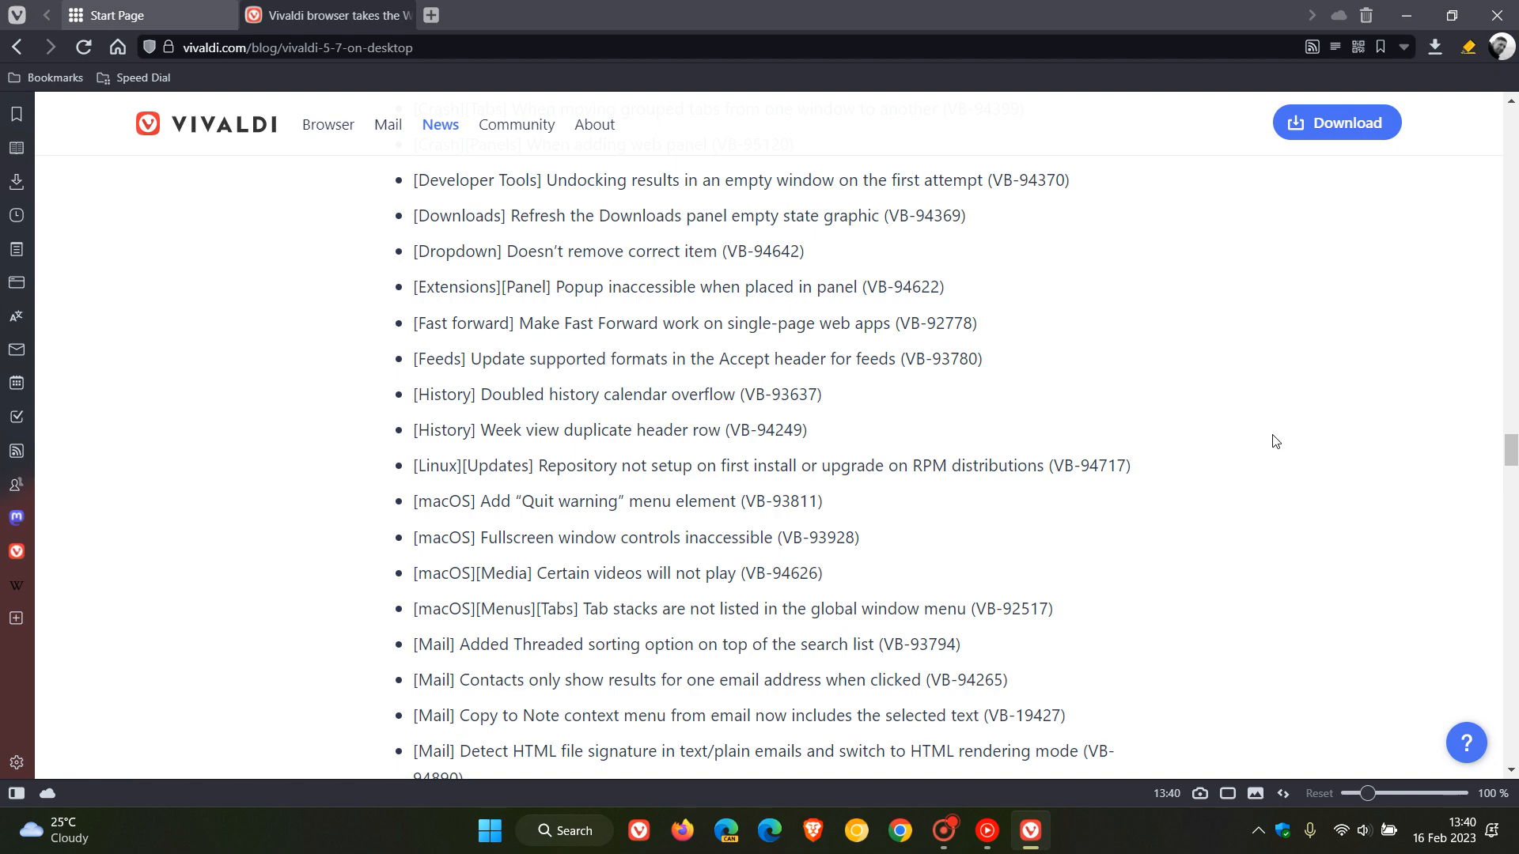
scroll("down", 3)
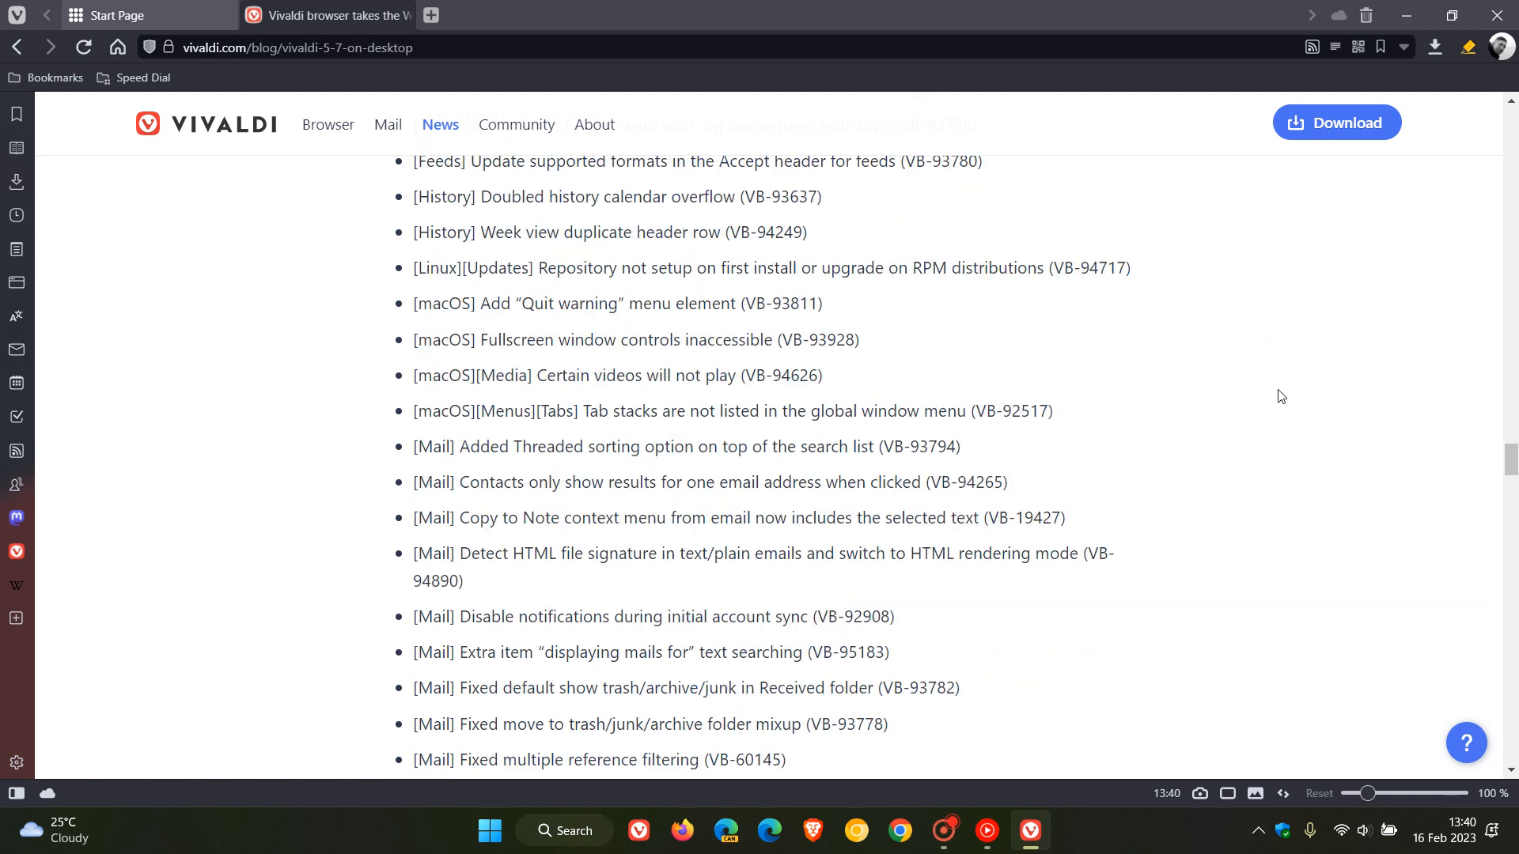
scroll("down", 3)
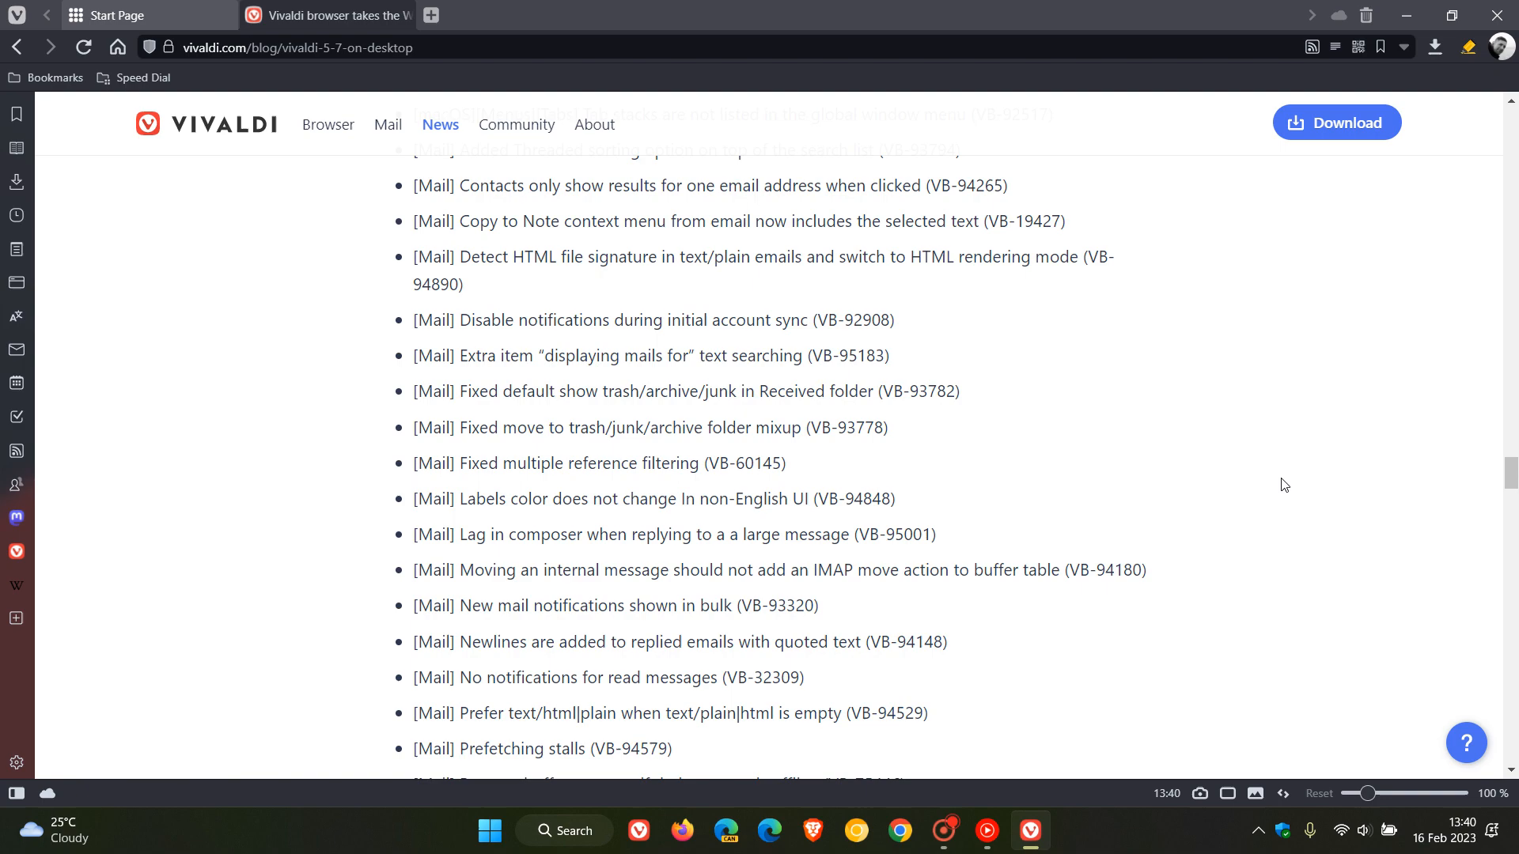
scroll("down", 3)
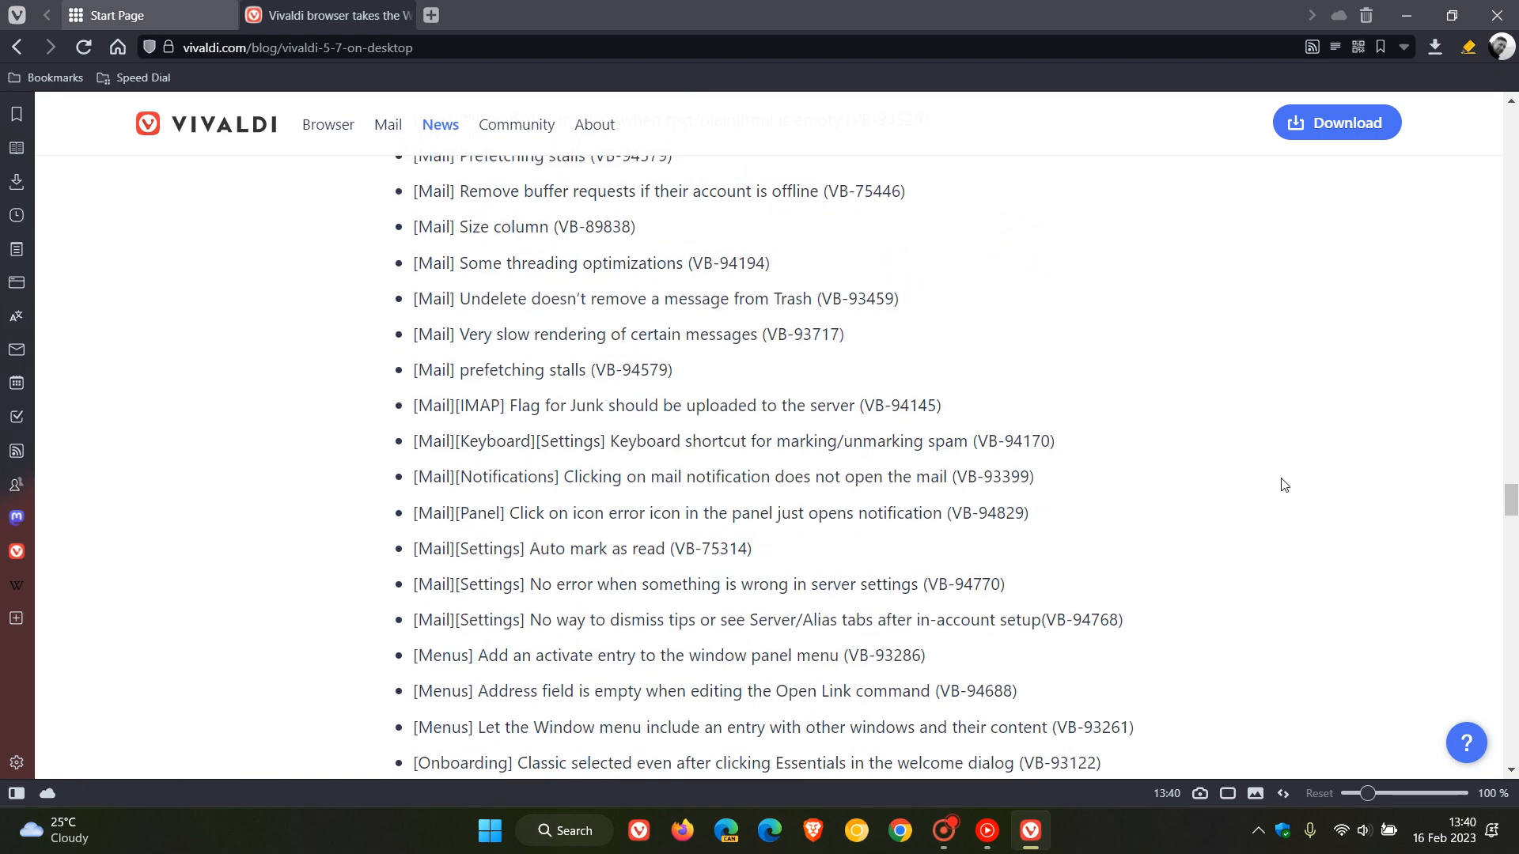
scroll("down", 3)
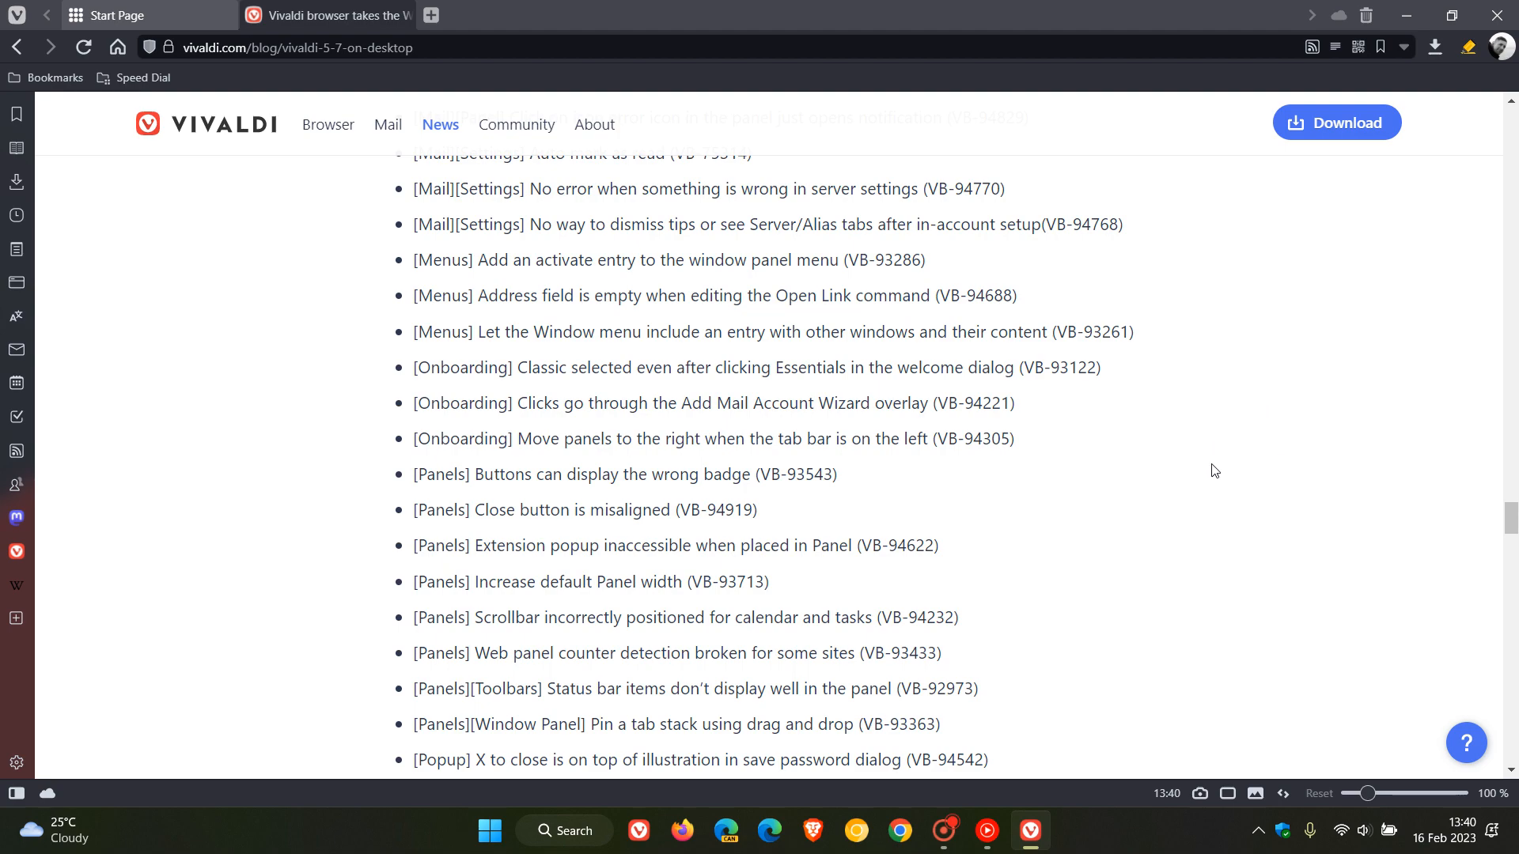
scroll("down", 3)
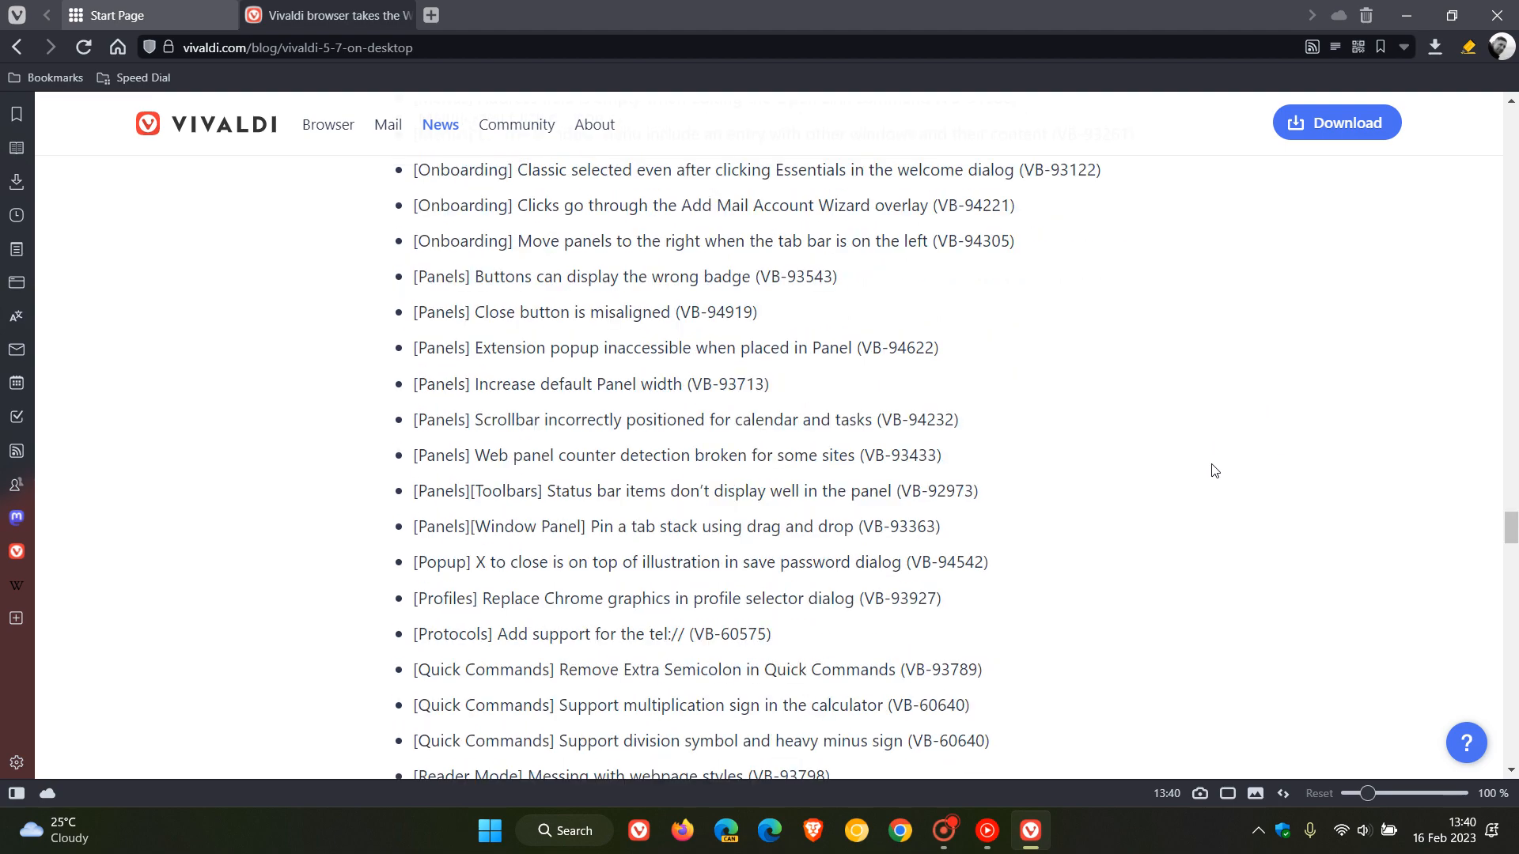
scroll("down", 3)
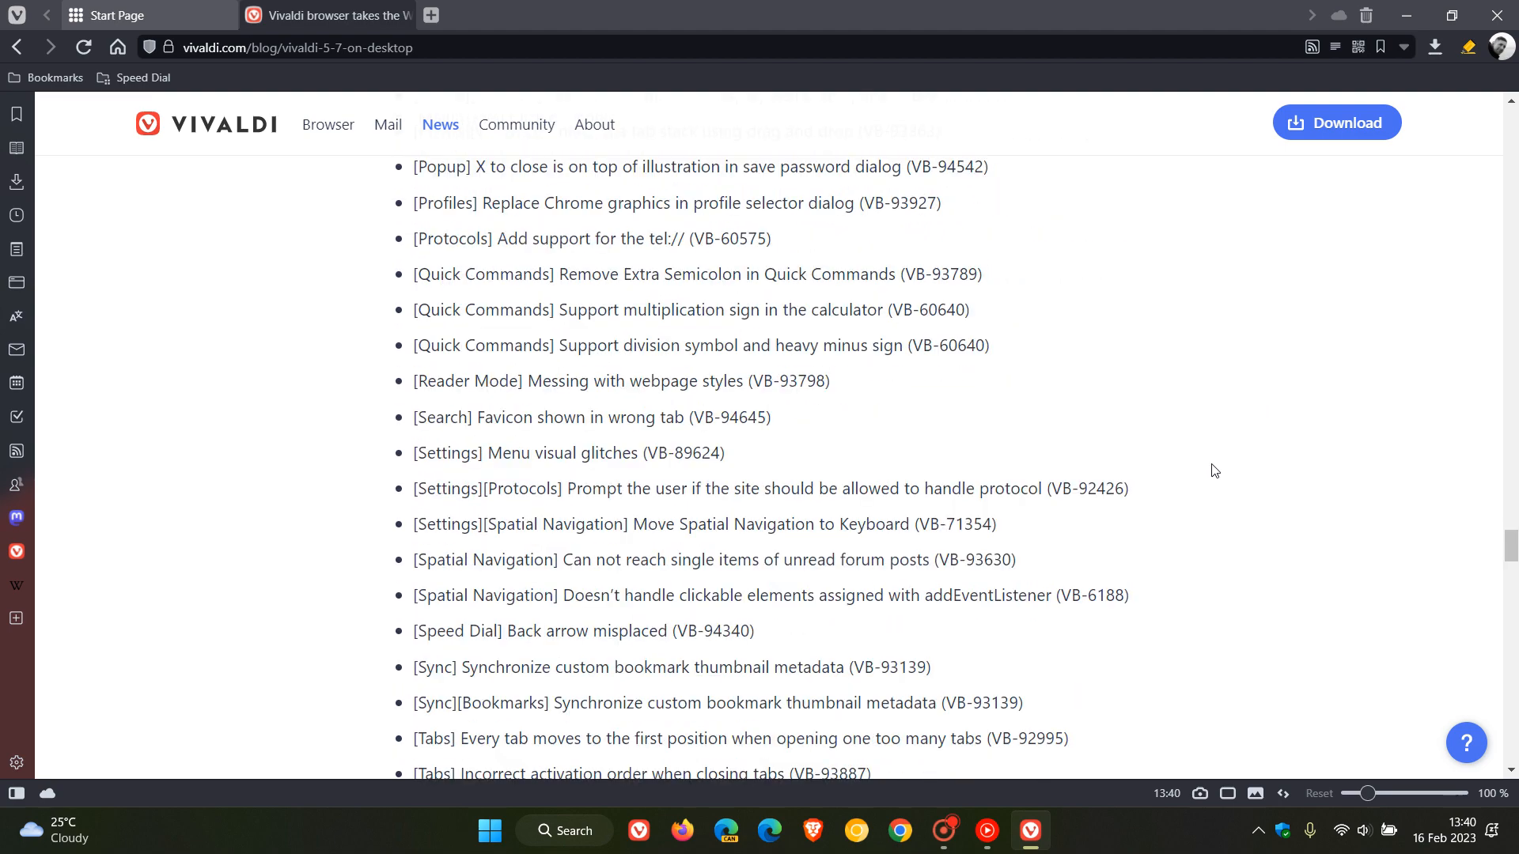
scroll("down", 3)
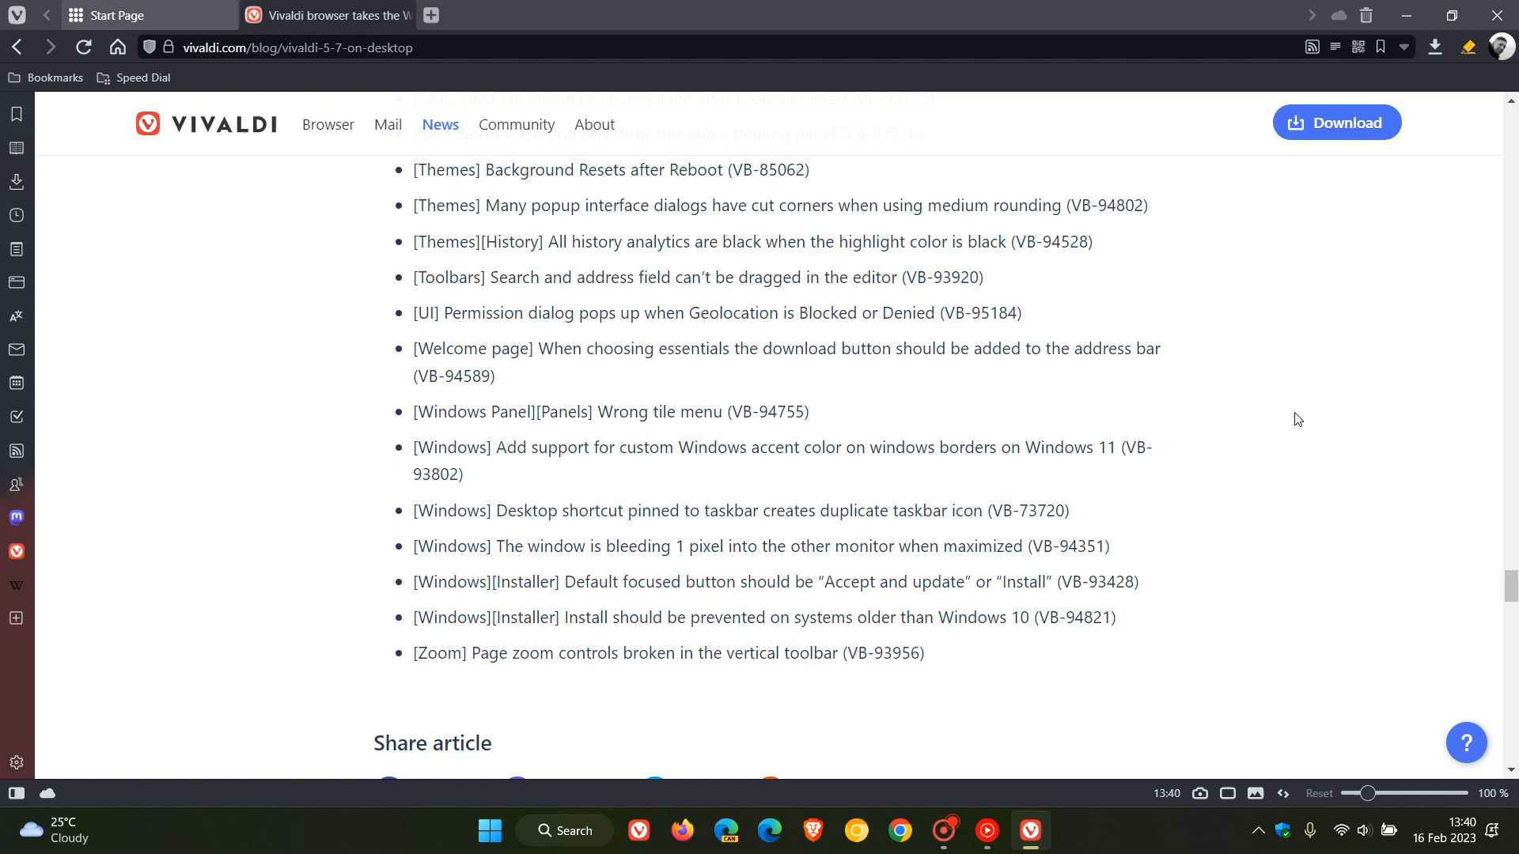
mouse_move(1268, 358)
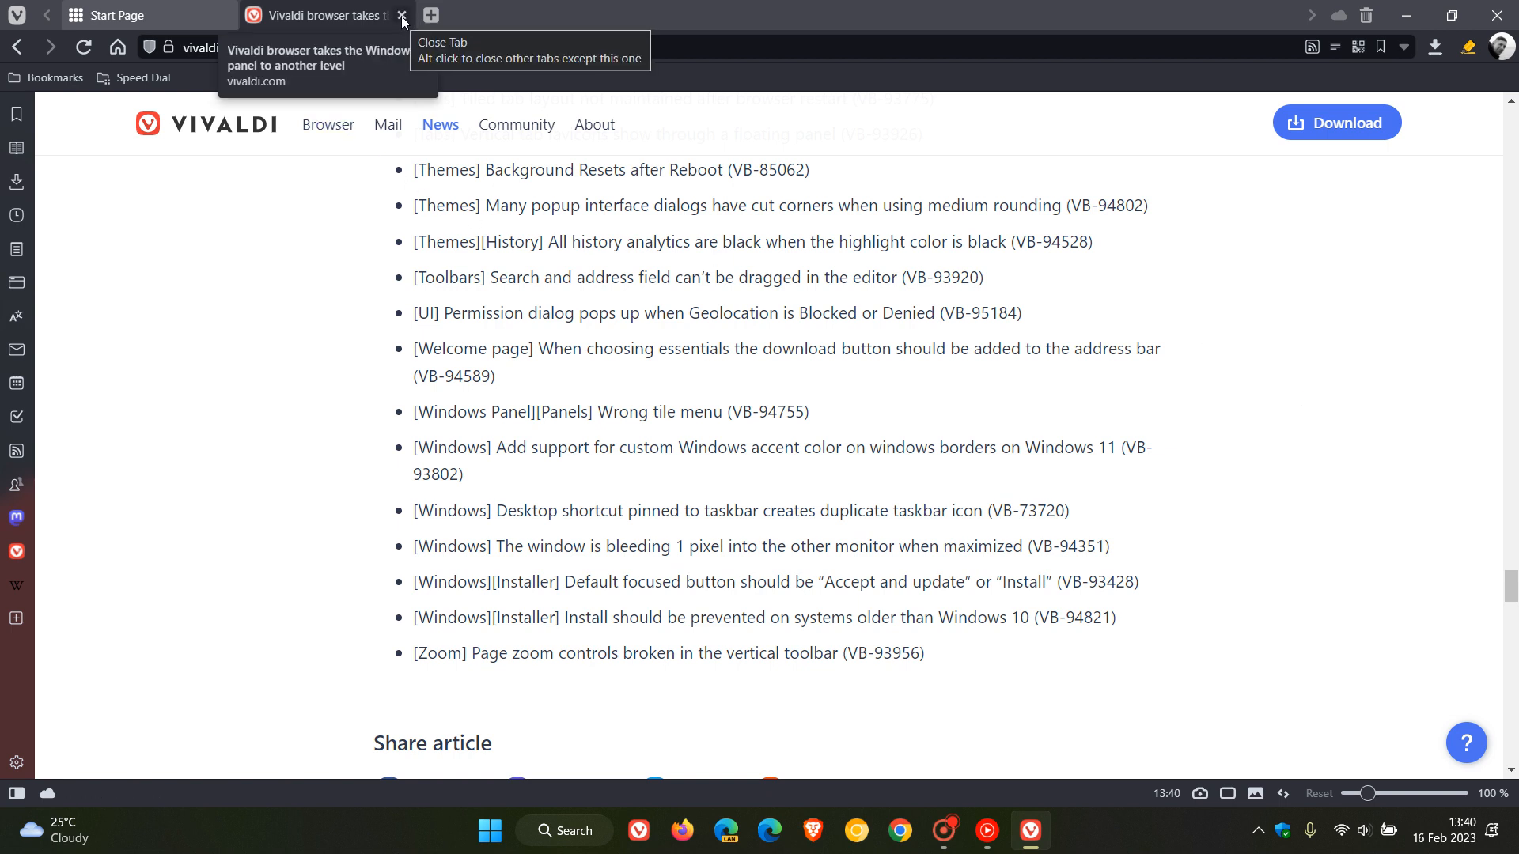
left_click(401, 16)
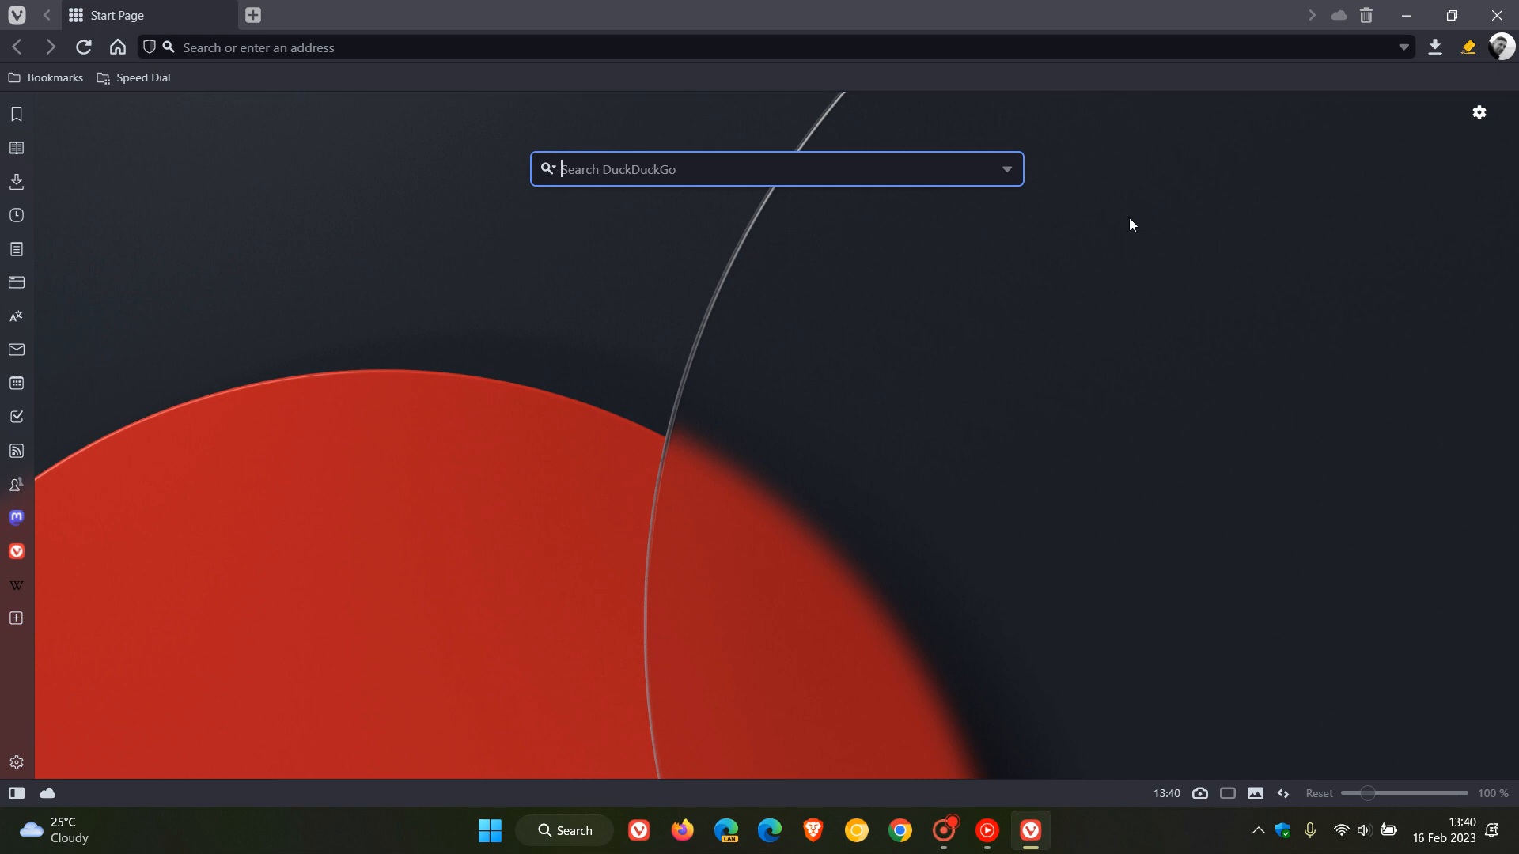
mouse_move(992, 460)
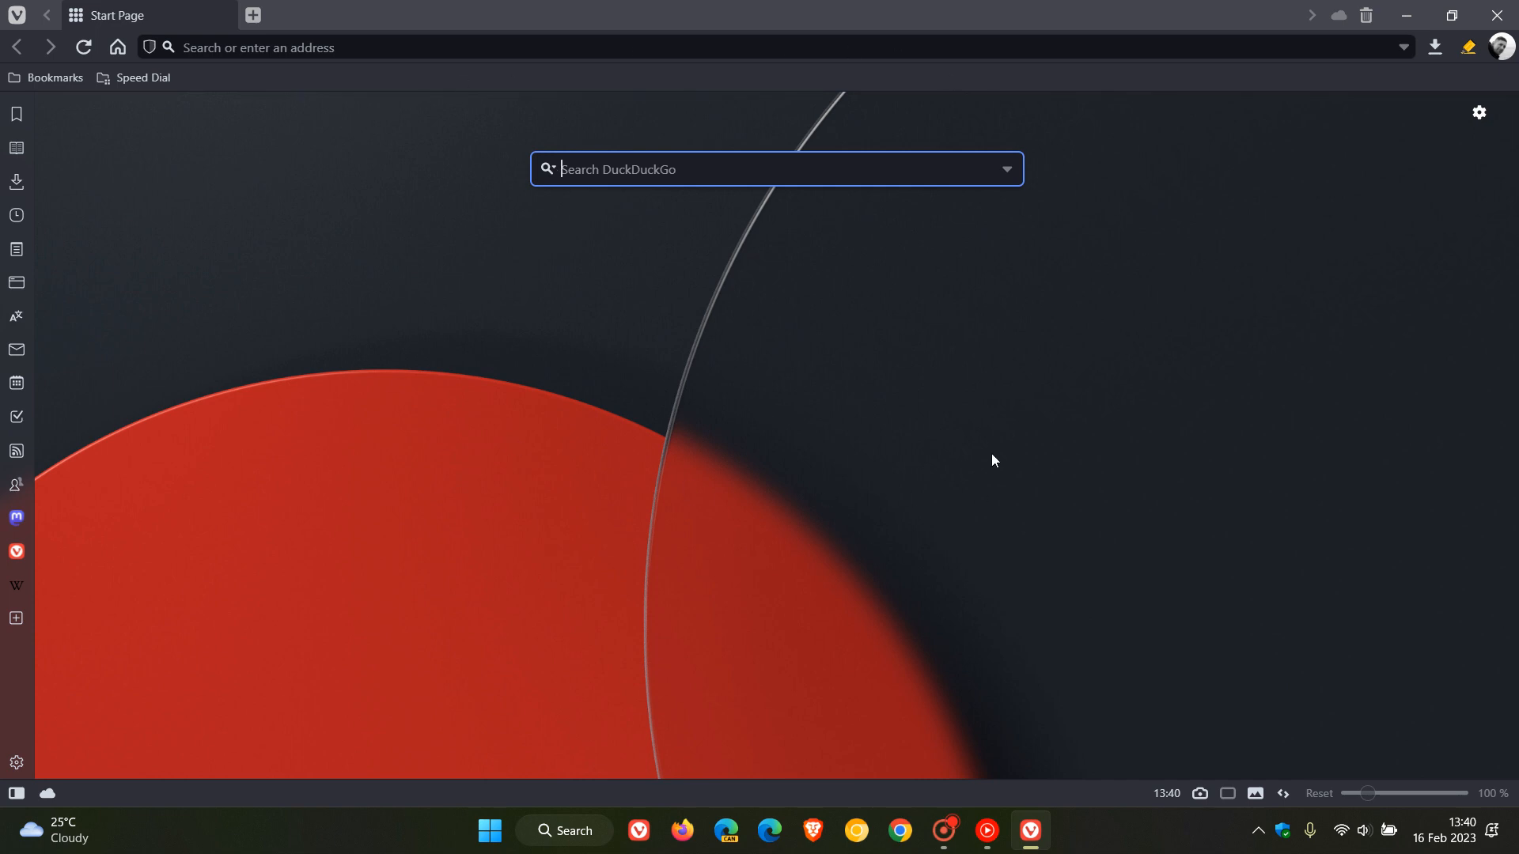